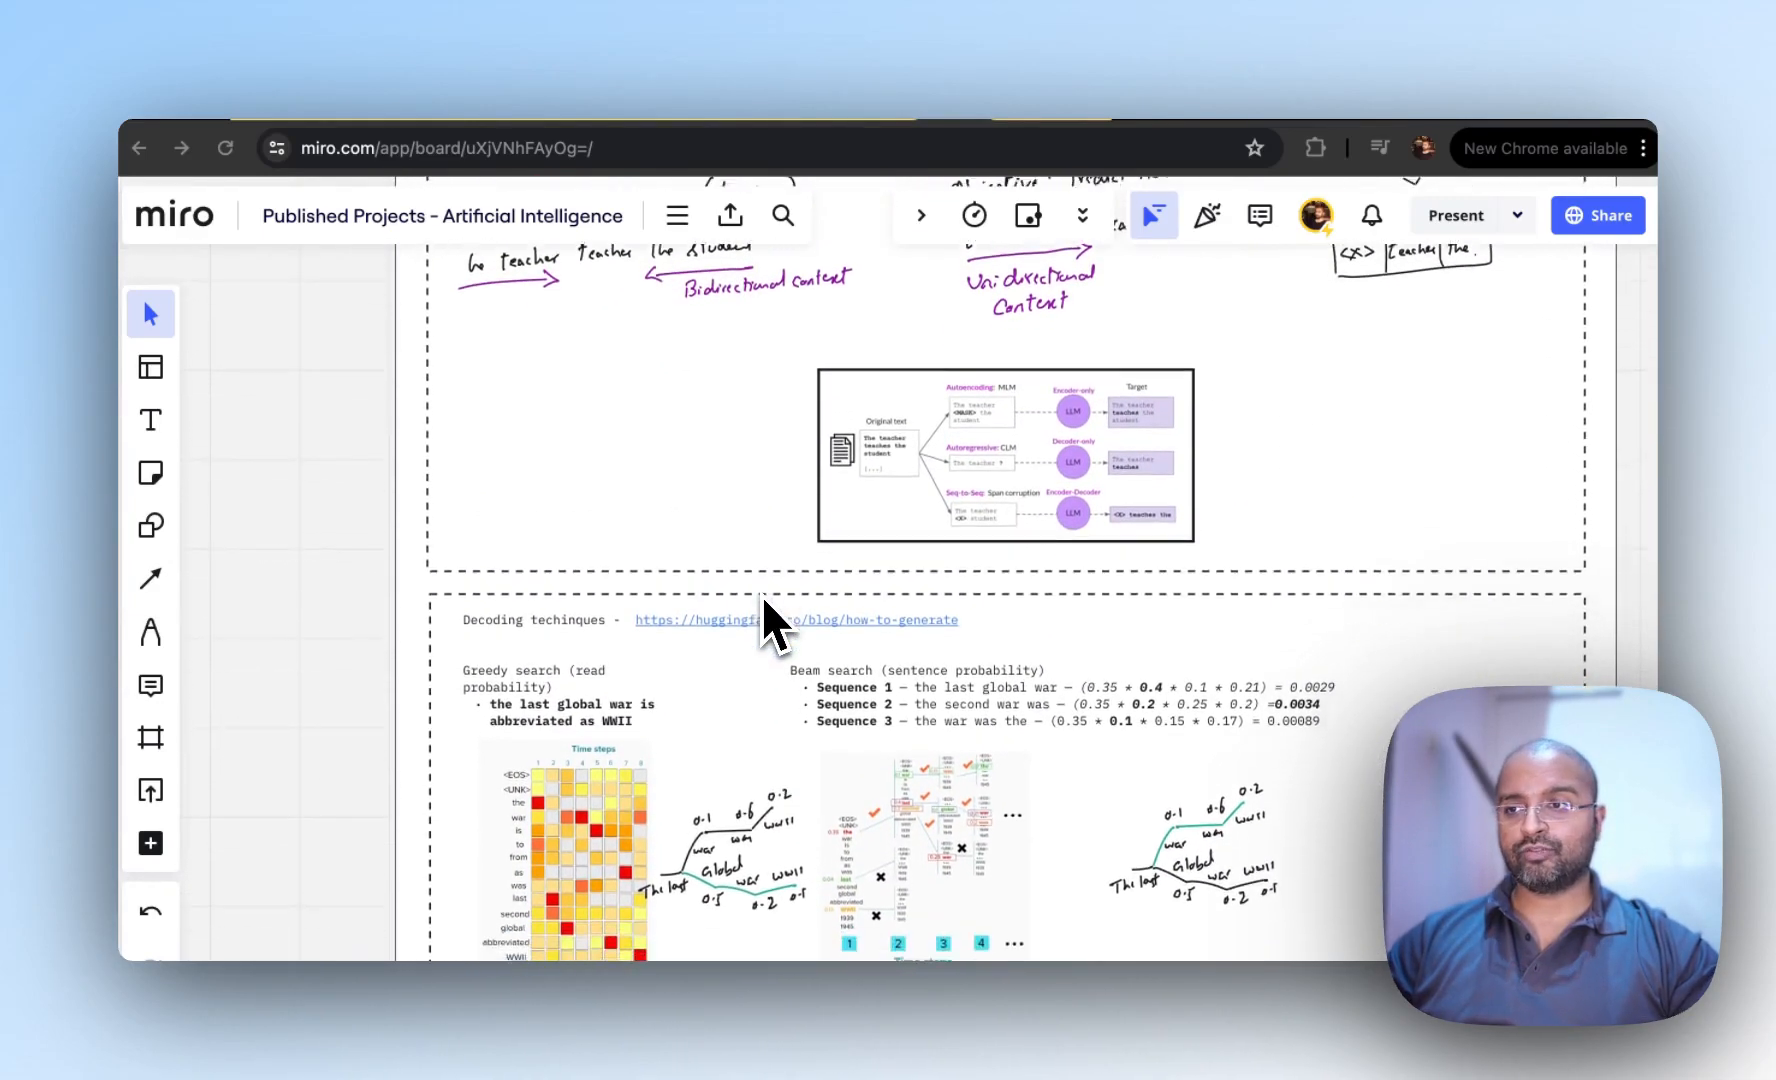
# Scroll down past decoding techniques to the Scope / Select / Adapt and align lifecycle diagram.
pyautogui.scroll(-3)
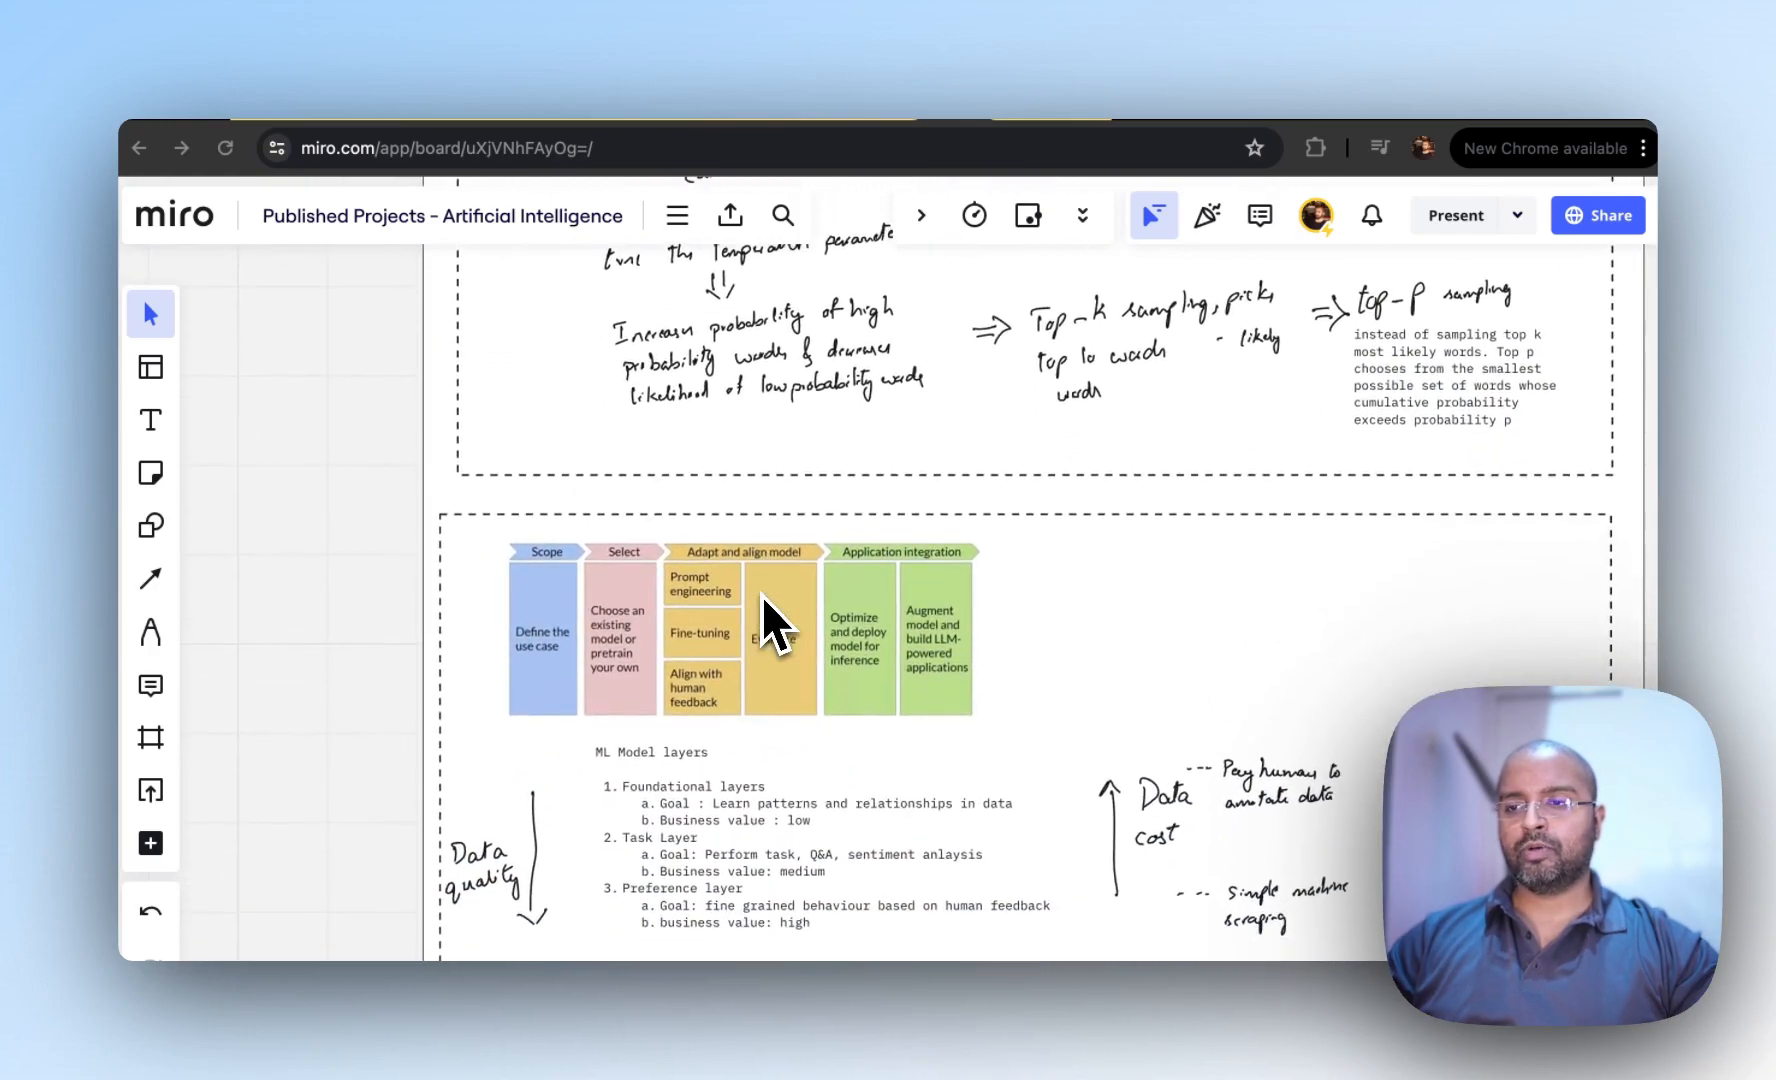
pyautogui.moveTo(646, 685)
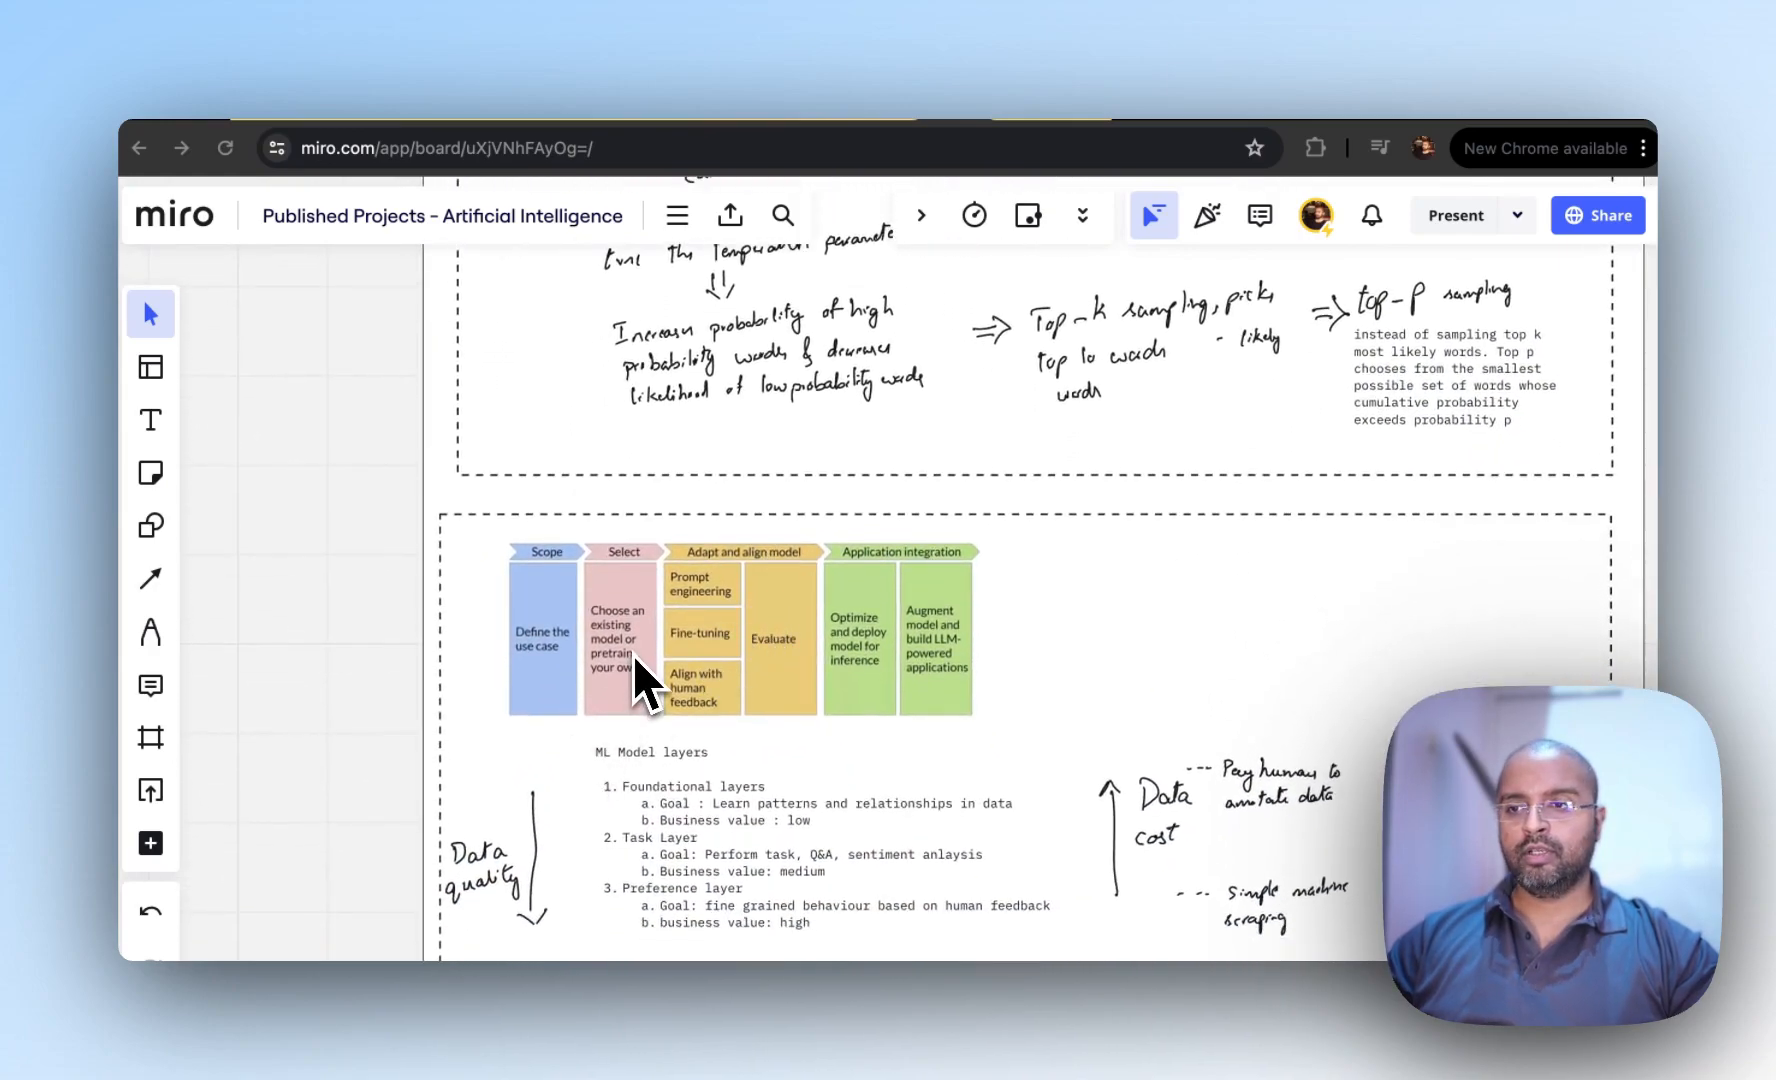
pyautogui.moveTo(629, 719)
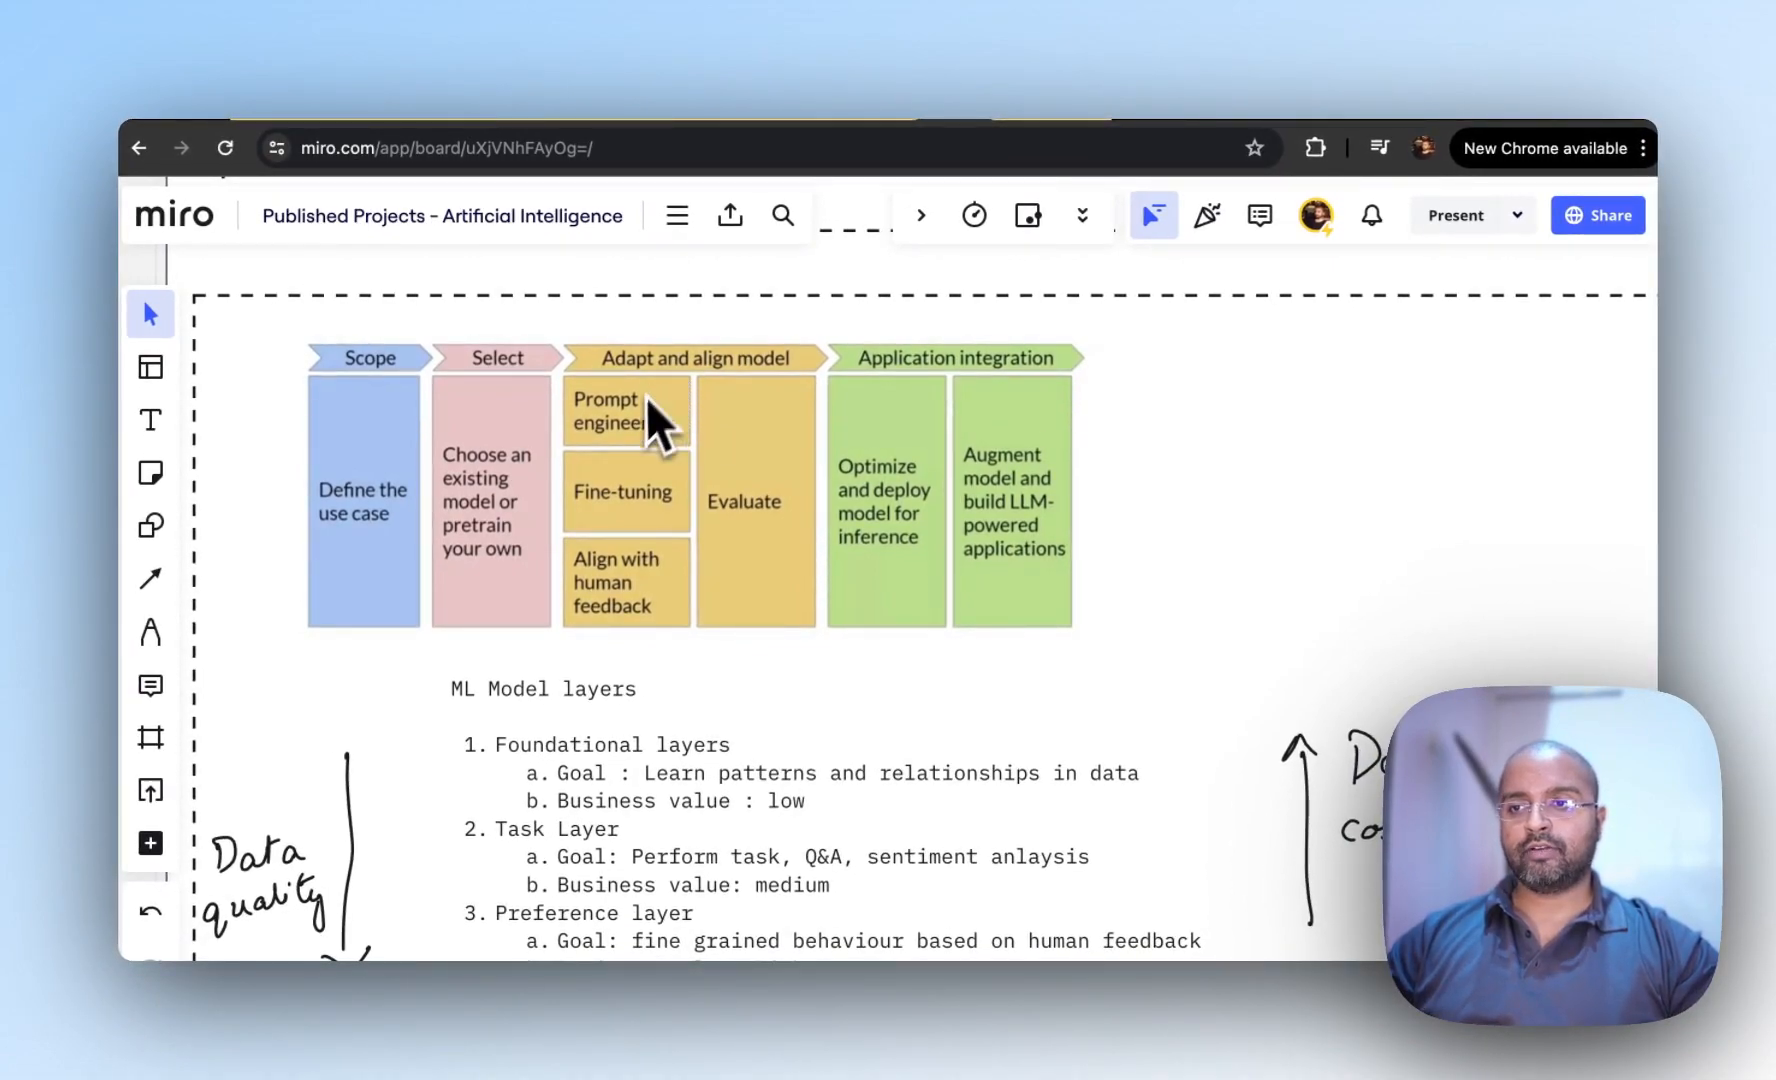
pyautogui.moveTo(648, 509)
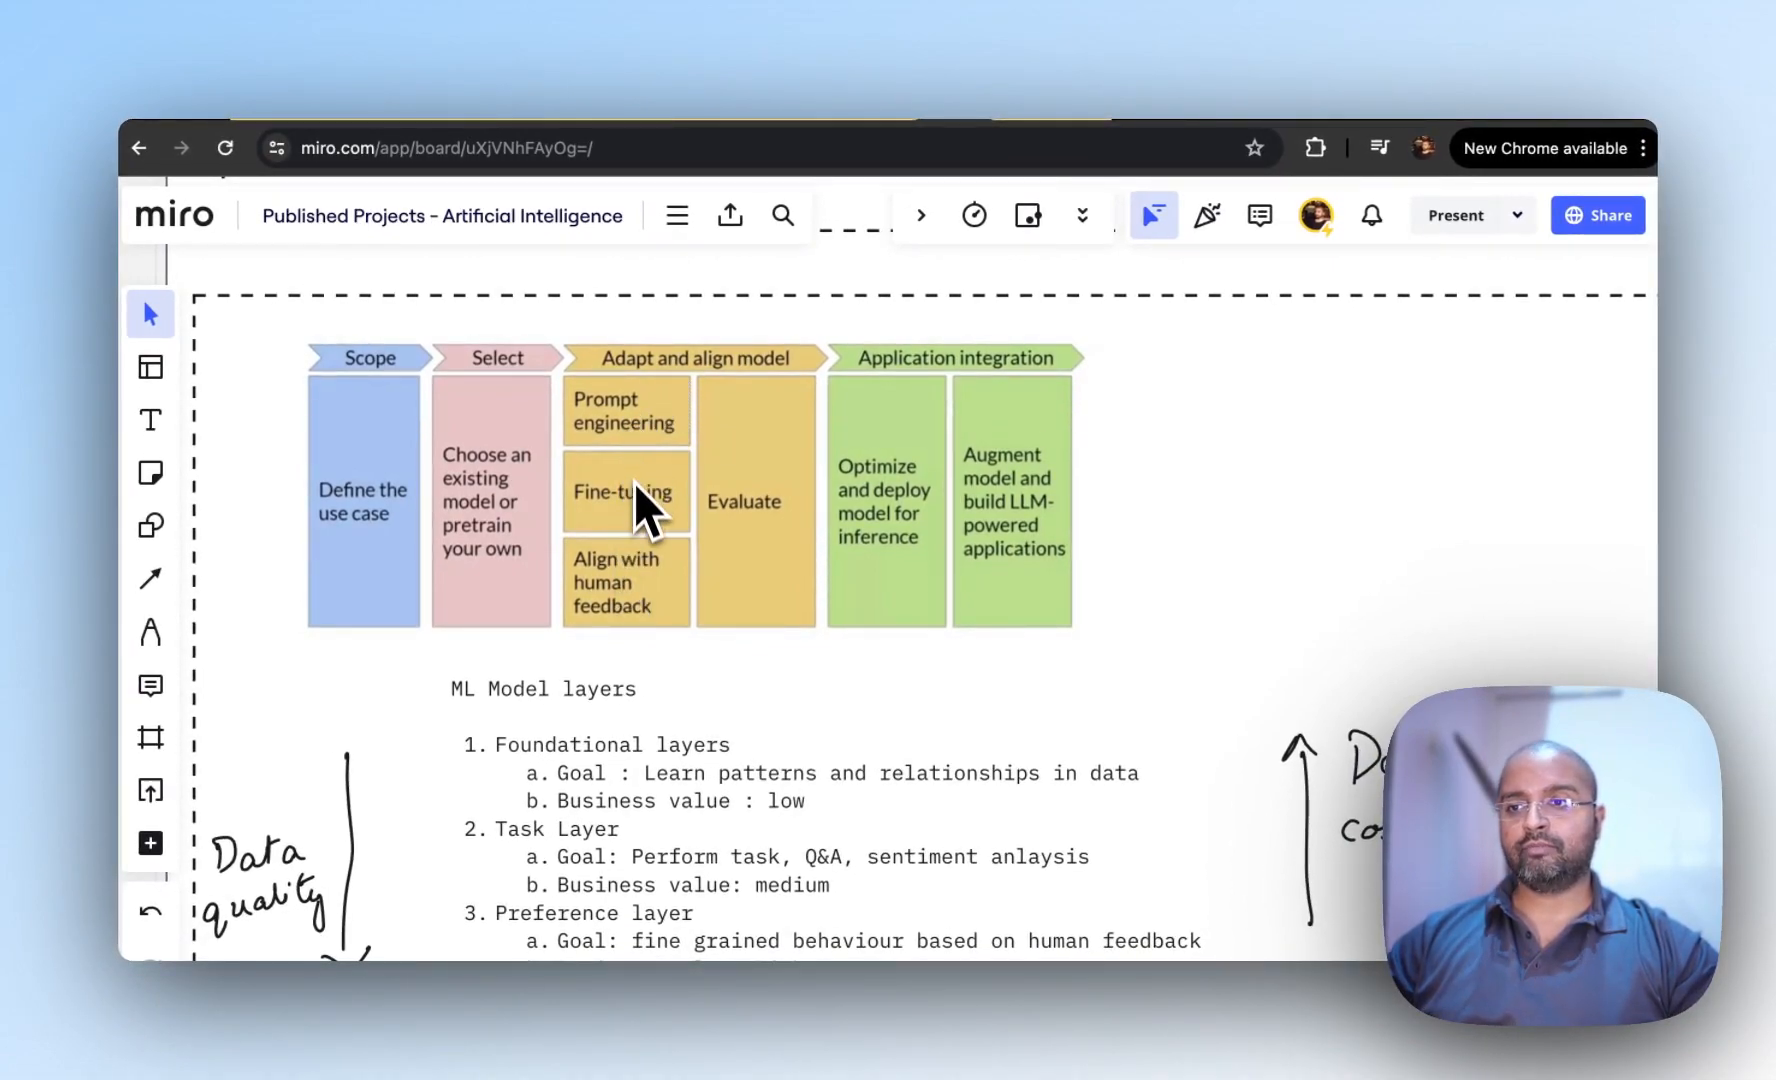
pyautogui.moveTo(646, 628)
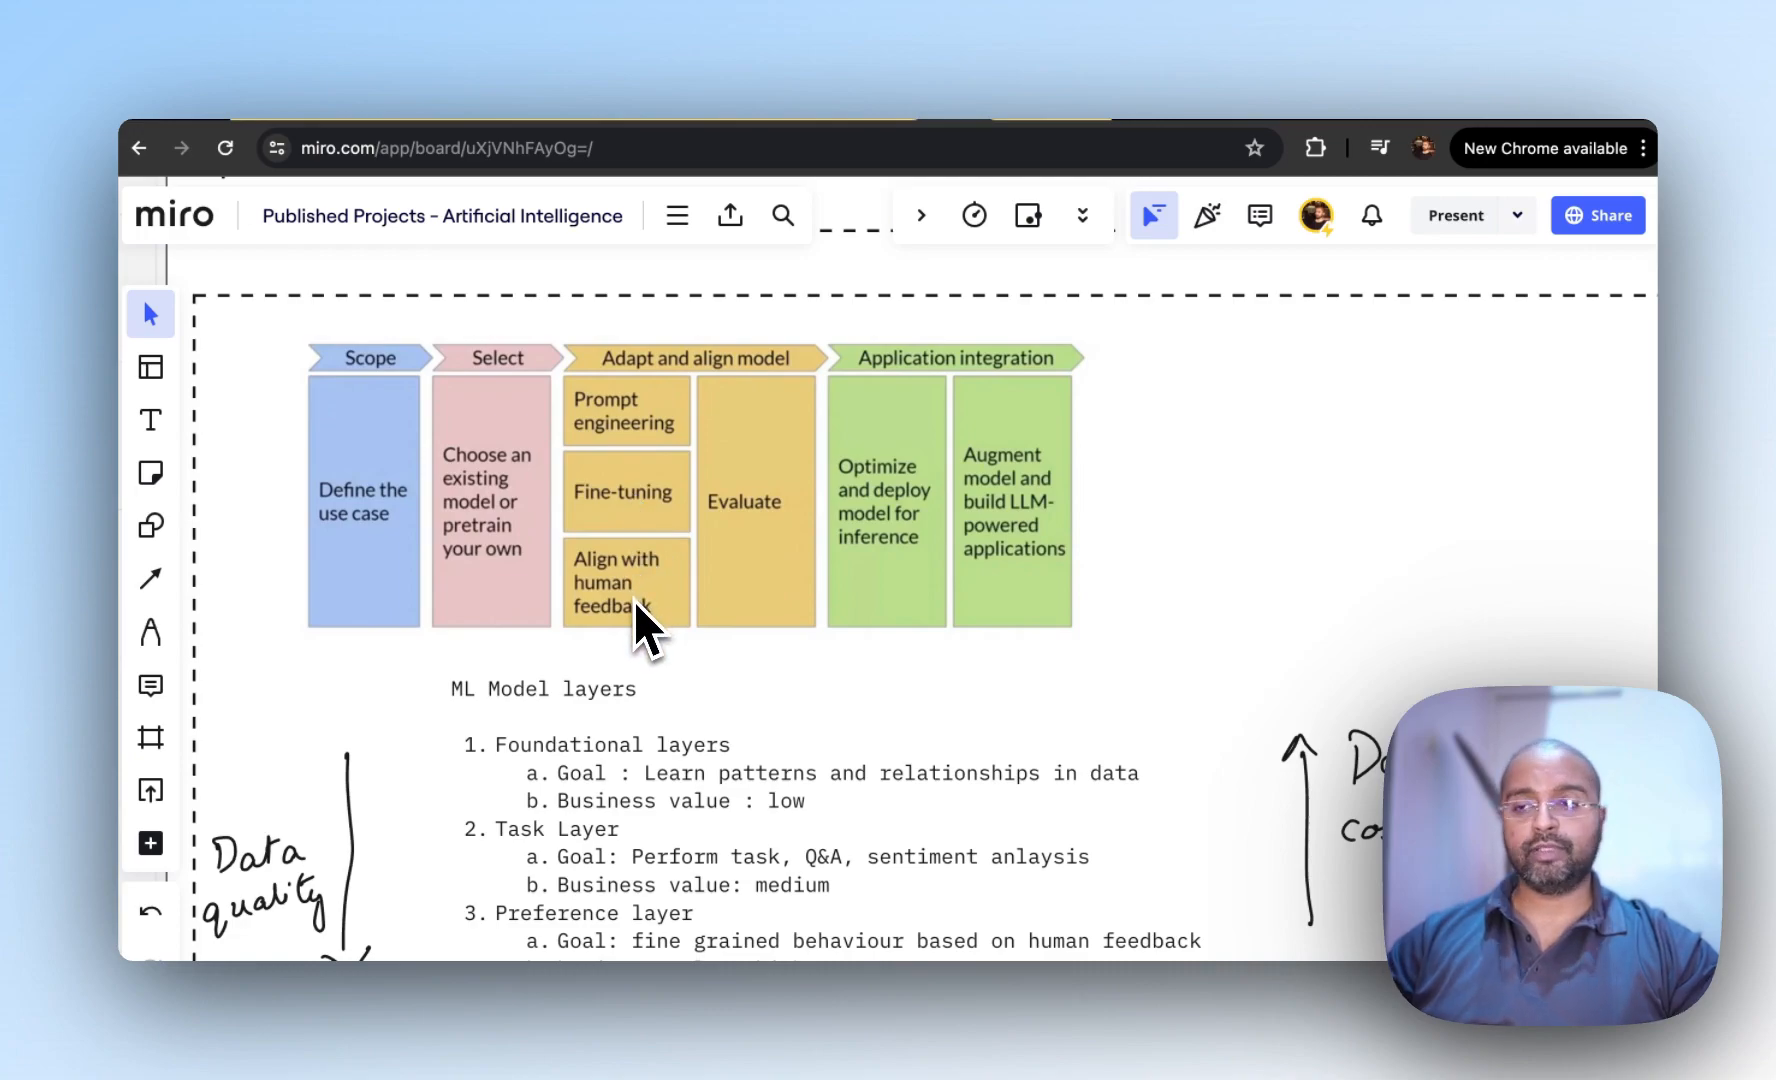
# Scroll down to reveal the ML Model layers list and the Prompt Engineering heading.
pyautogui.scroll(-3)
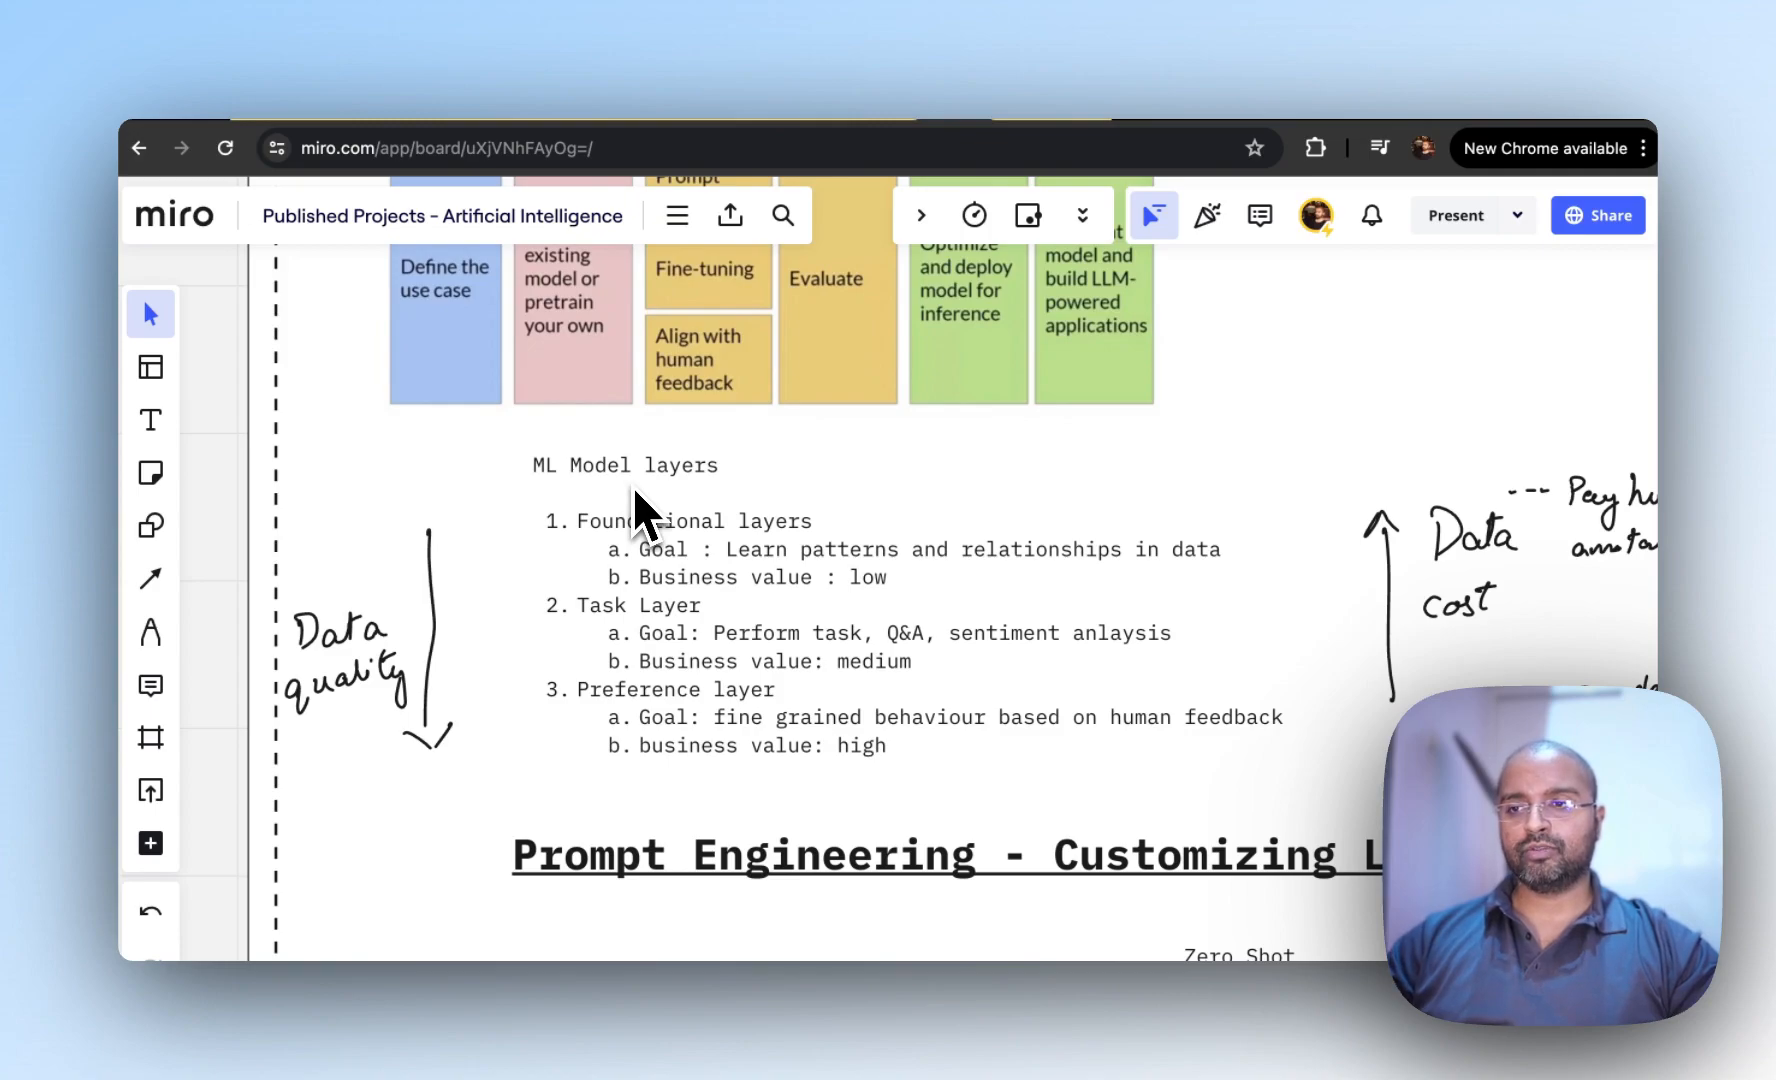
pyautogui.moveTo(640, 555)
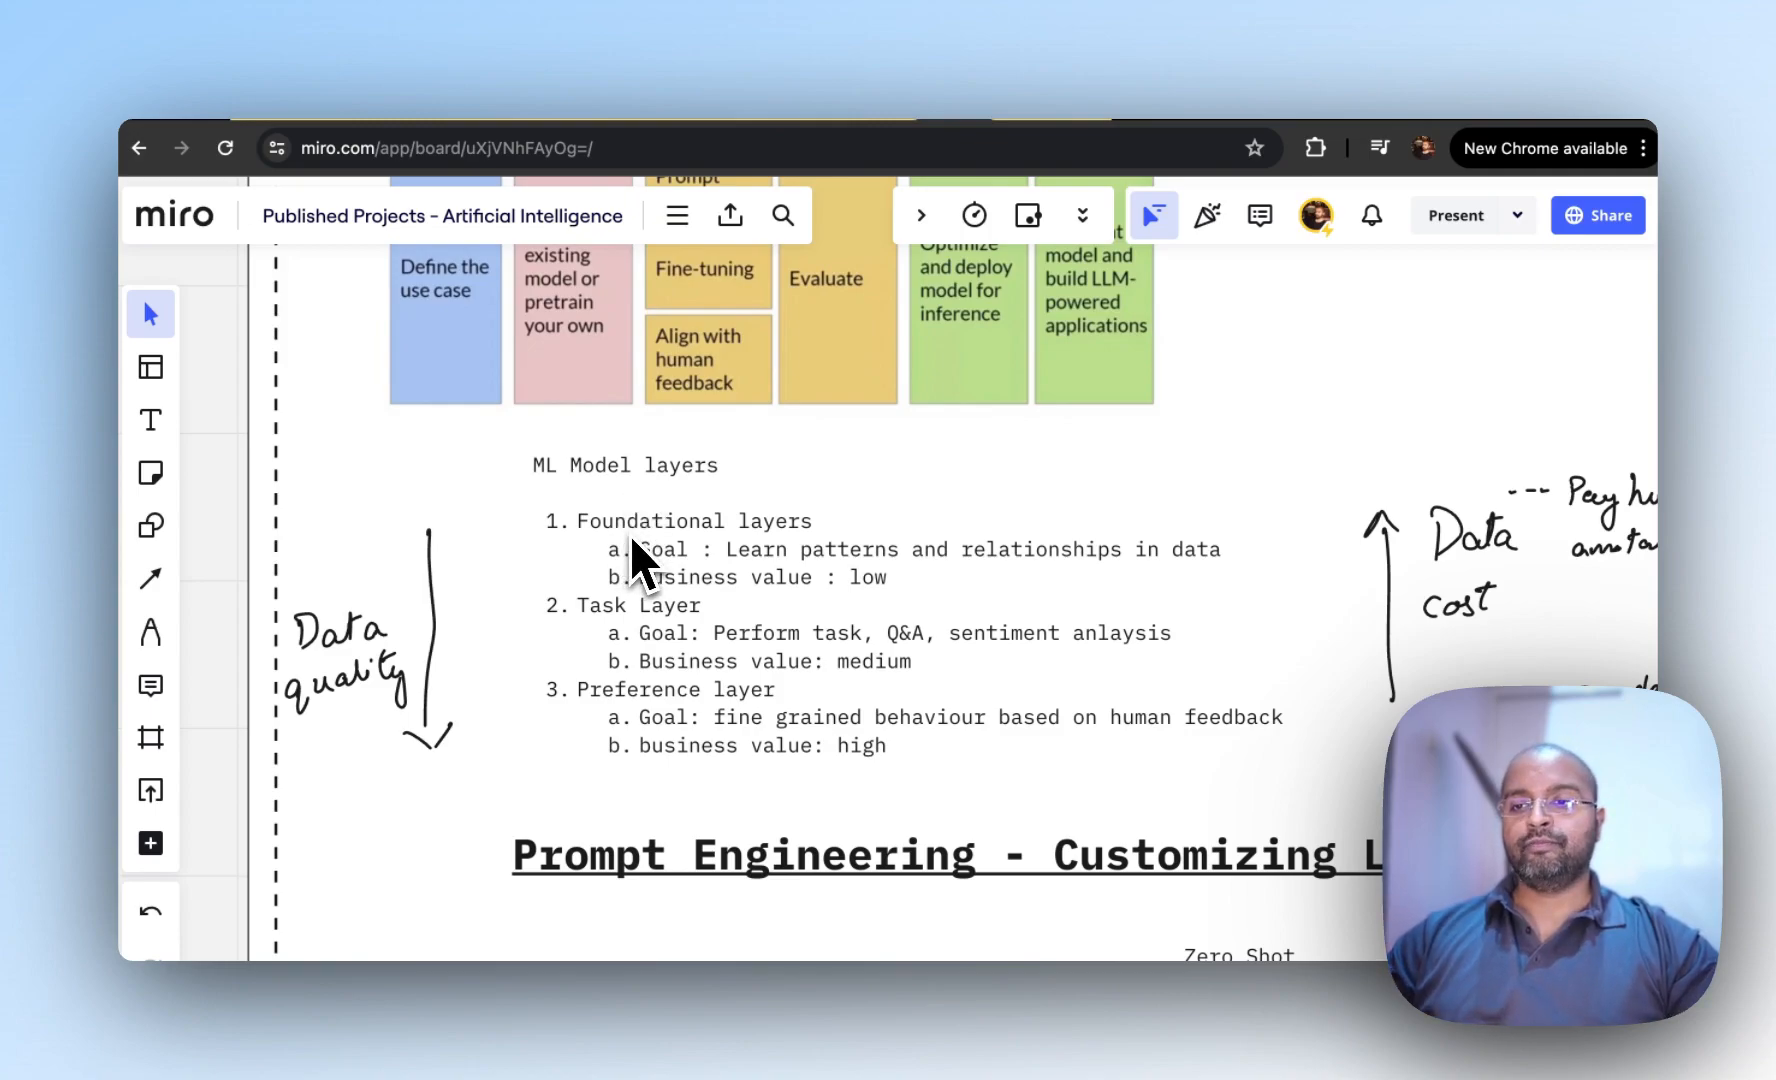
pyautogui.moveTo(442, 566)
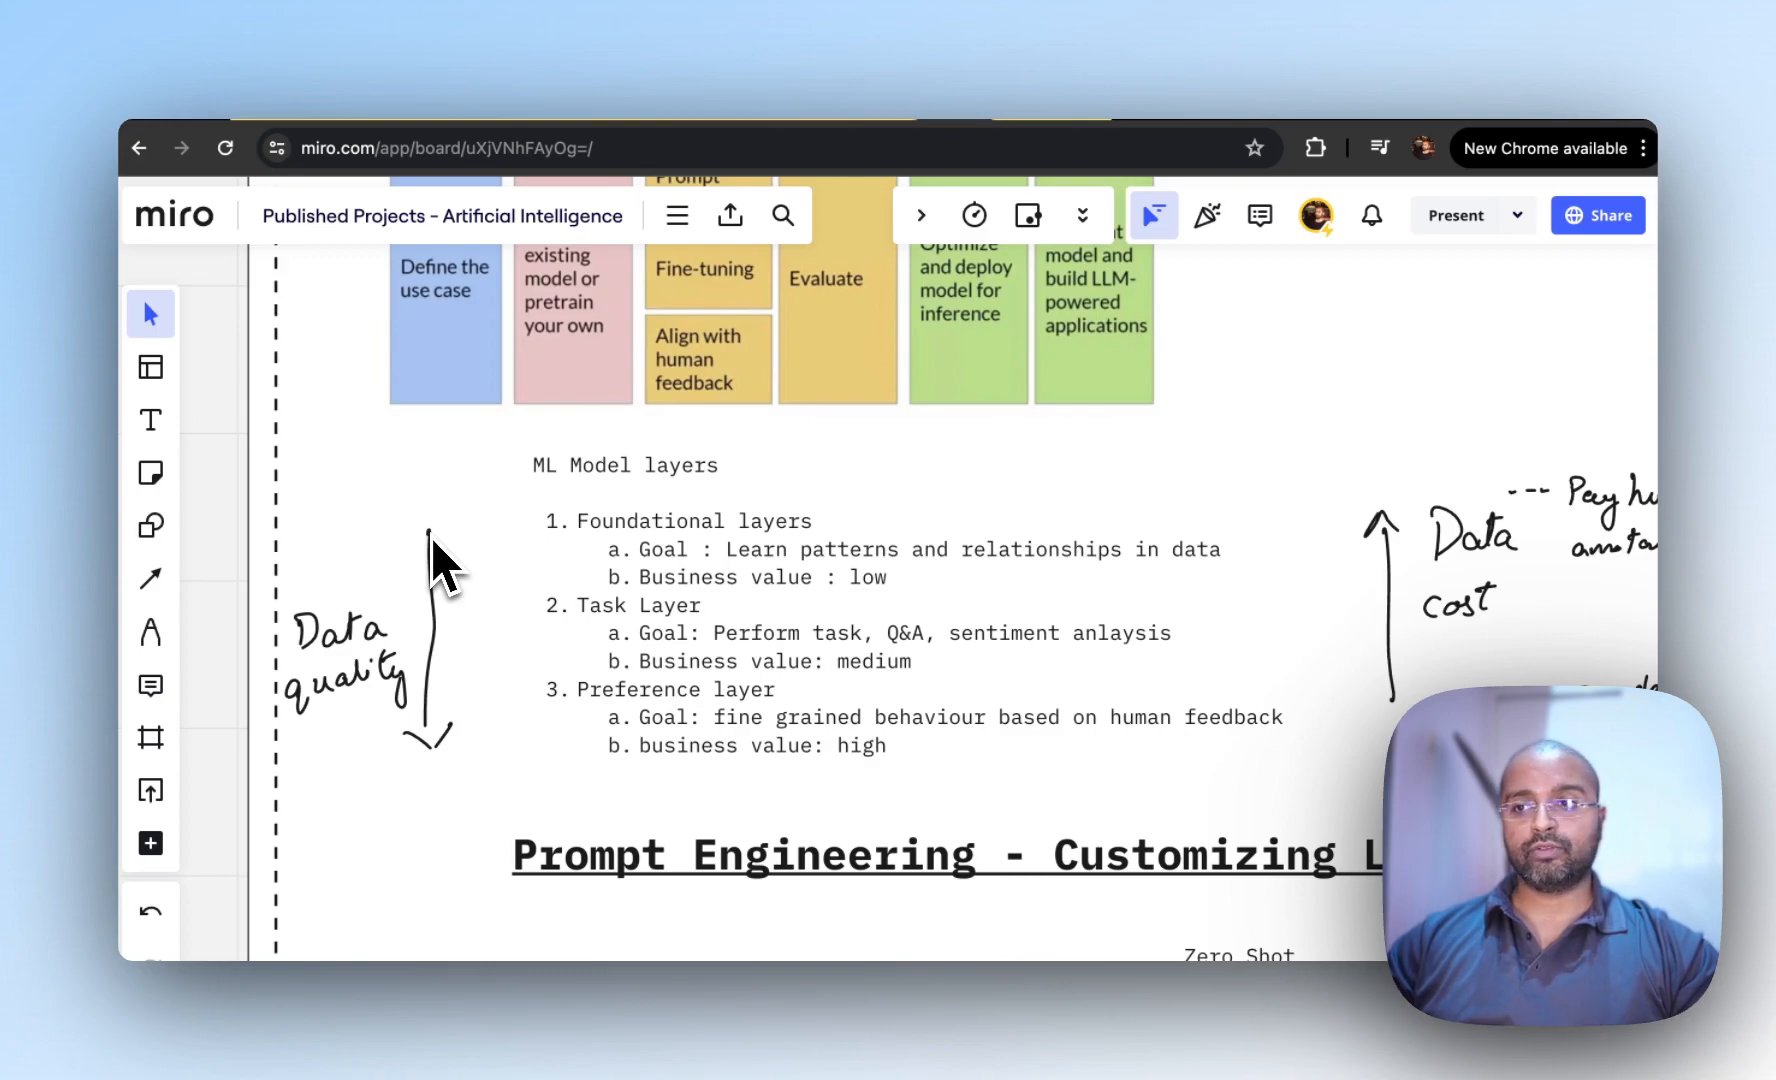
pyautogui.moveTo(836, 628)
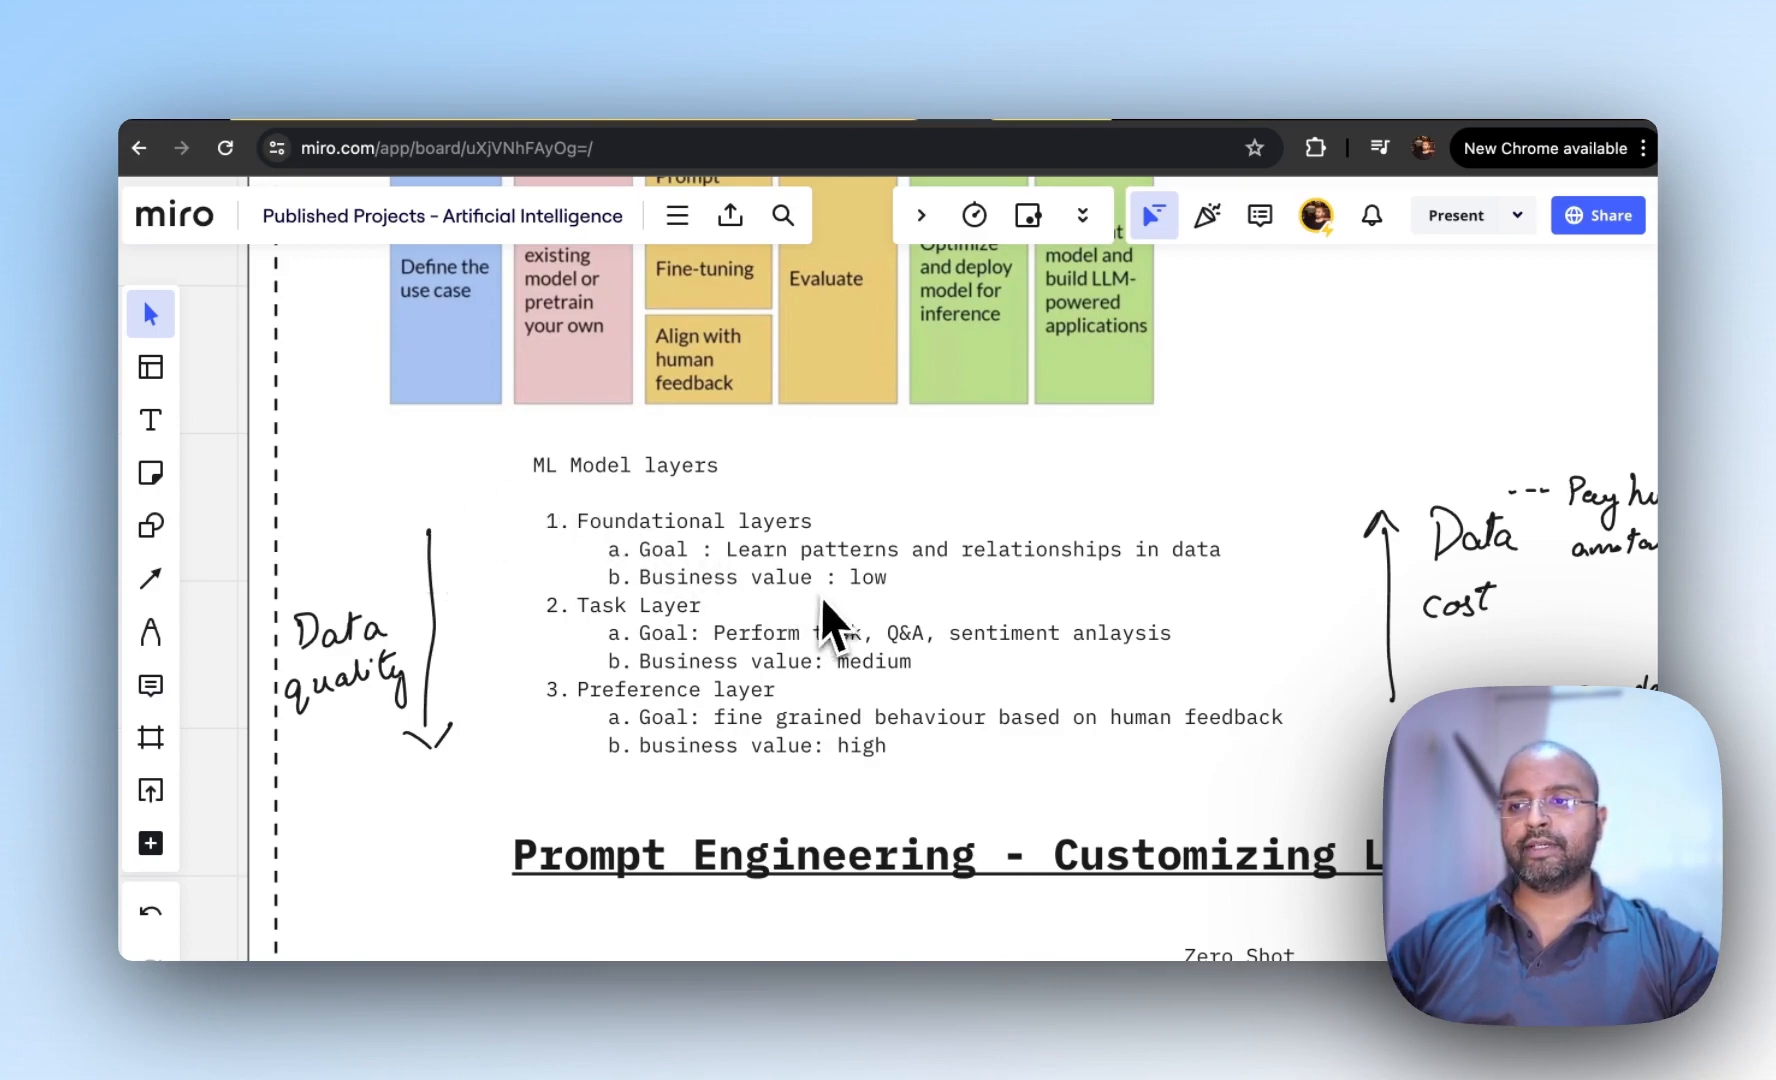
pyautogui.moveTo(1093, 589)
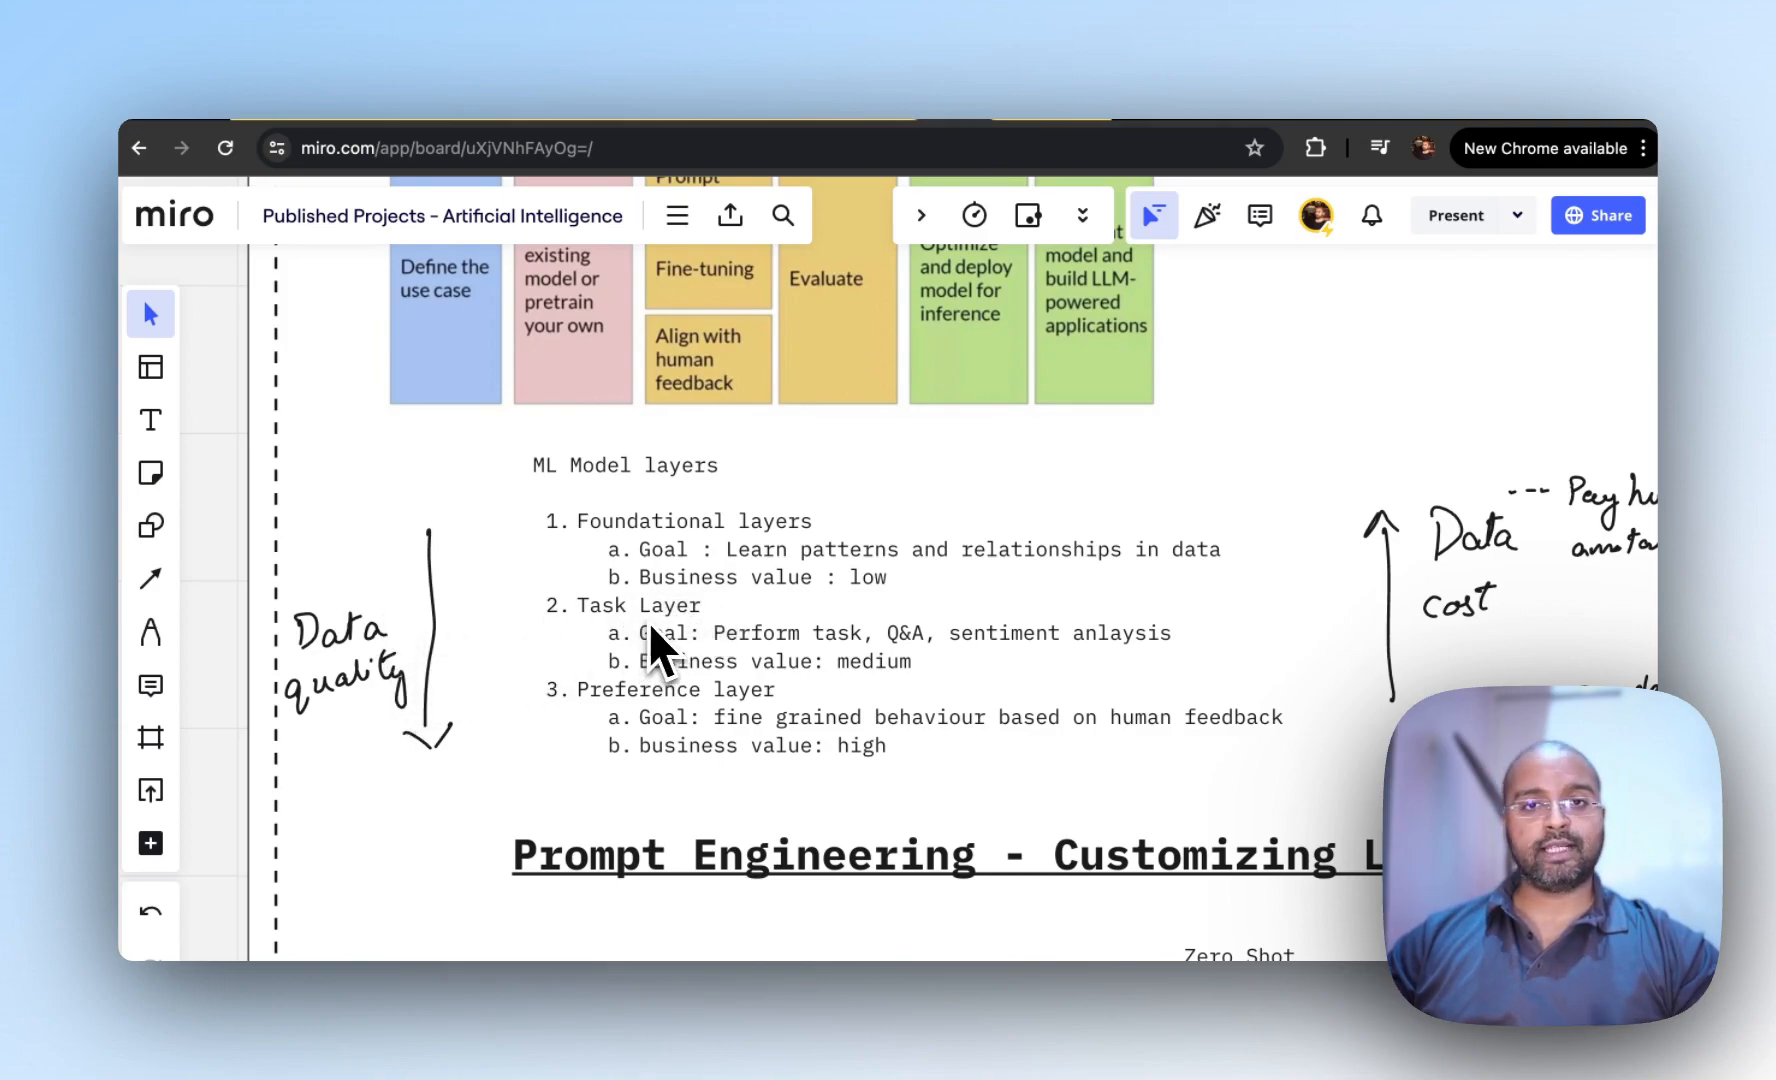
pyautogui.moveTo(827, 679)
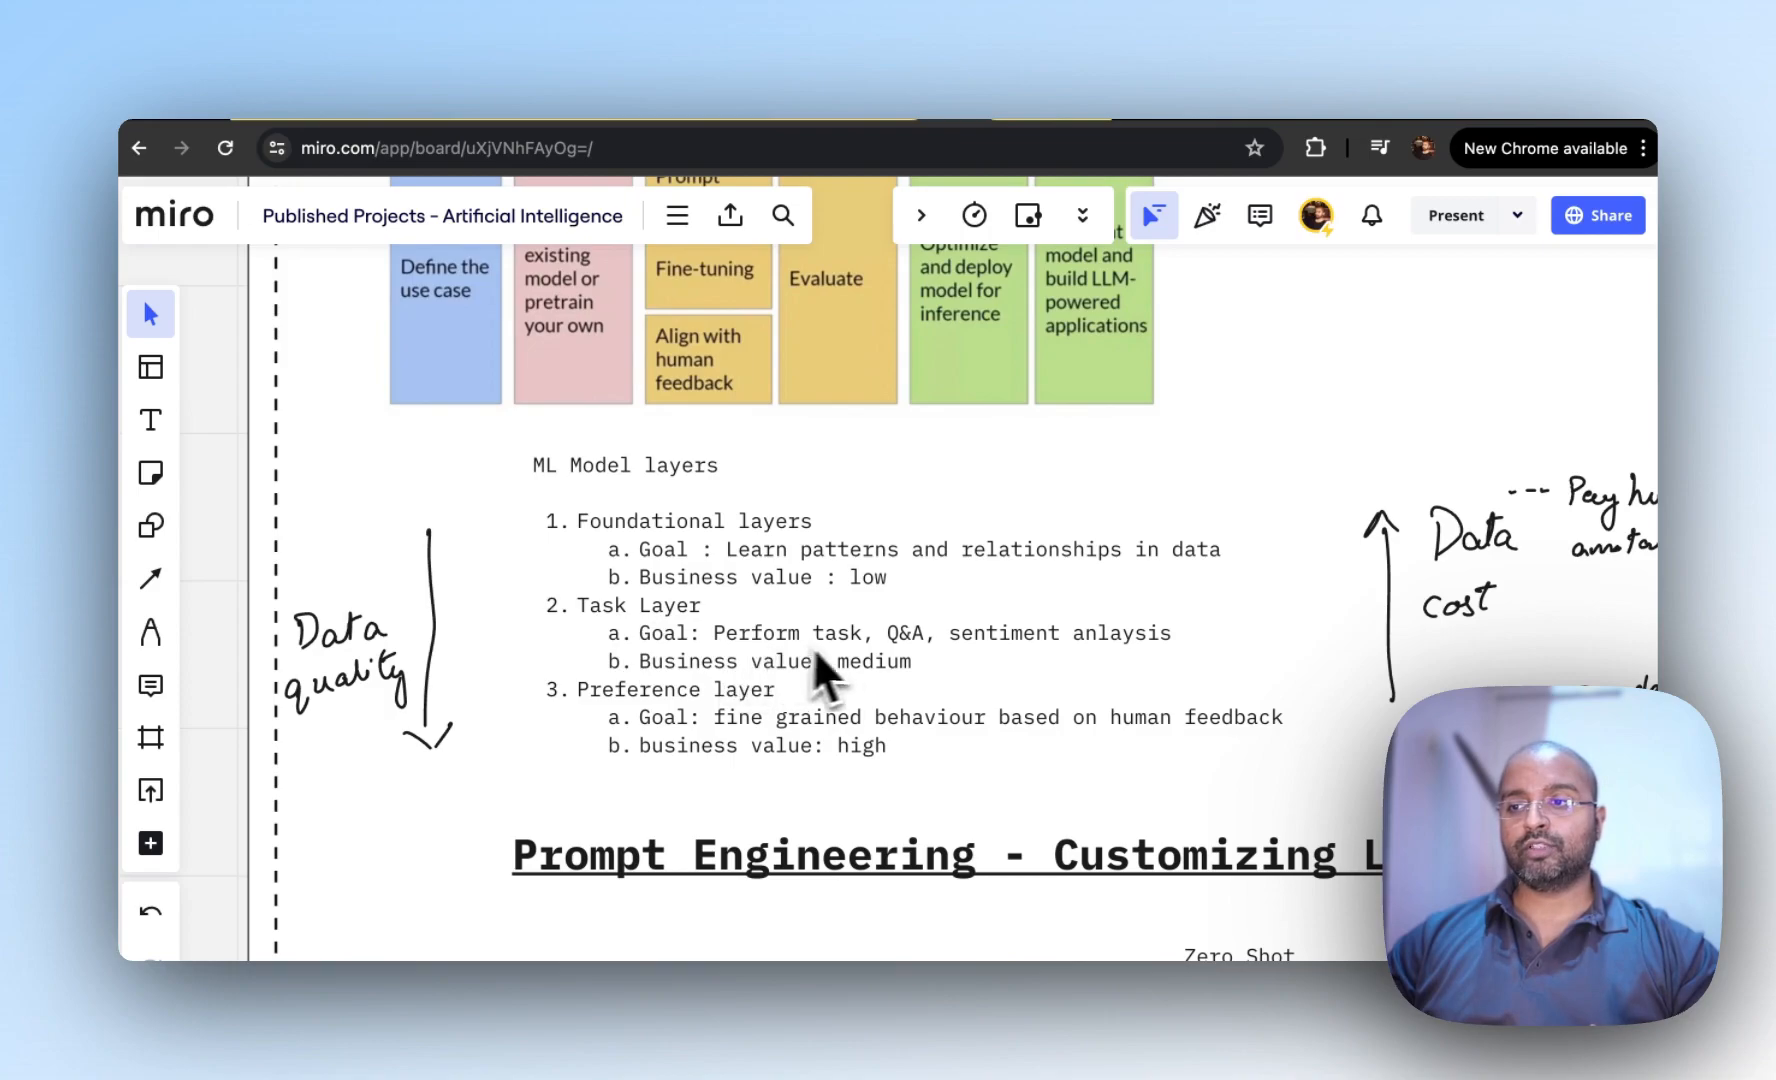
pyautogui.moveTo(934, 674)
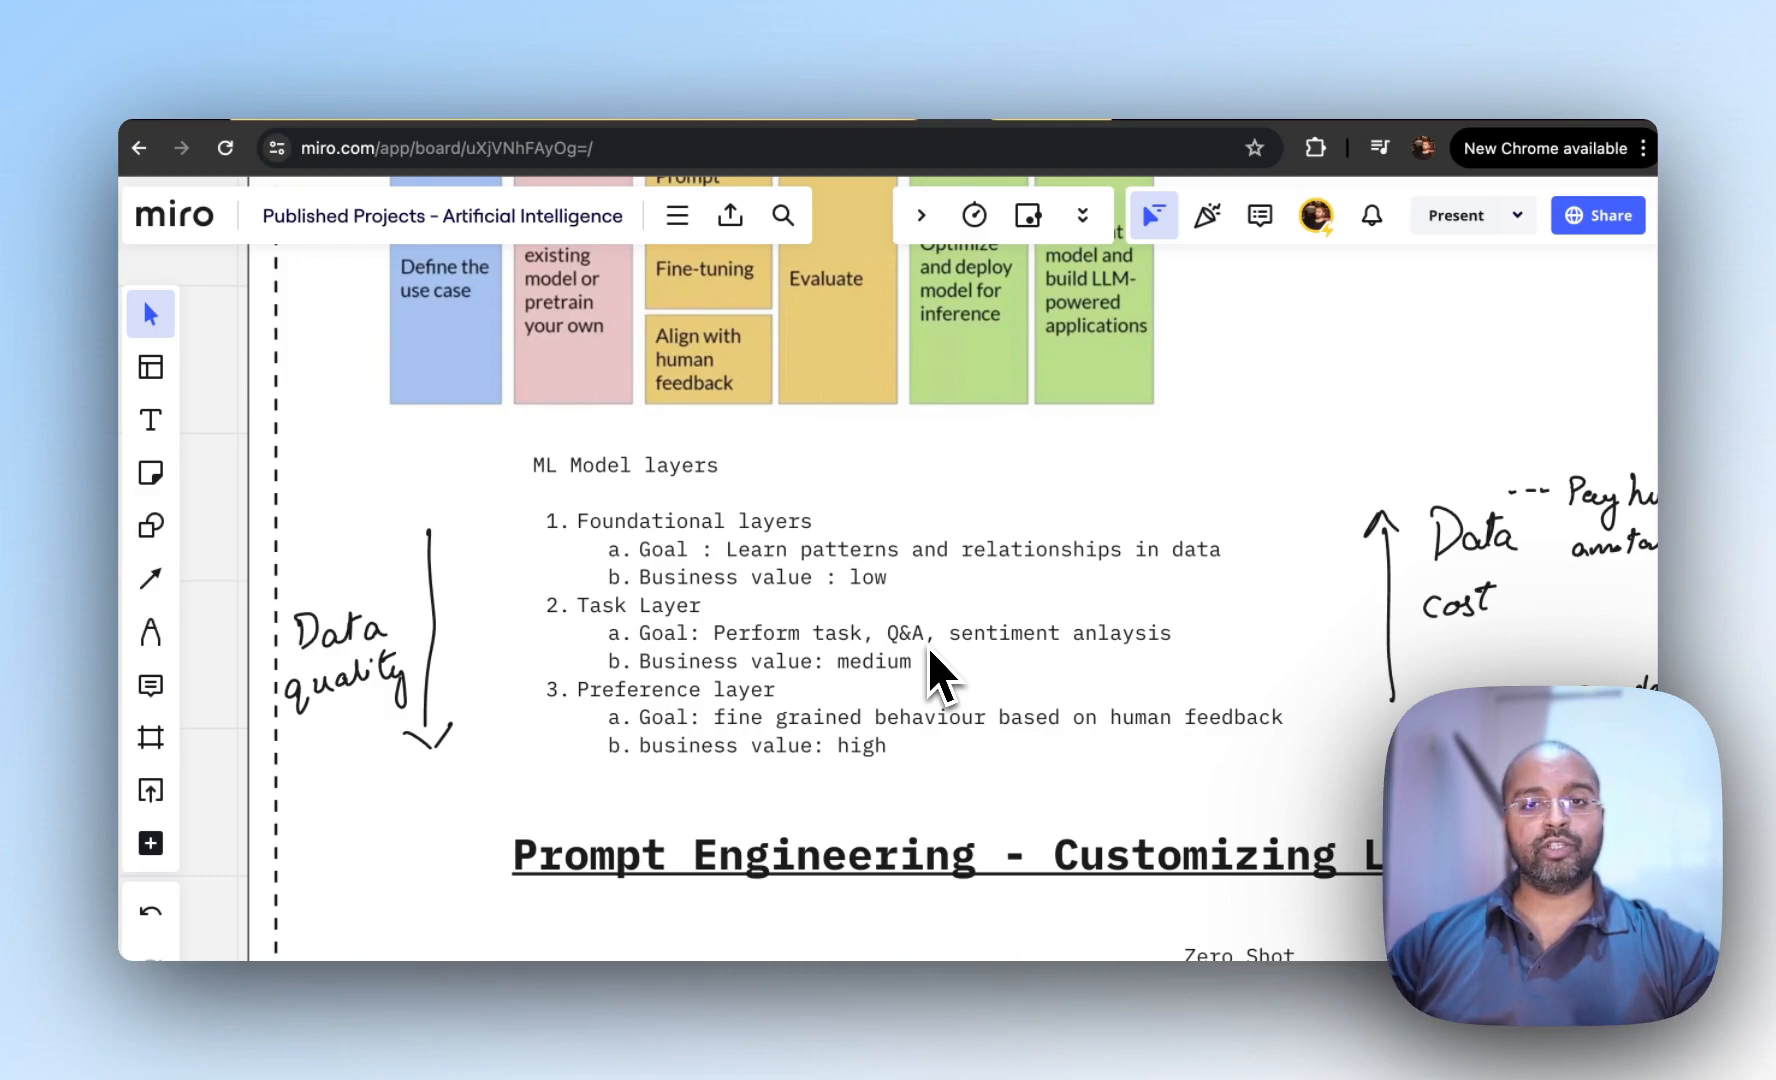
pyautogui.moveTo(849, 702)
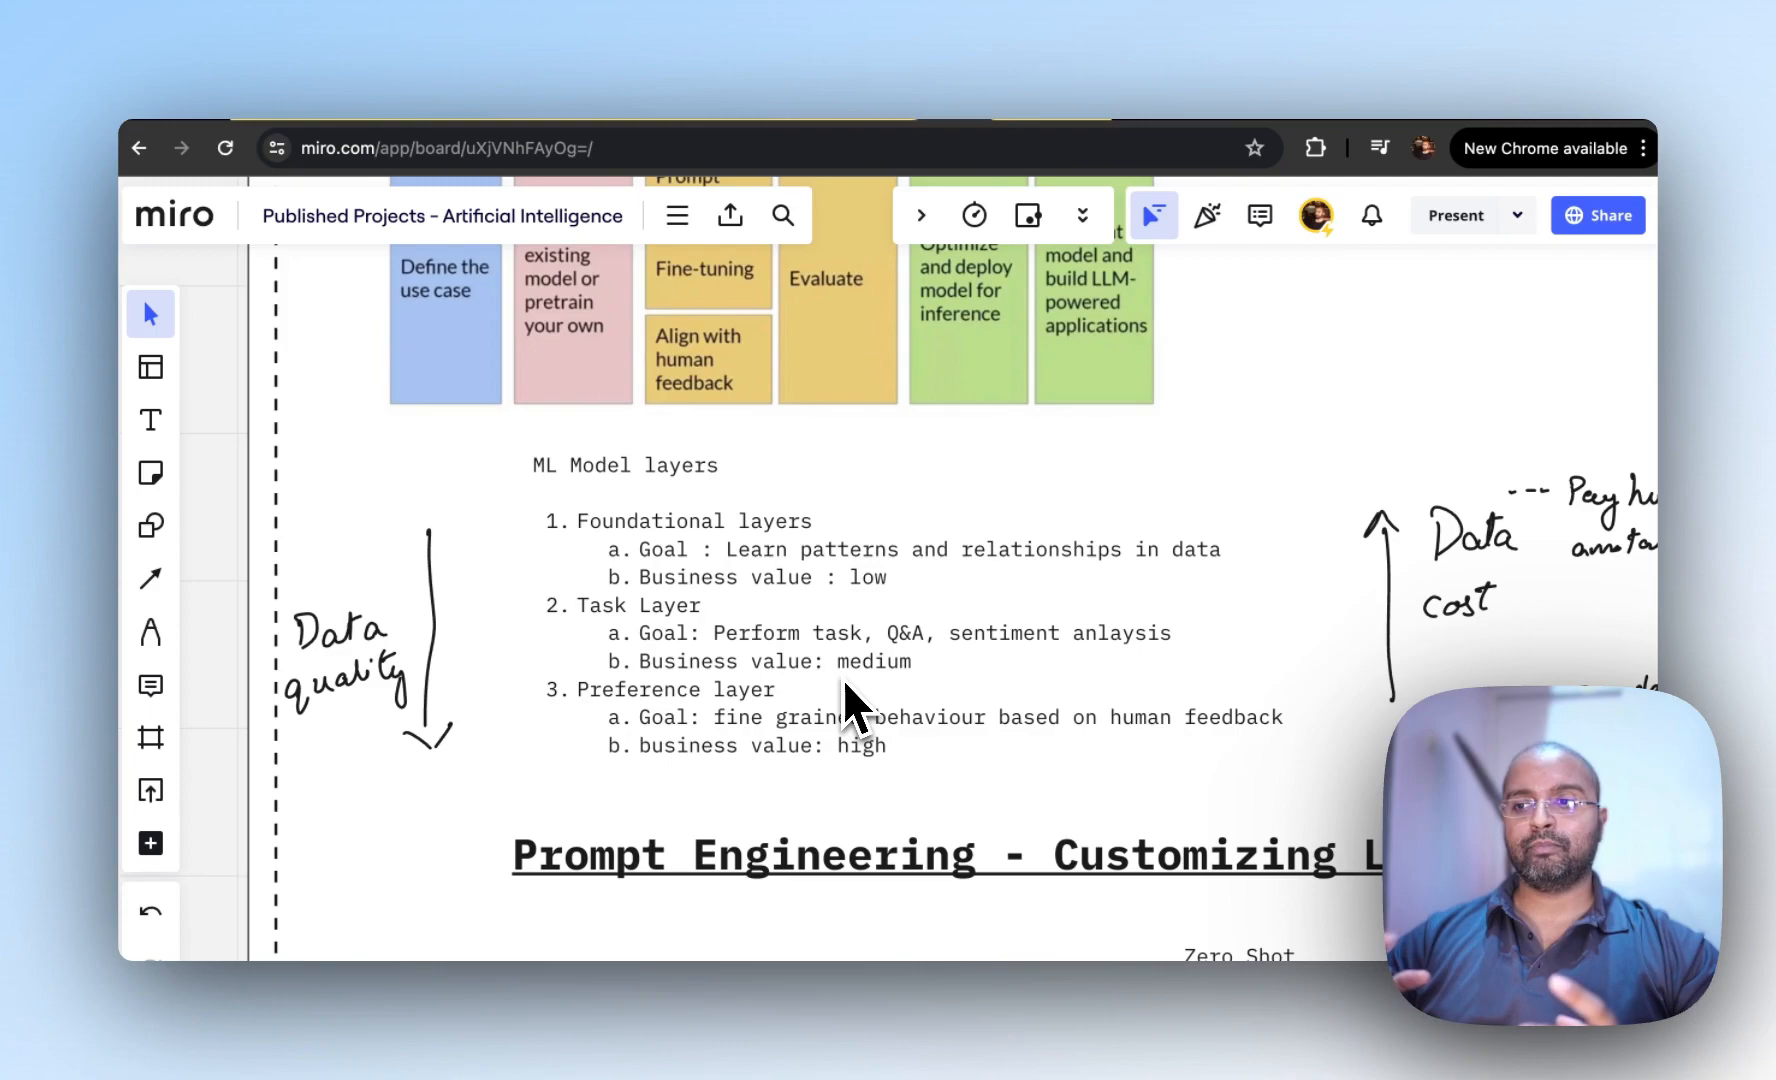
pyautogui.moveTo(617, 651)
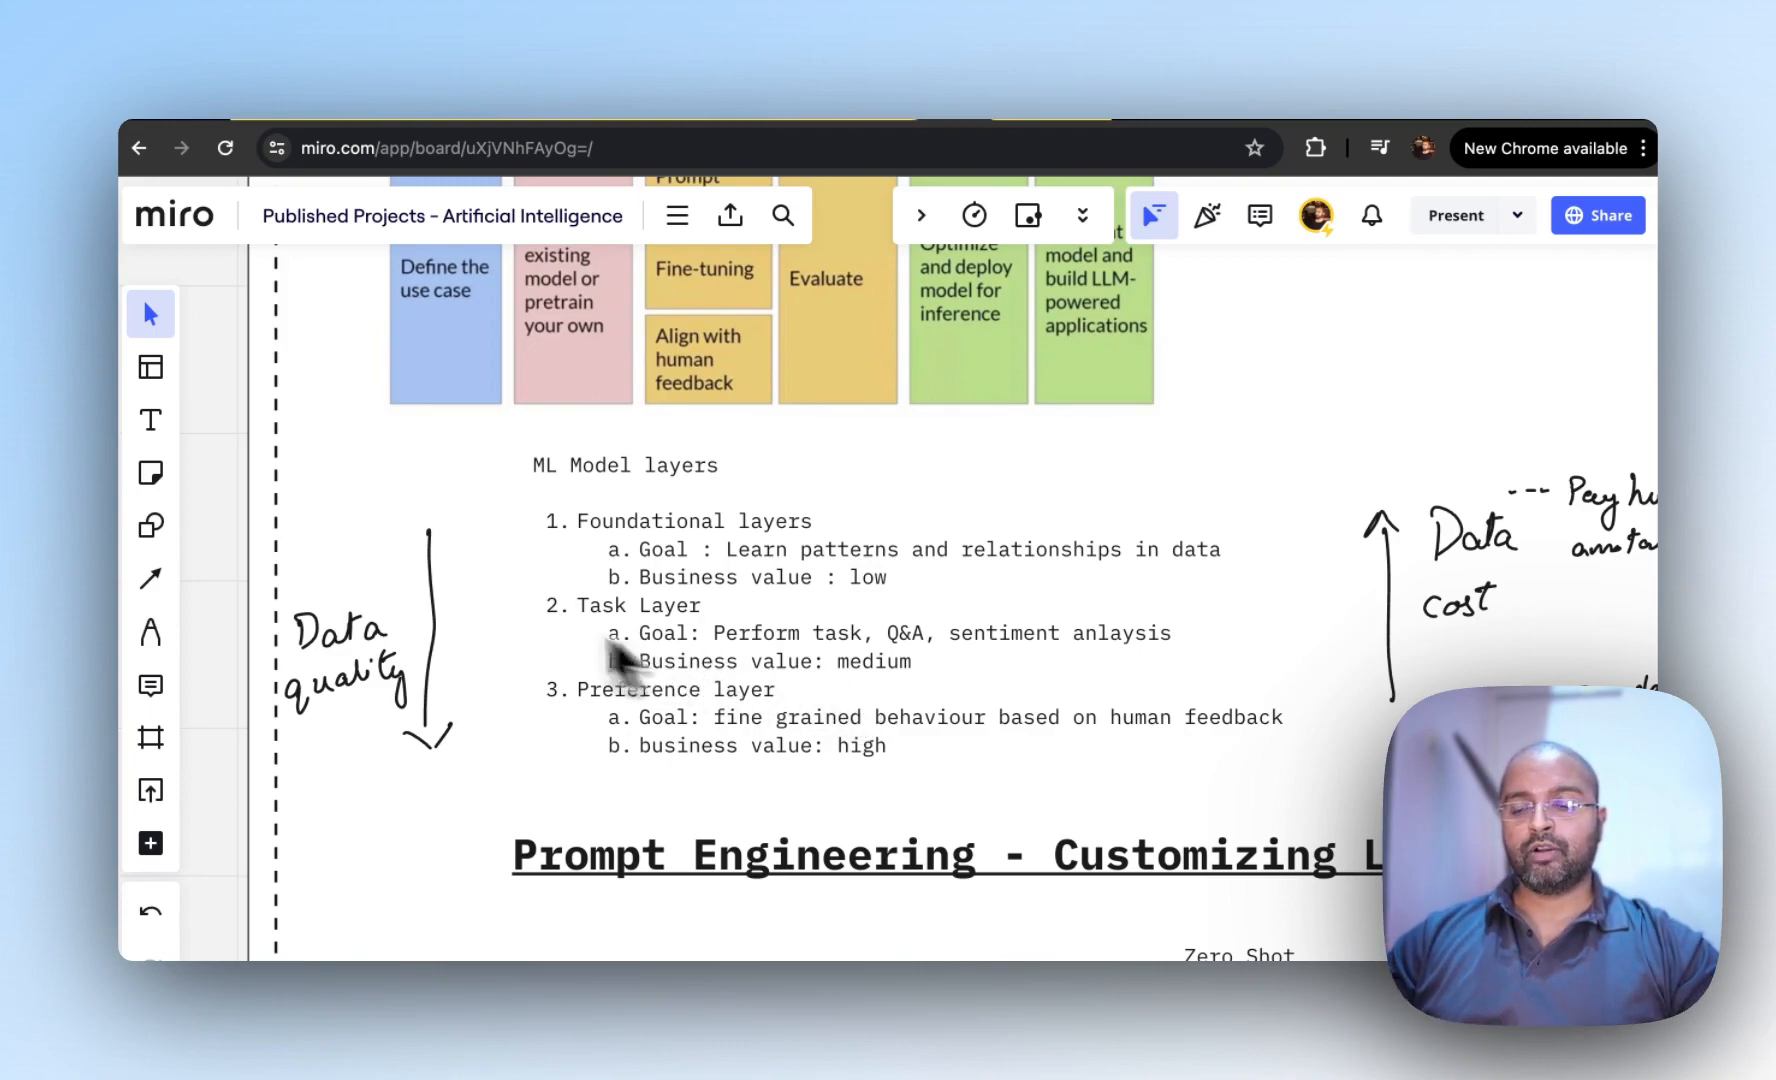
pyautogui.moveTo(473, 742)
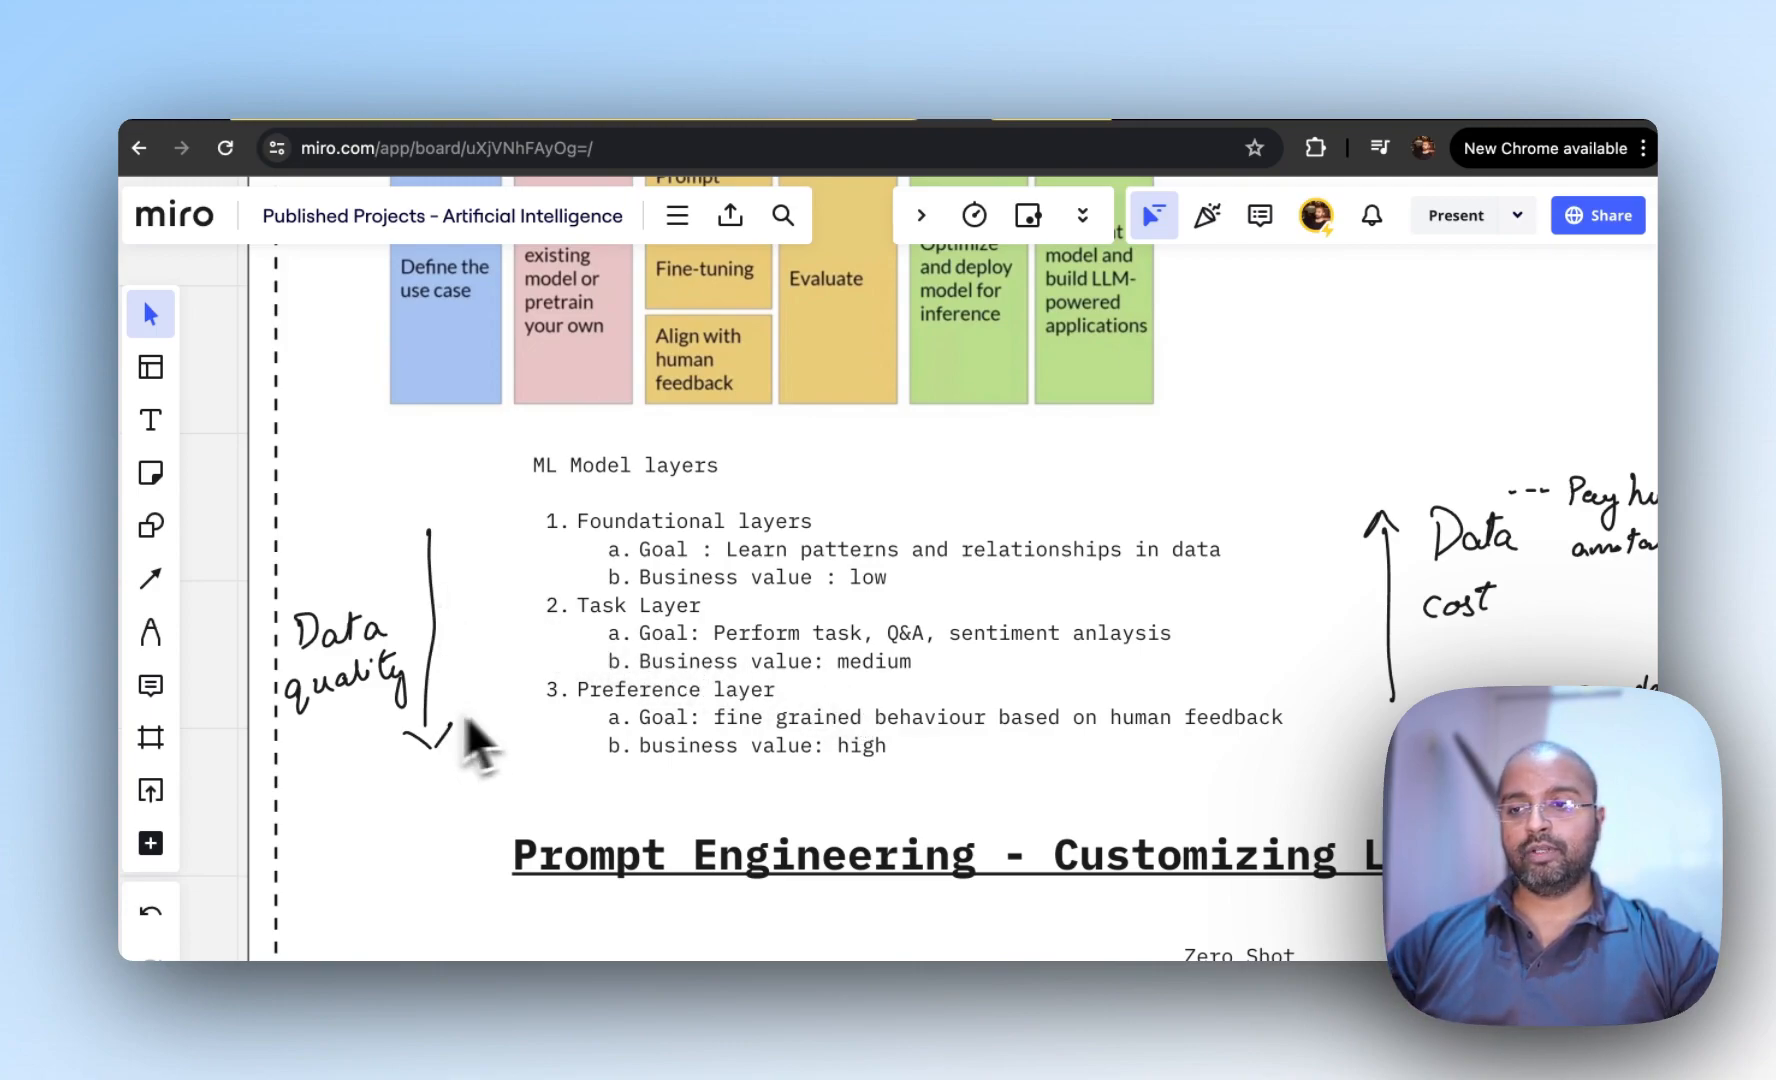
pyautogui.moveTo(734, 734)
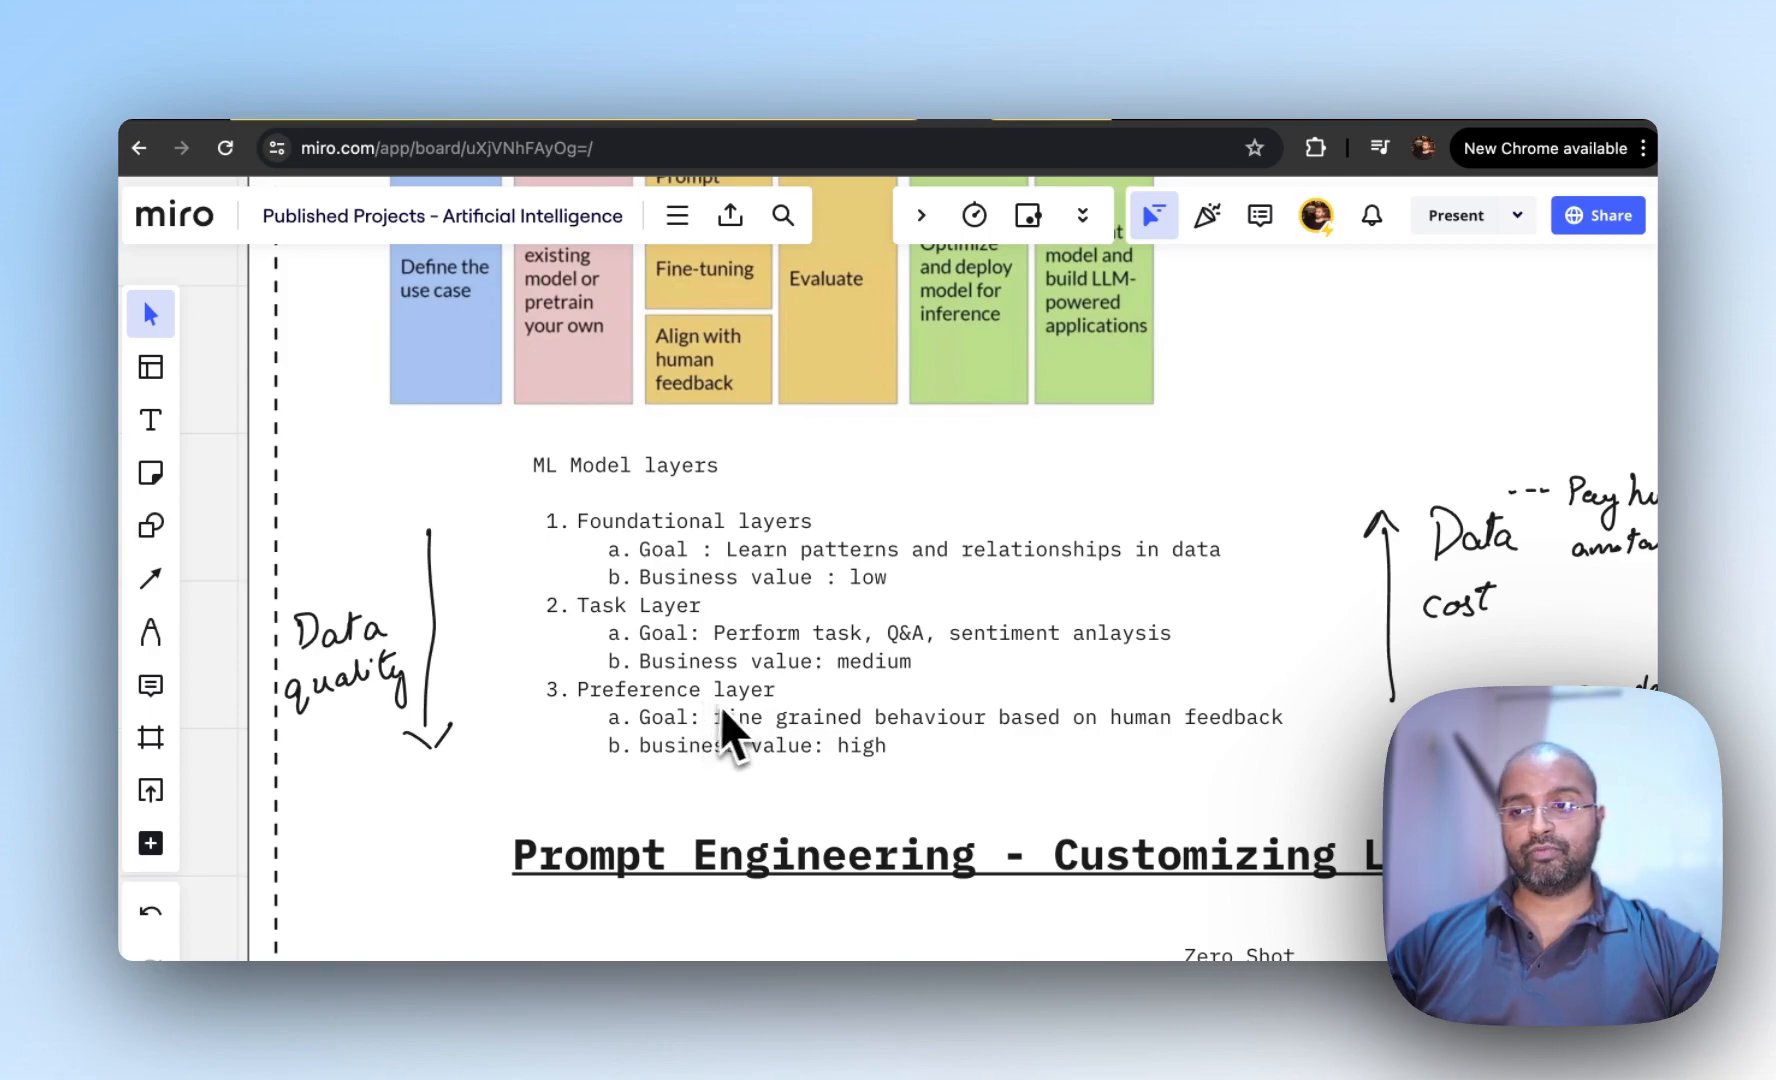
pyautogui.moveTo(742, 809)
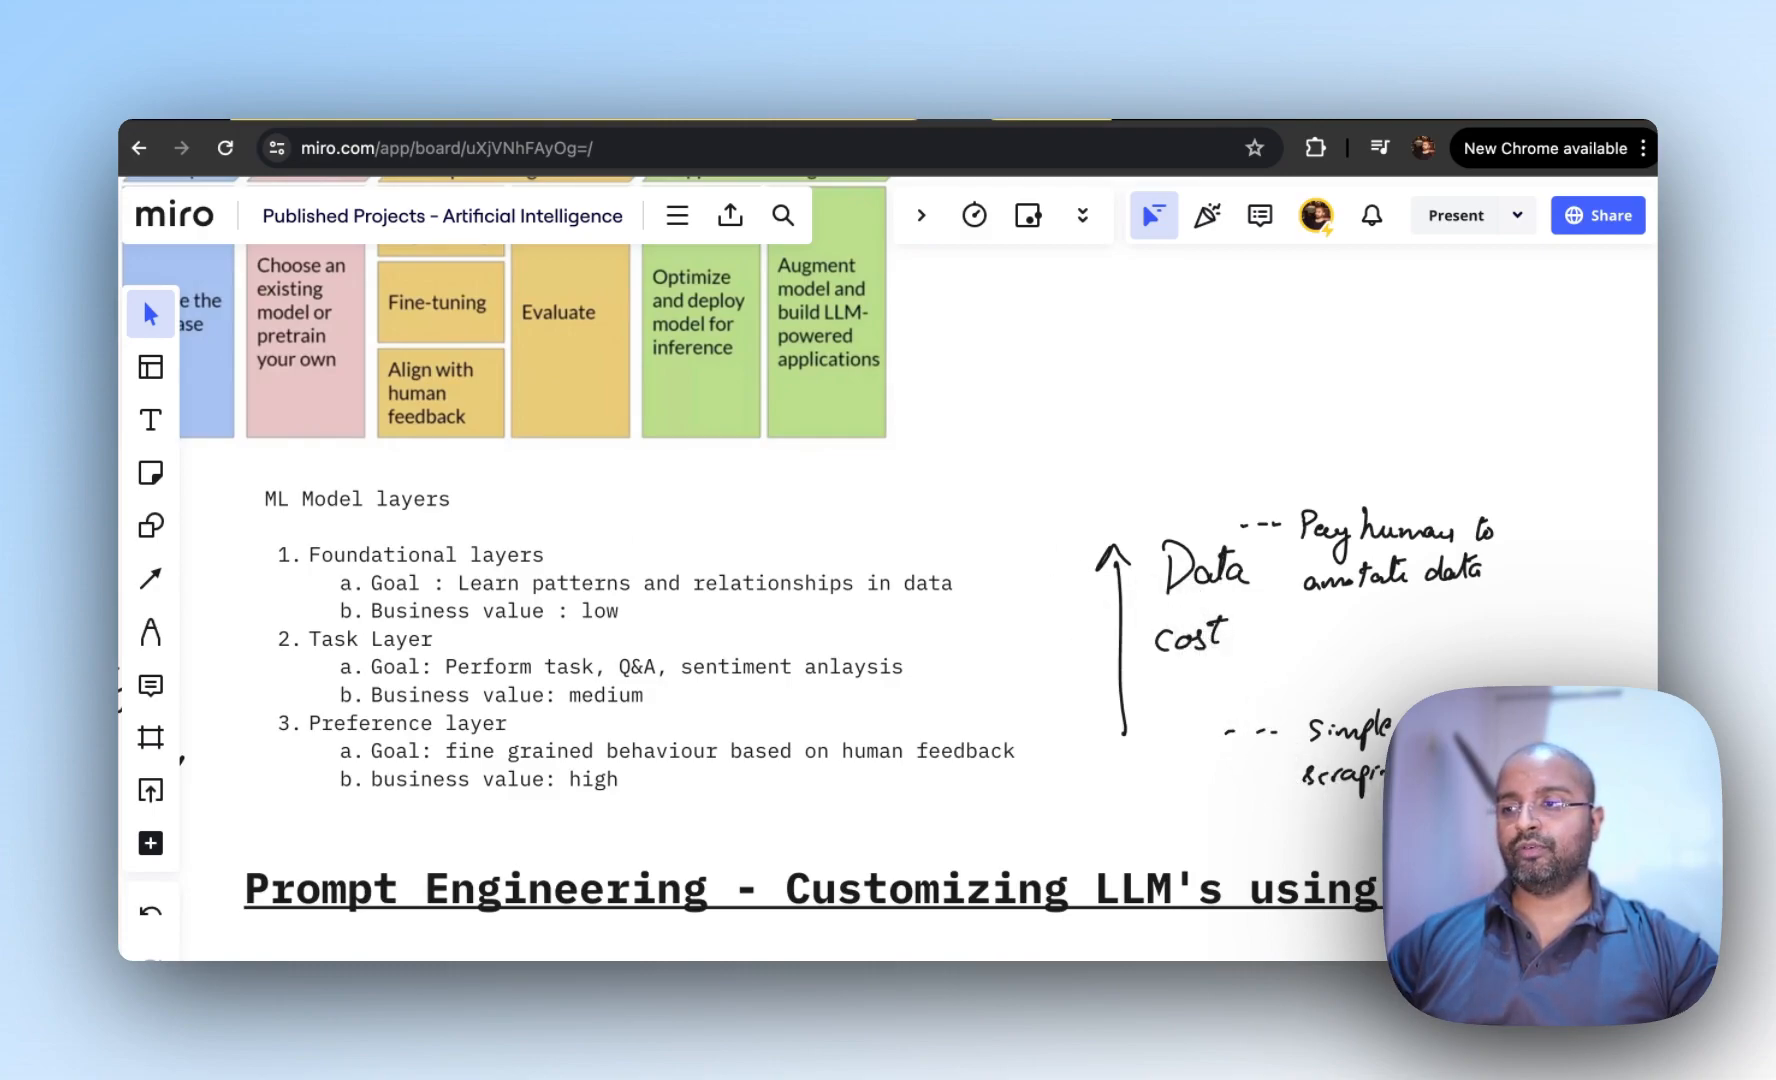
pyautogui.moveTo(1365, 838)
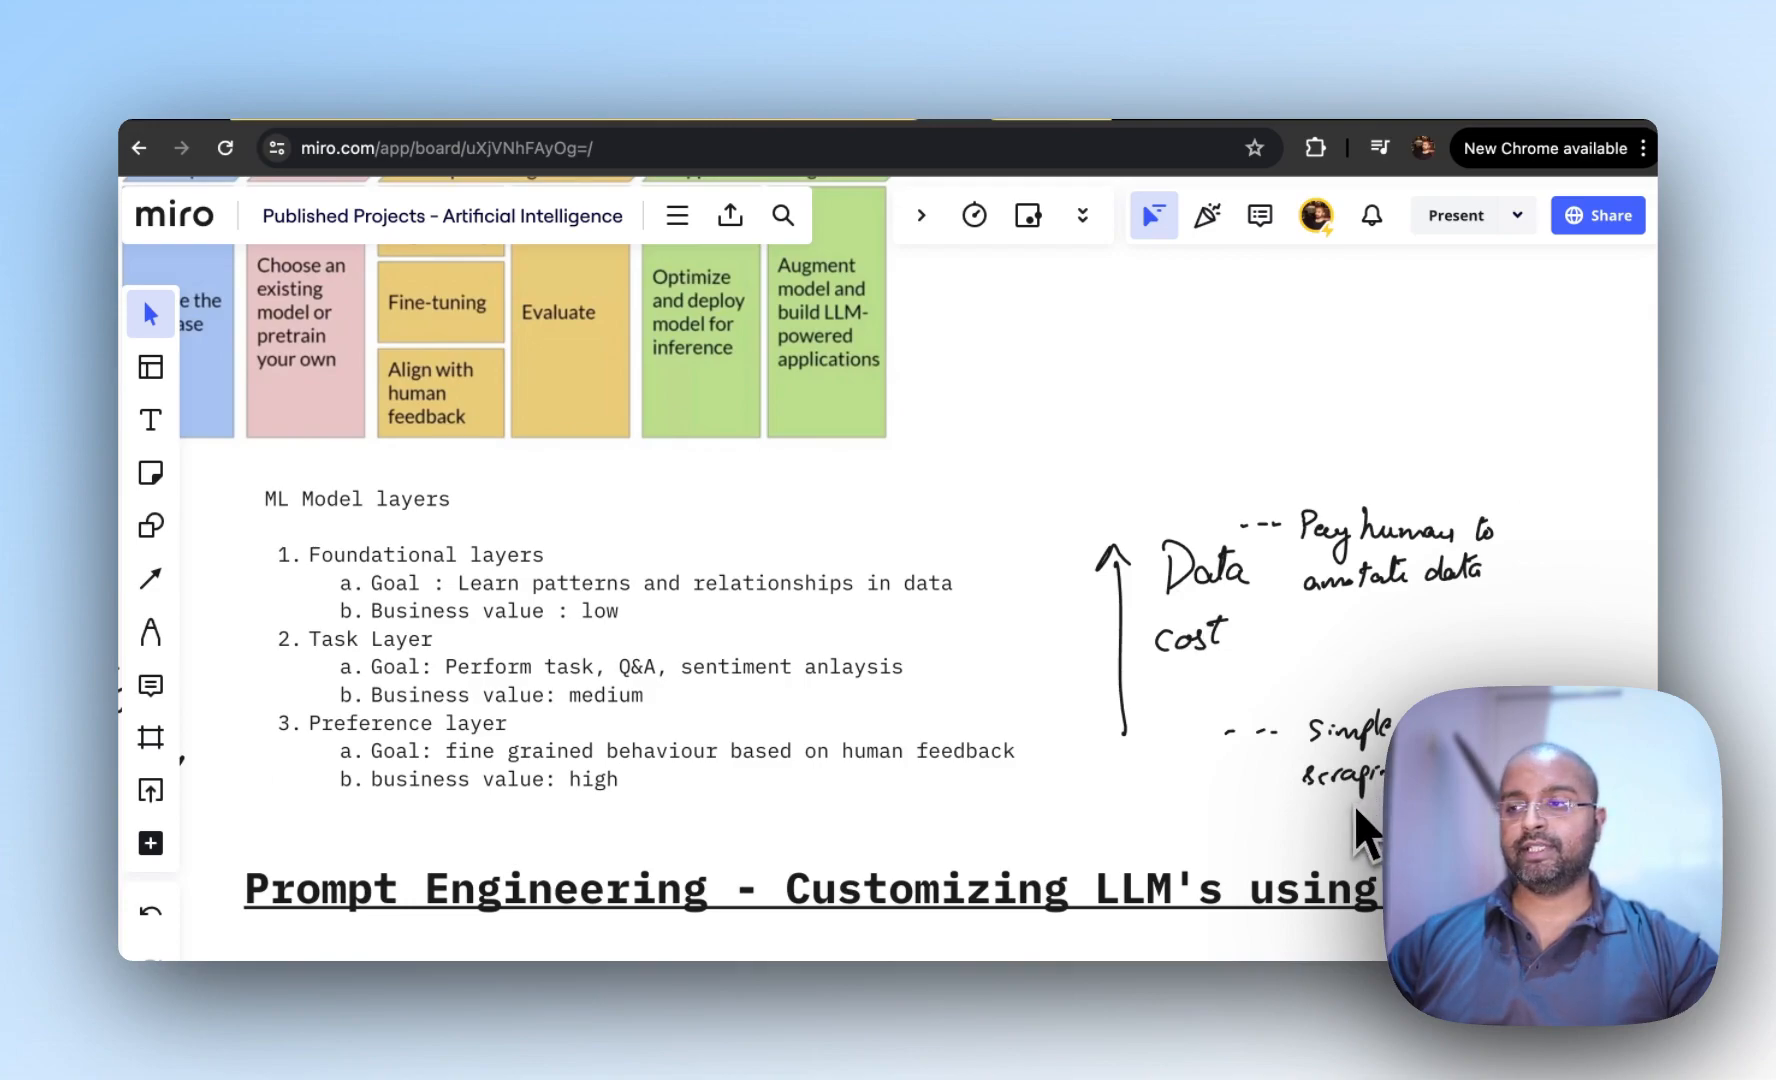
pyautogui.moveTo(459, 600)
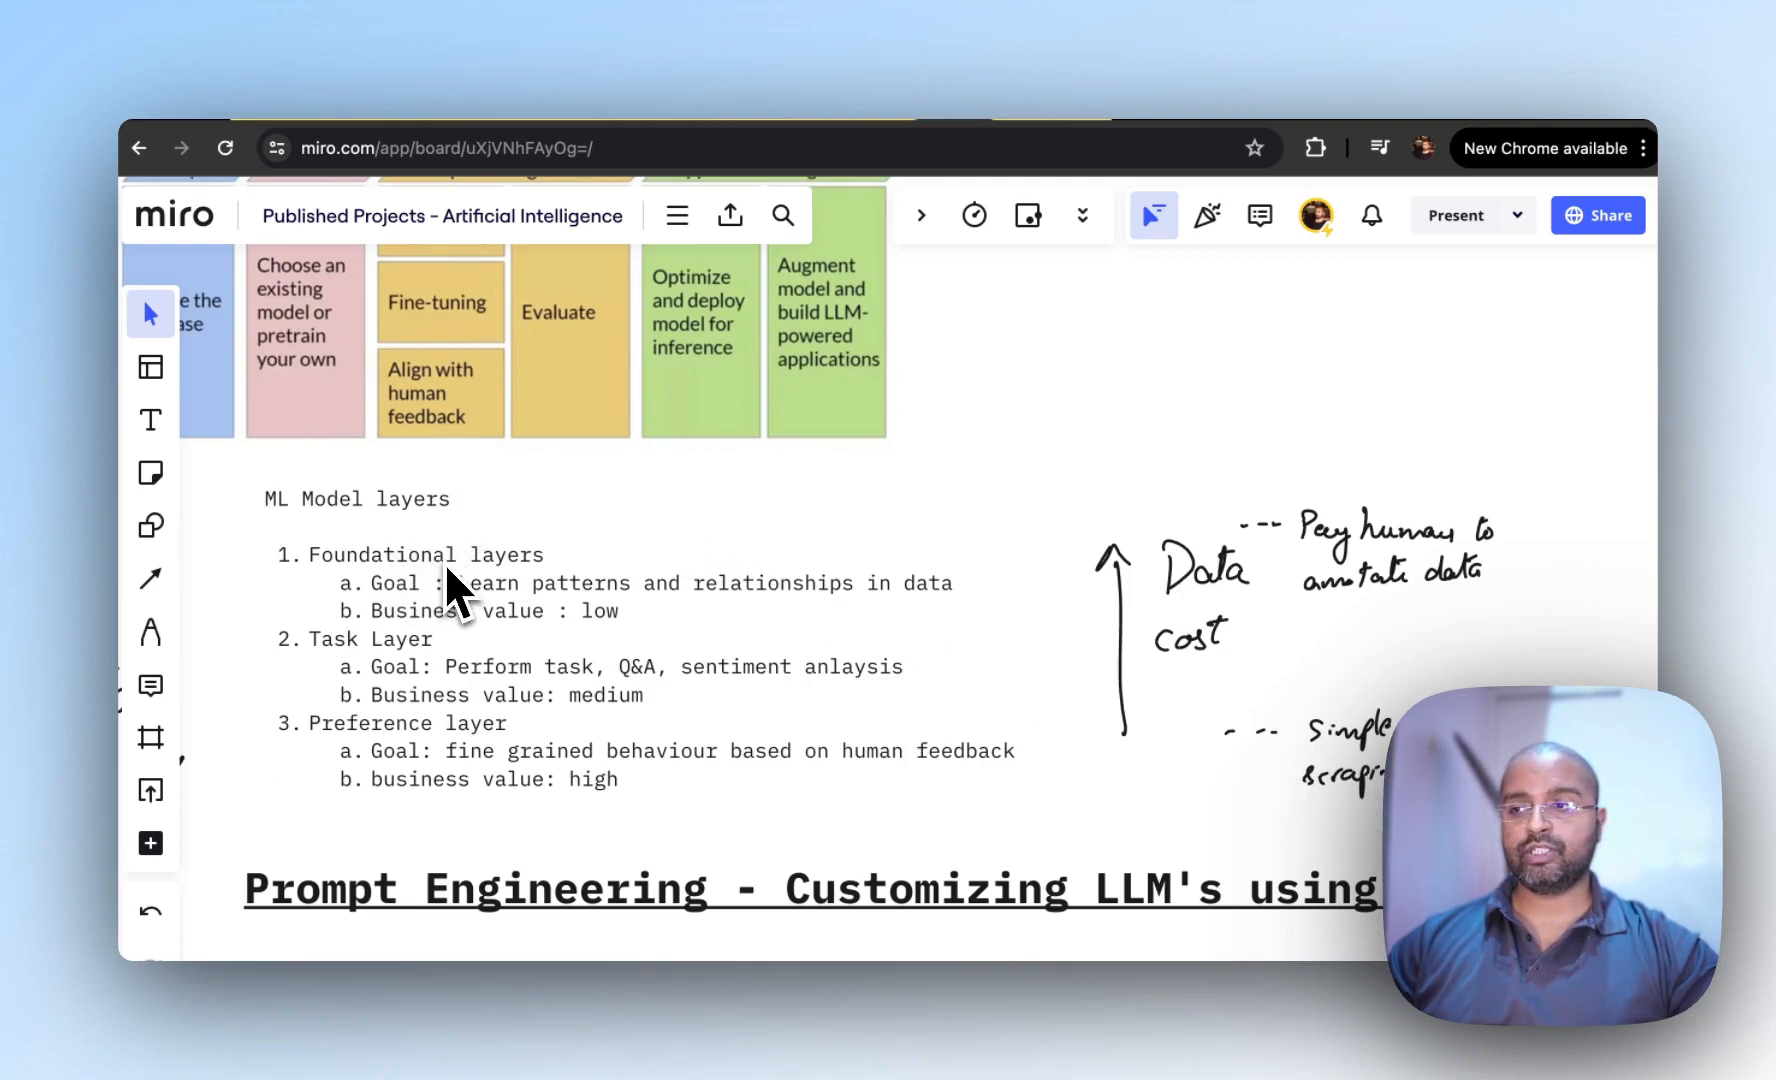
pyautogui.moveTo(1178, 770)
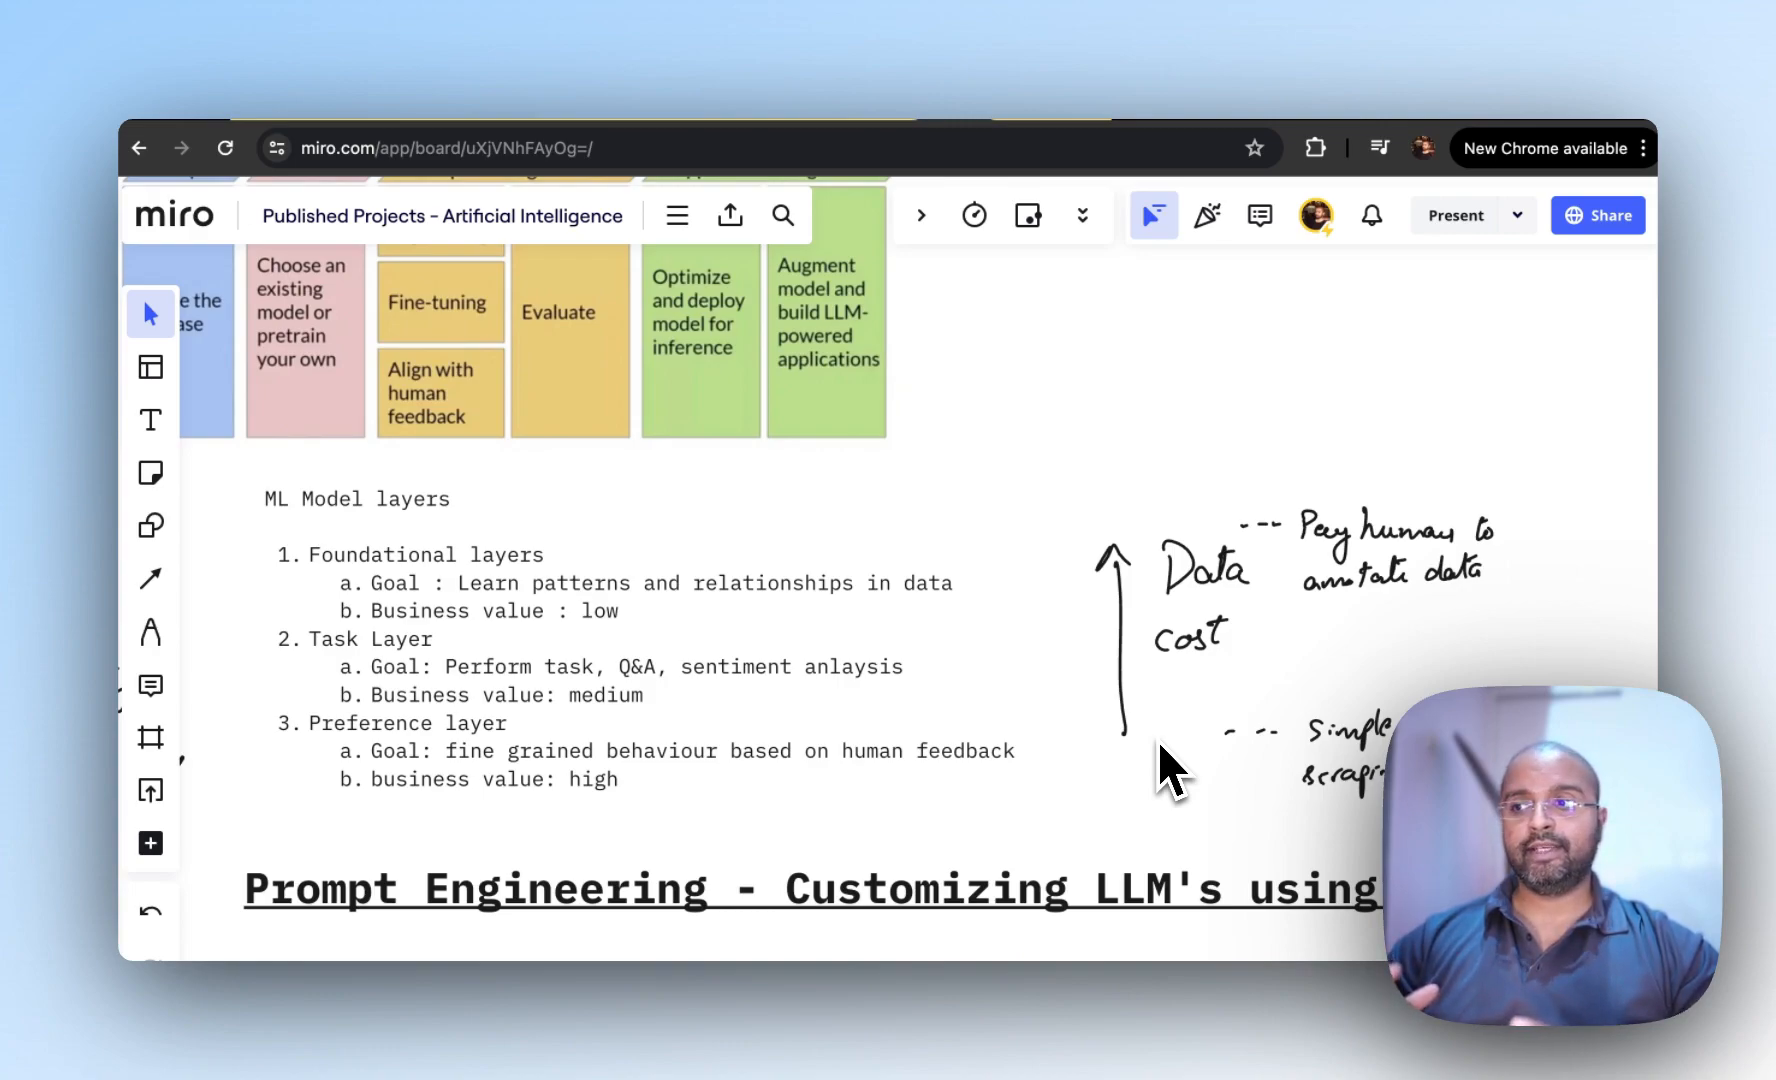
pyautogui.moveTo(1365, 651)
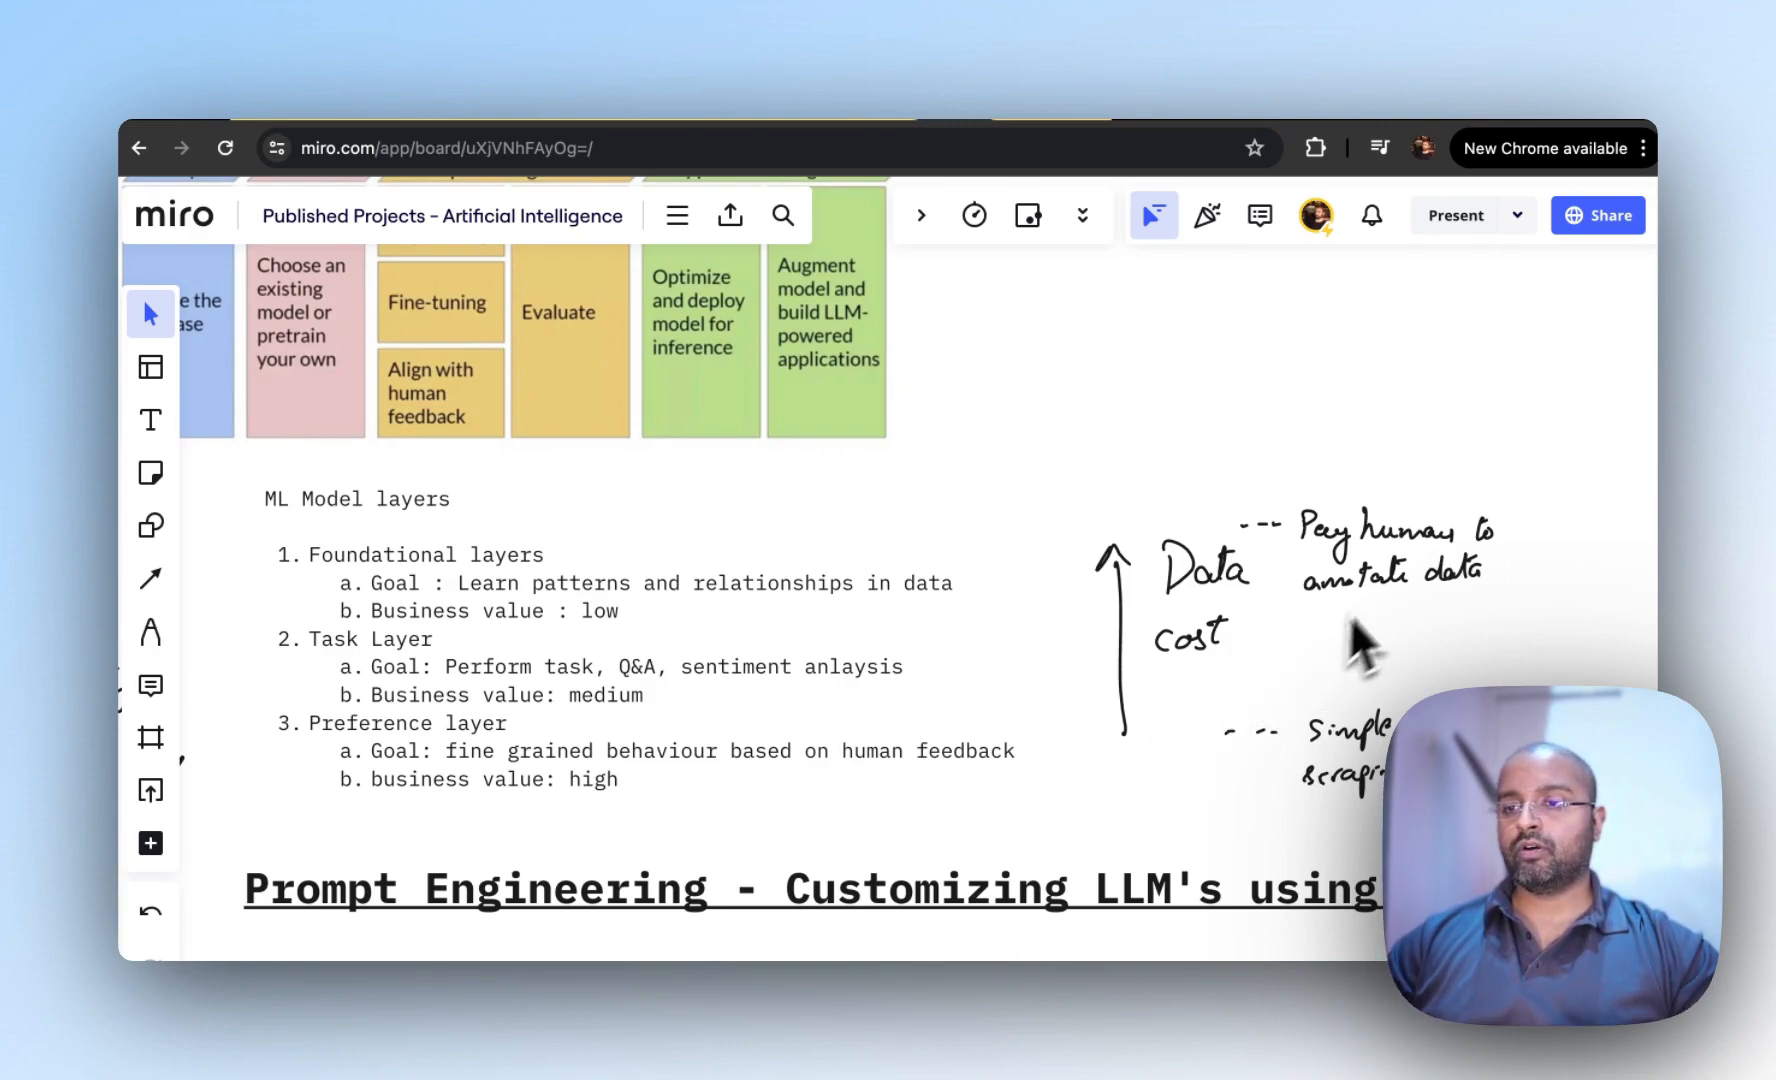
pyautogui.moveTo(515, 826)
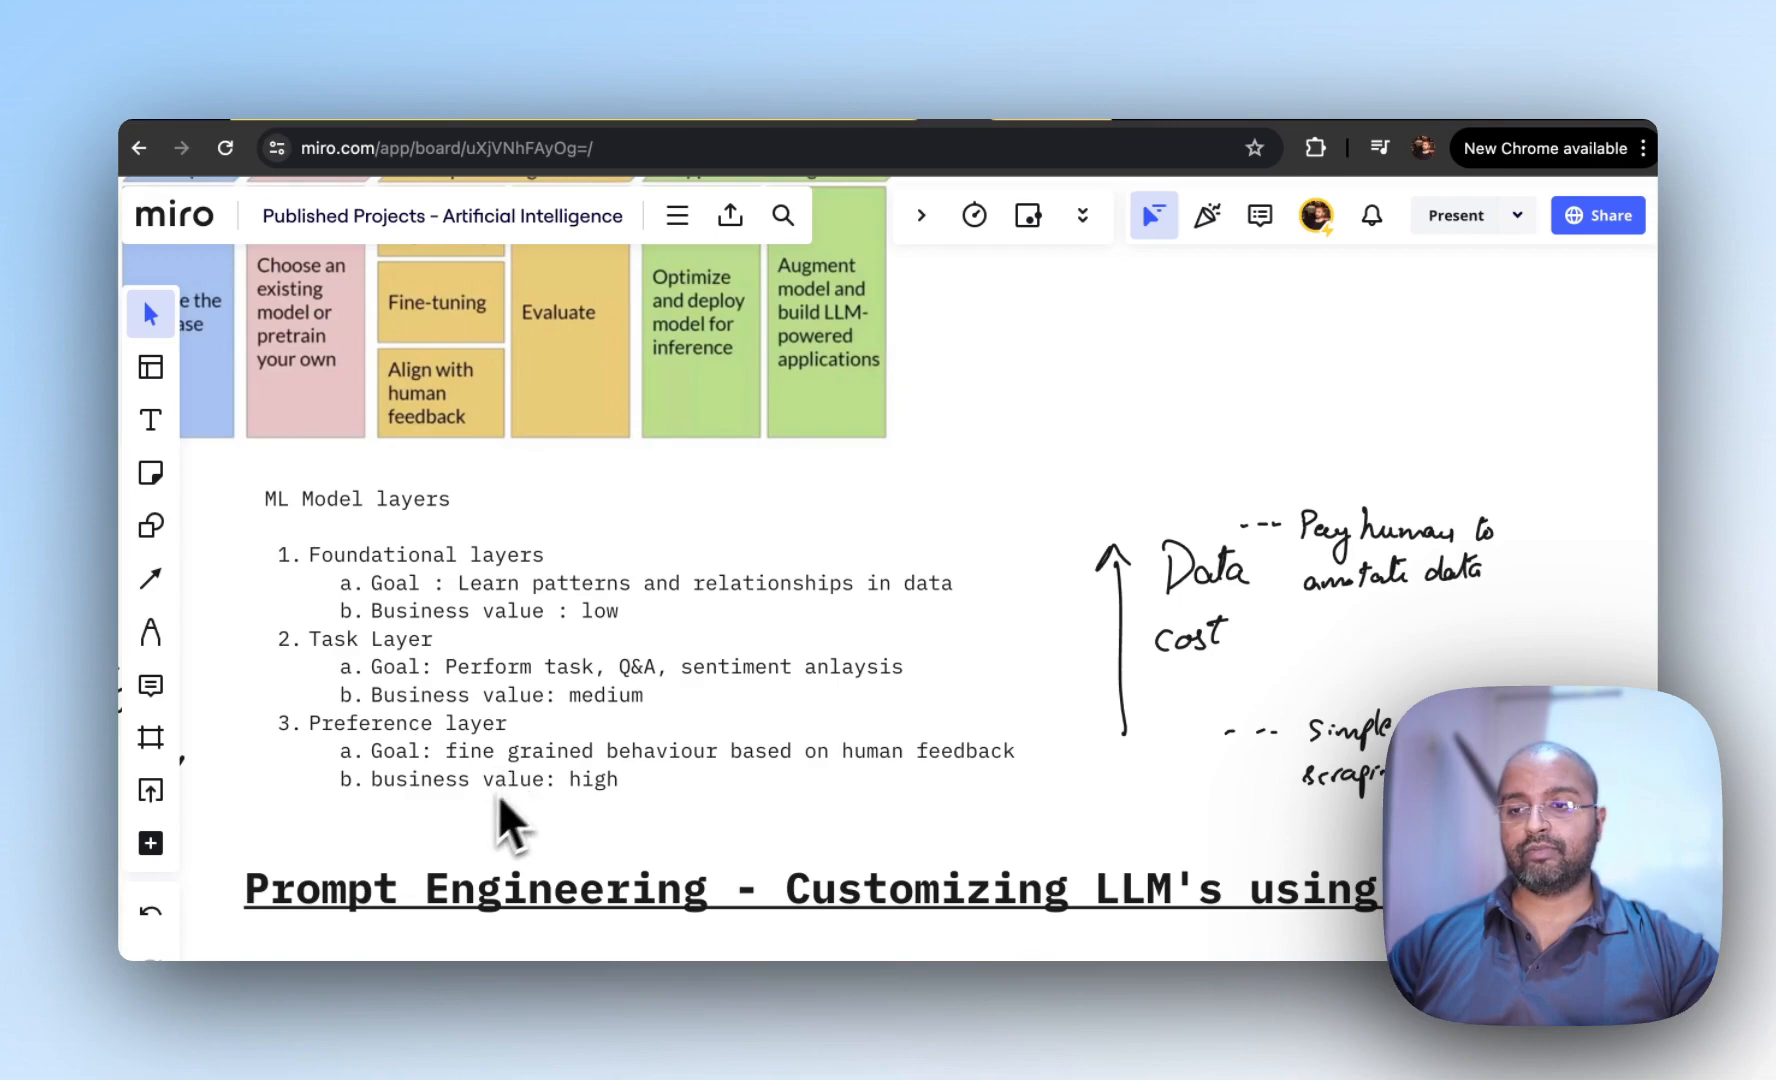
pyautogui.moveTo(942, 804)
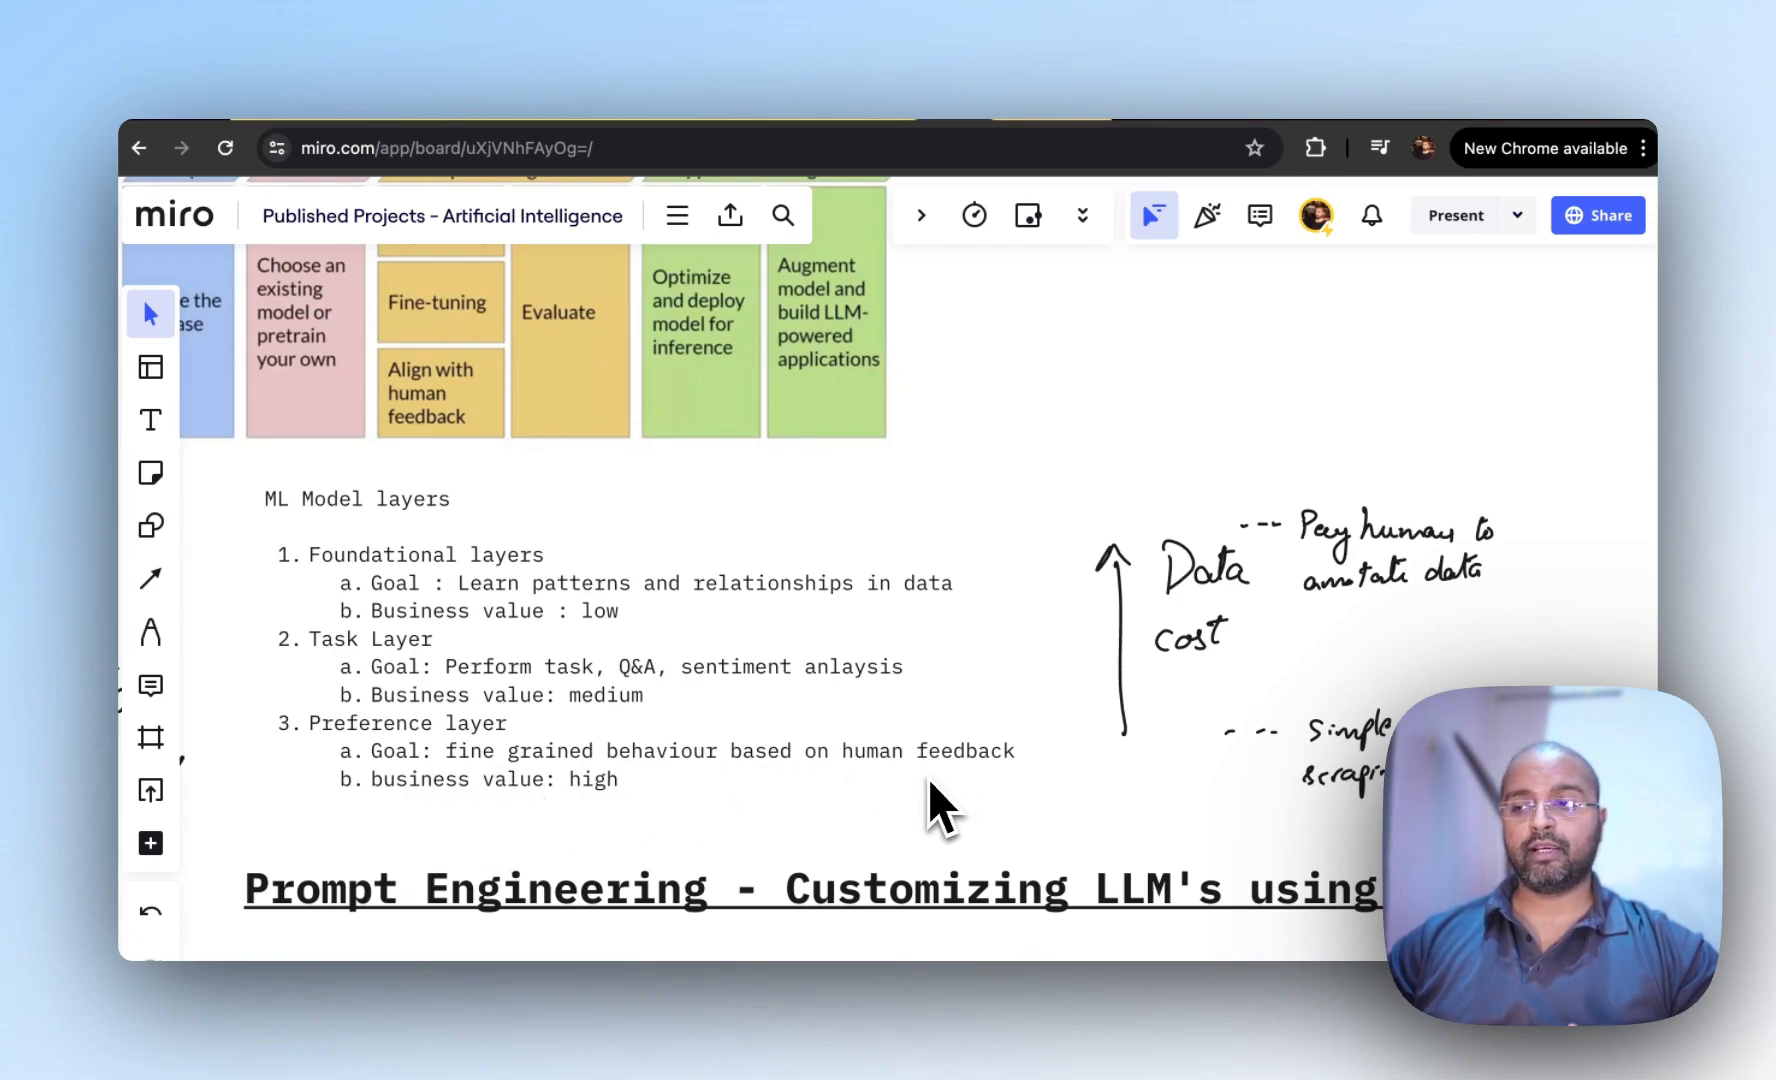
pyautogui.moveTo(1367, 594)
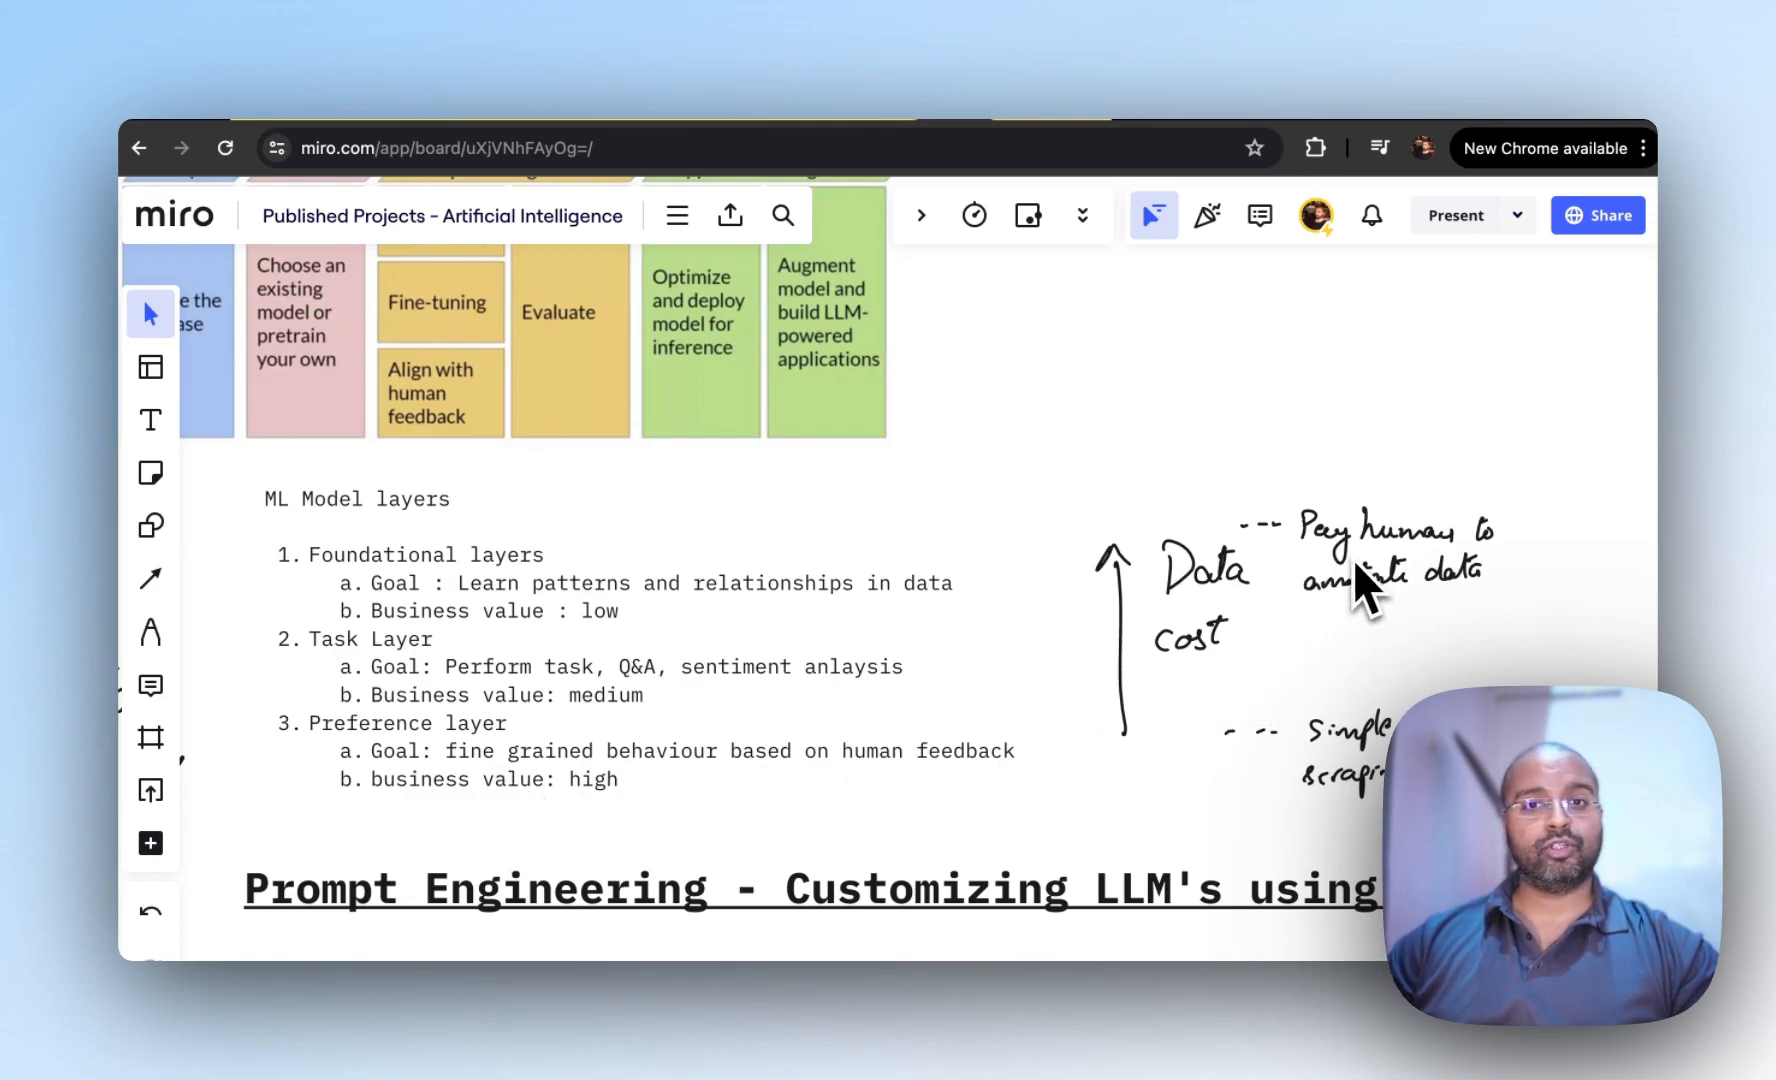
pyautogui.moveTo(1303, 606)
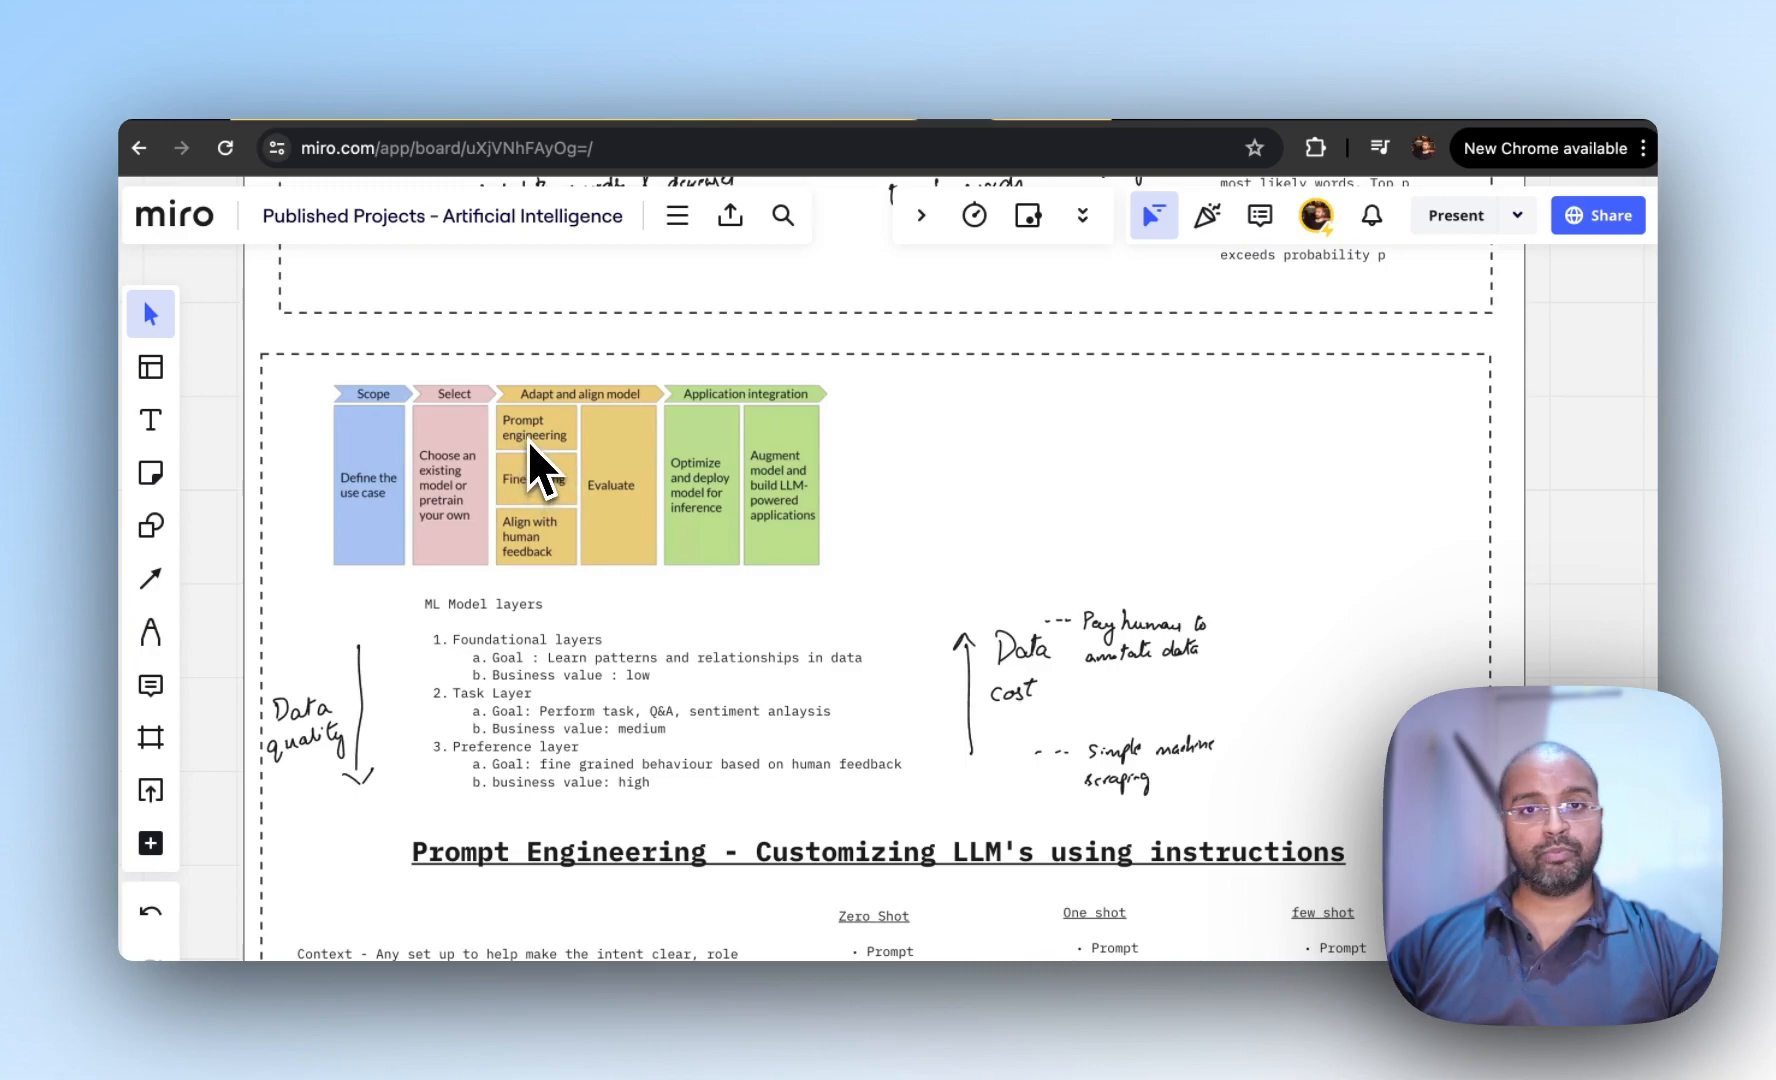
pyautogui.moveTo(561, 458)
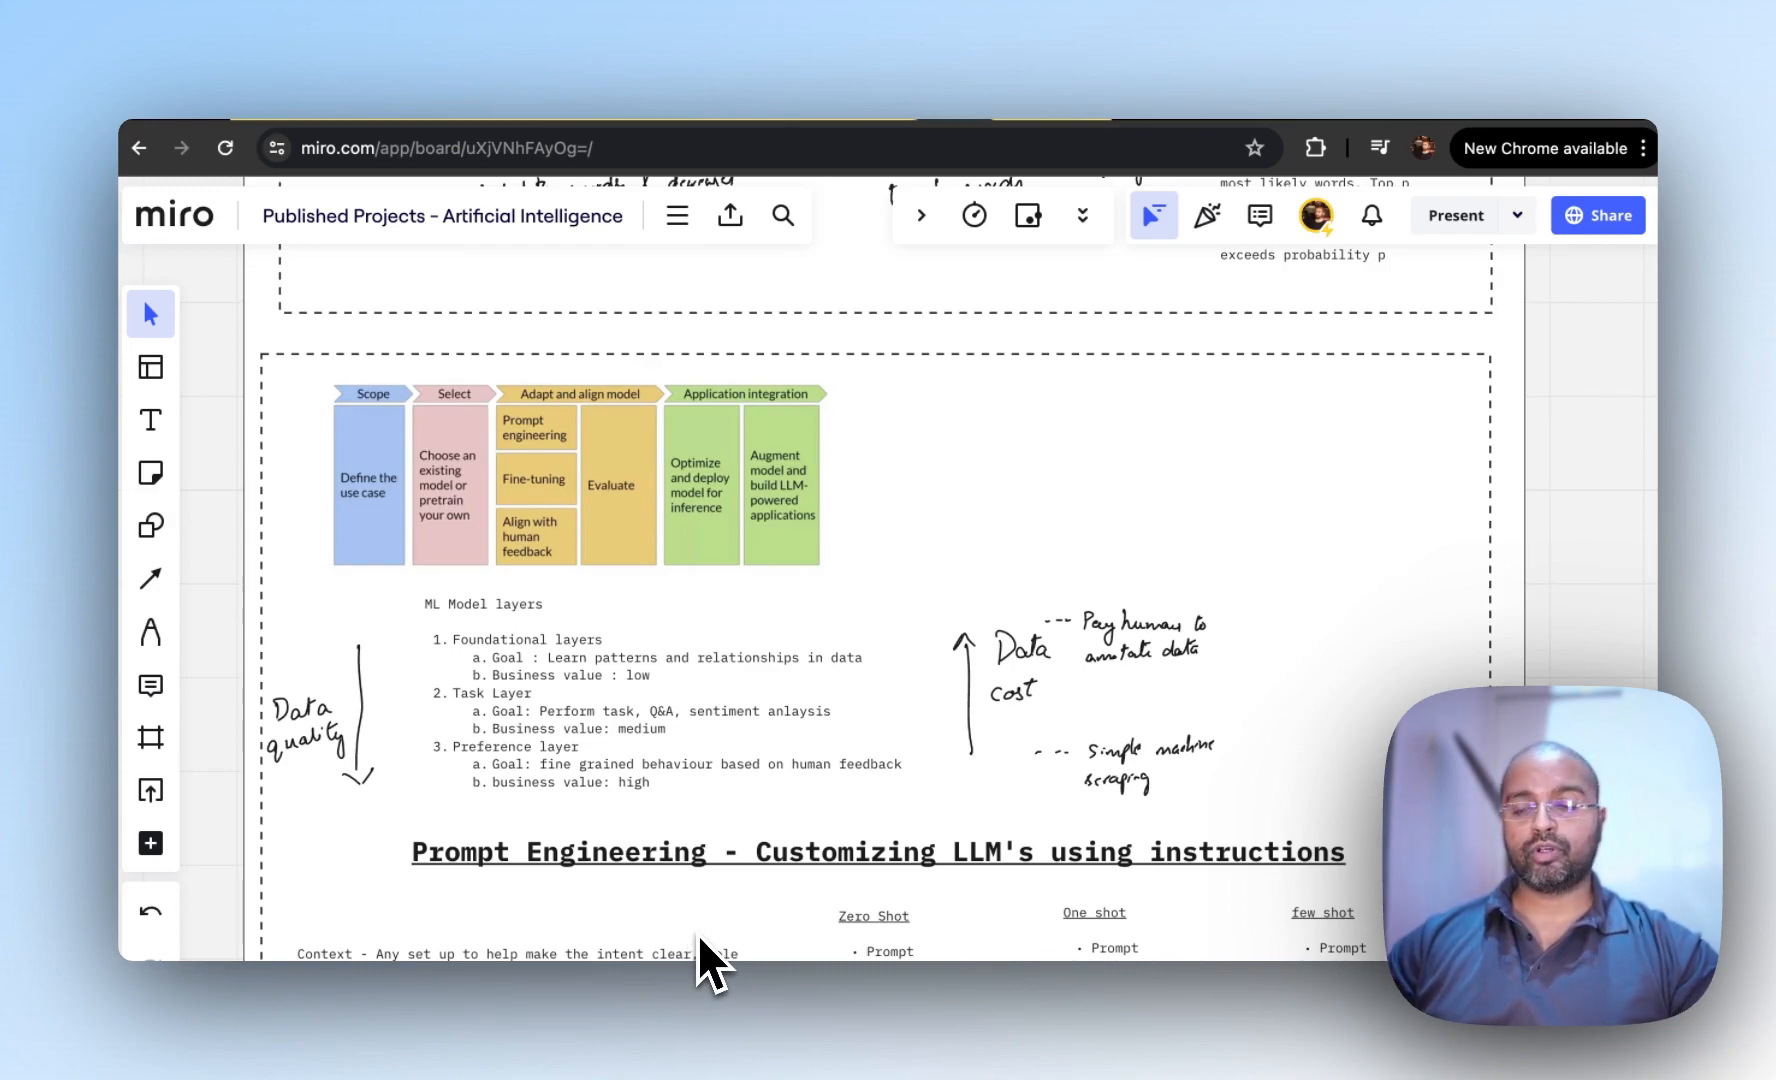
pyautogui.moveTo(572, 515)
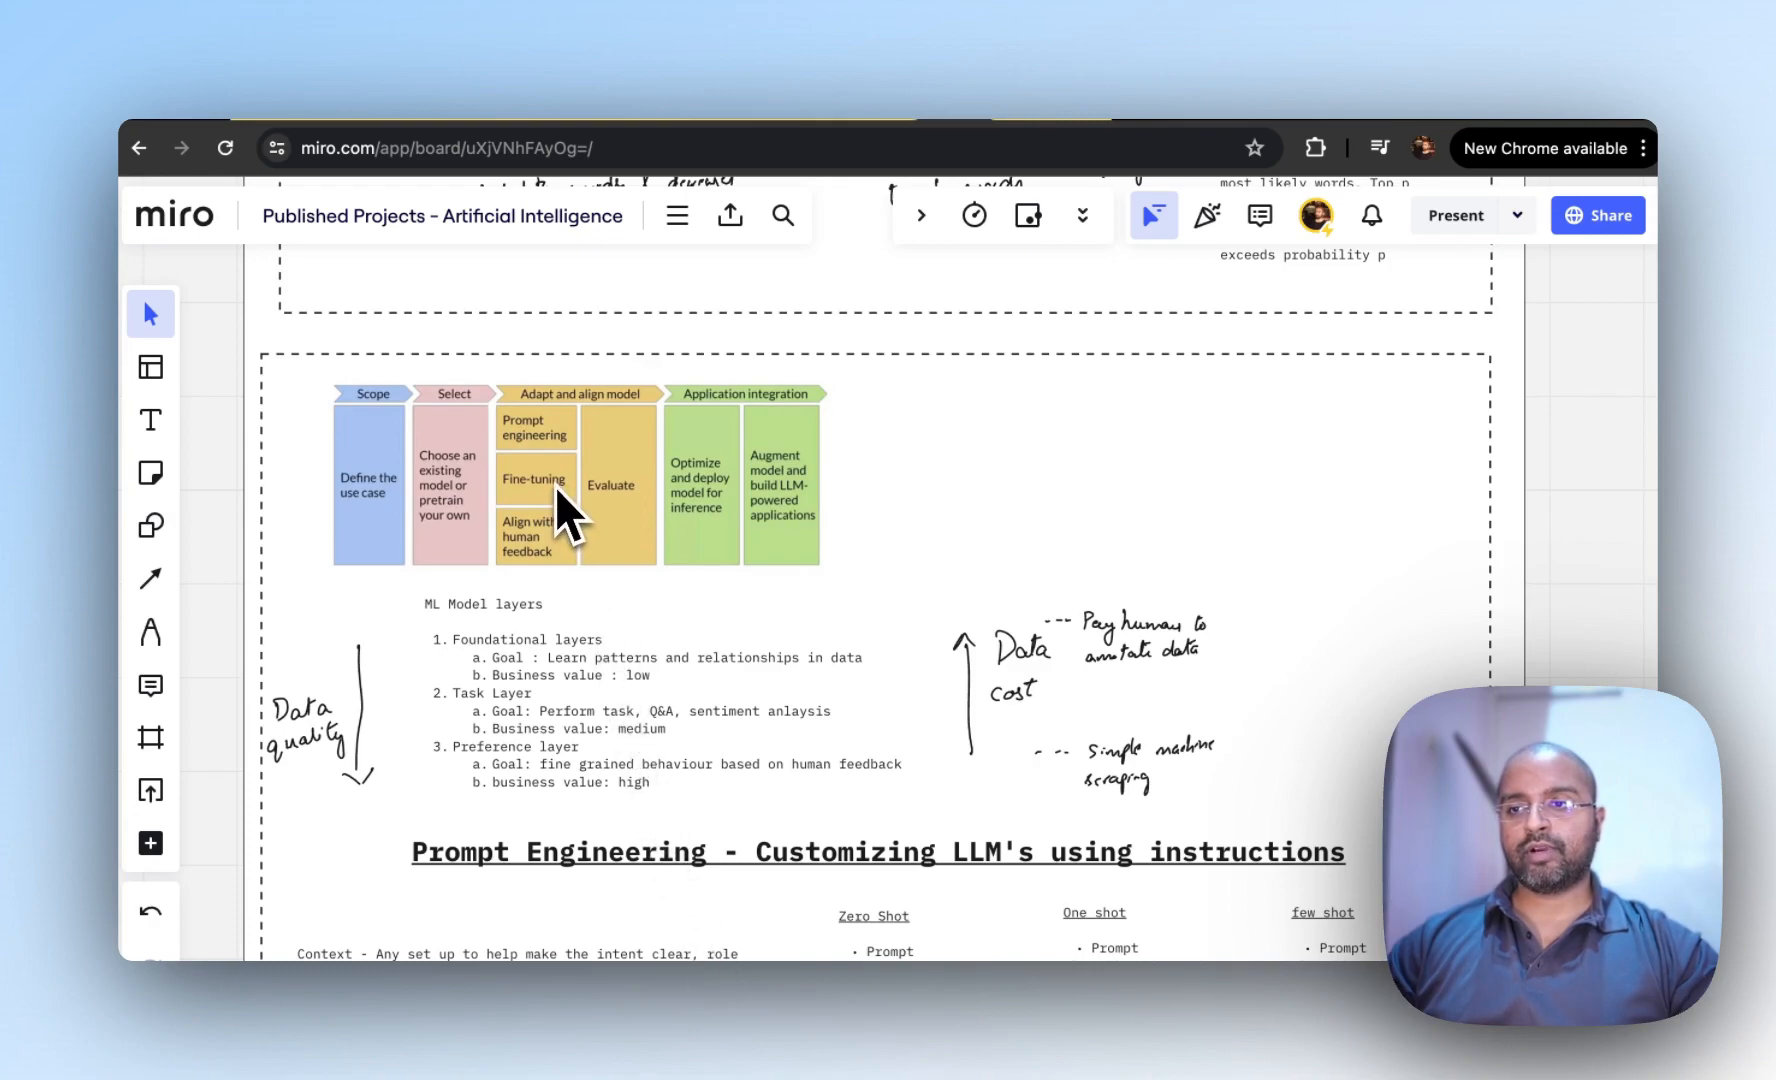
pyautogui.moveTo(600, 532)
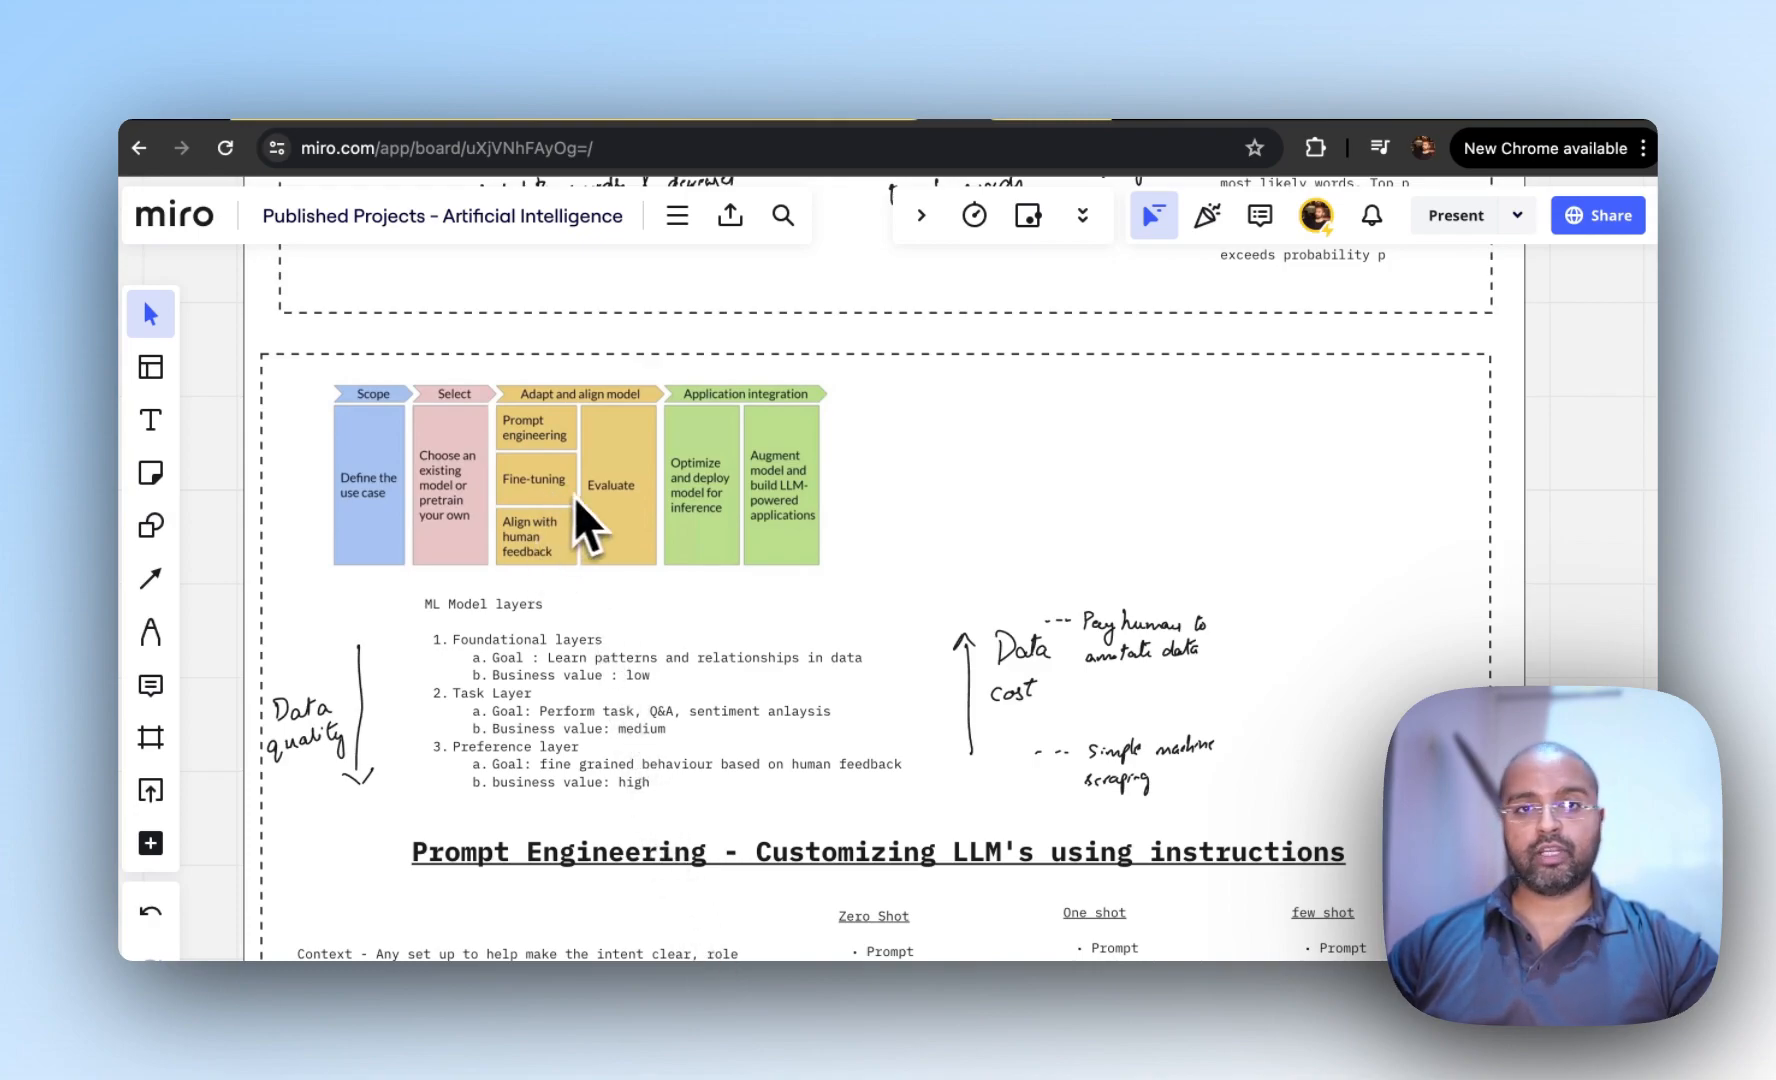
pyautogui.scroll(-3)
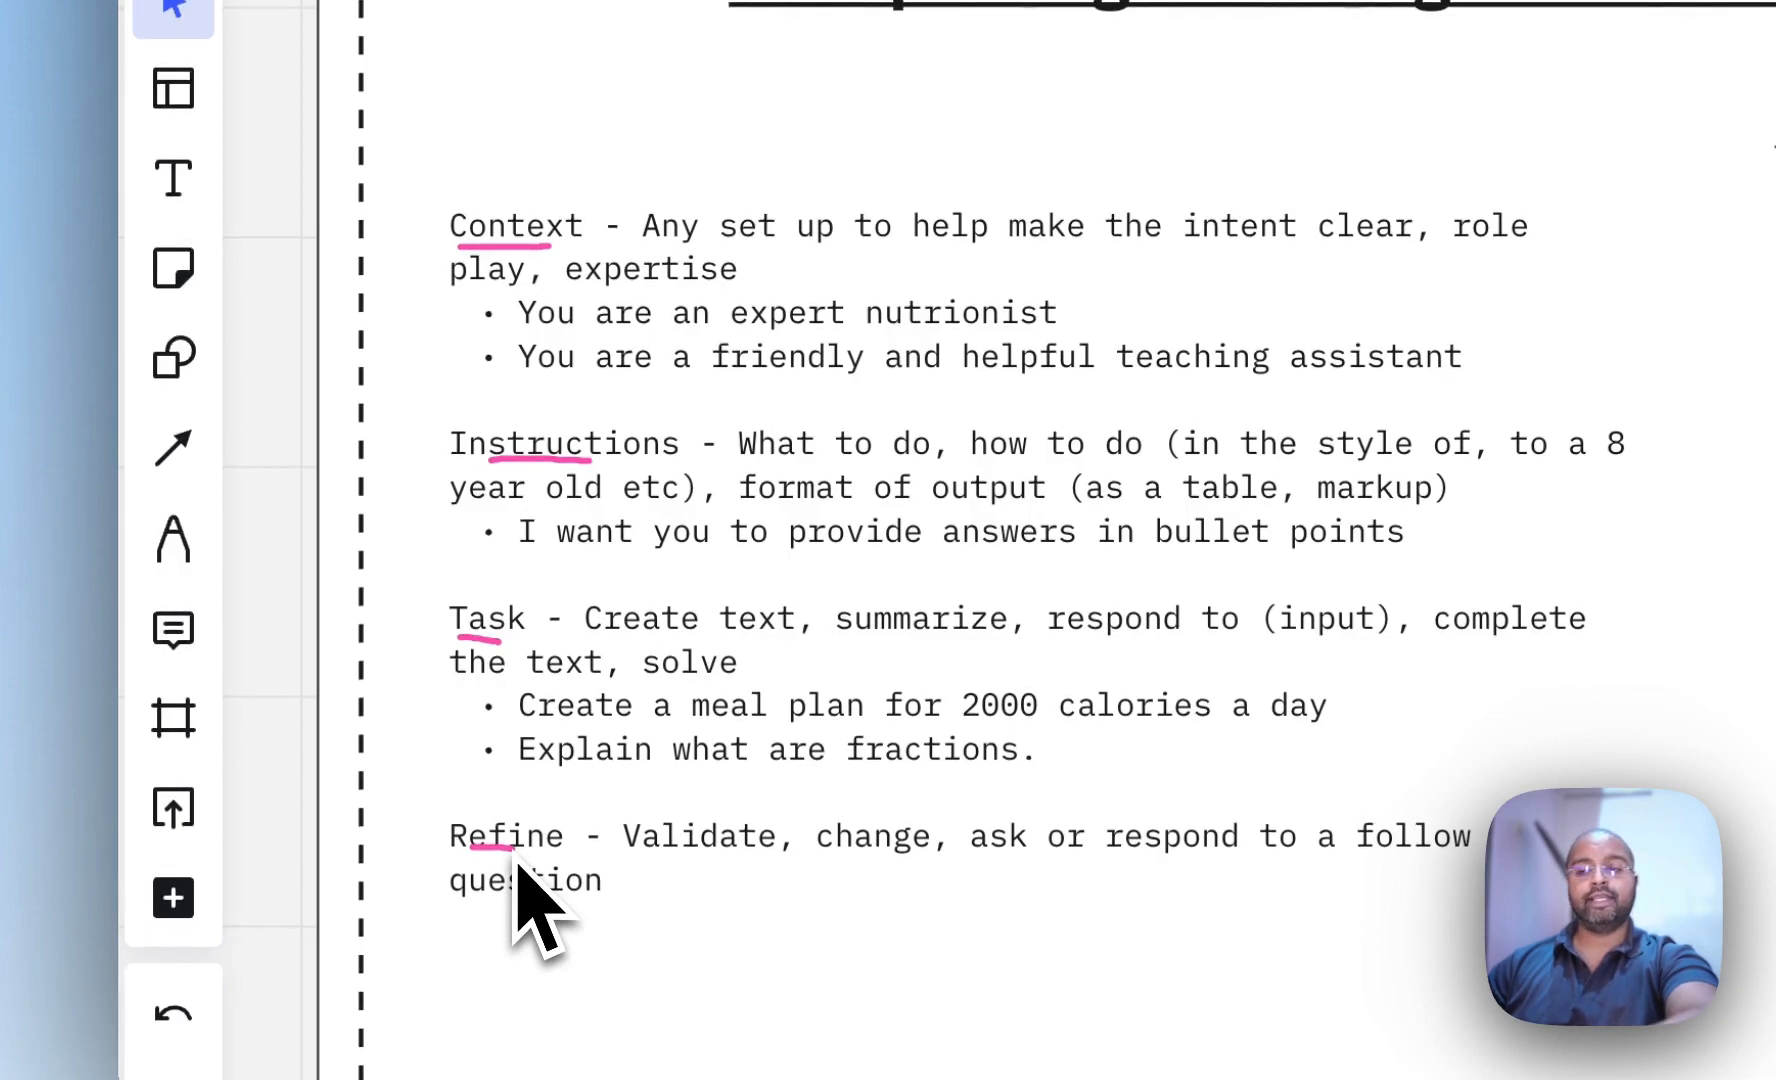
# Scroll down and underline 'nutritionist' in the Context note with the pink pen.
pyautogui.scroll(-3)
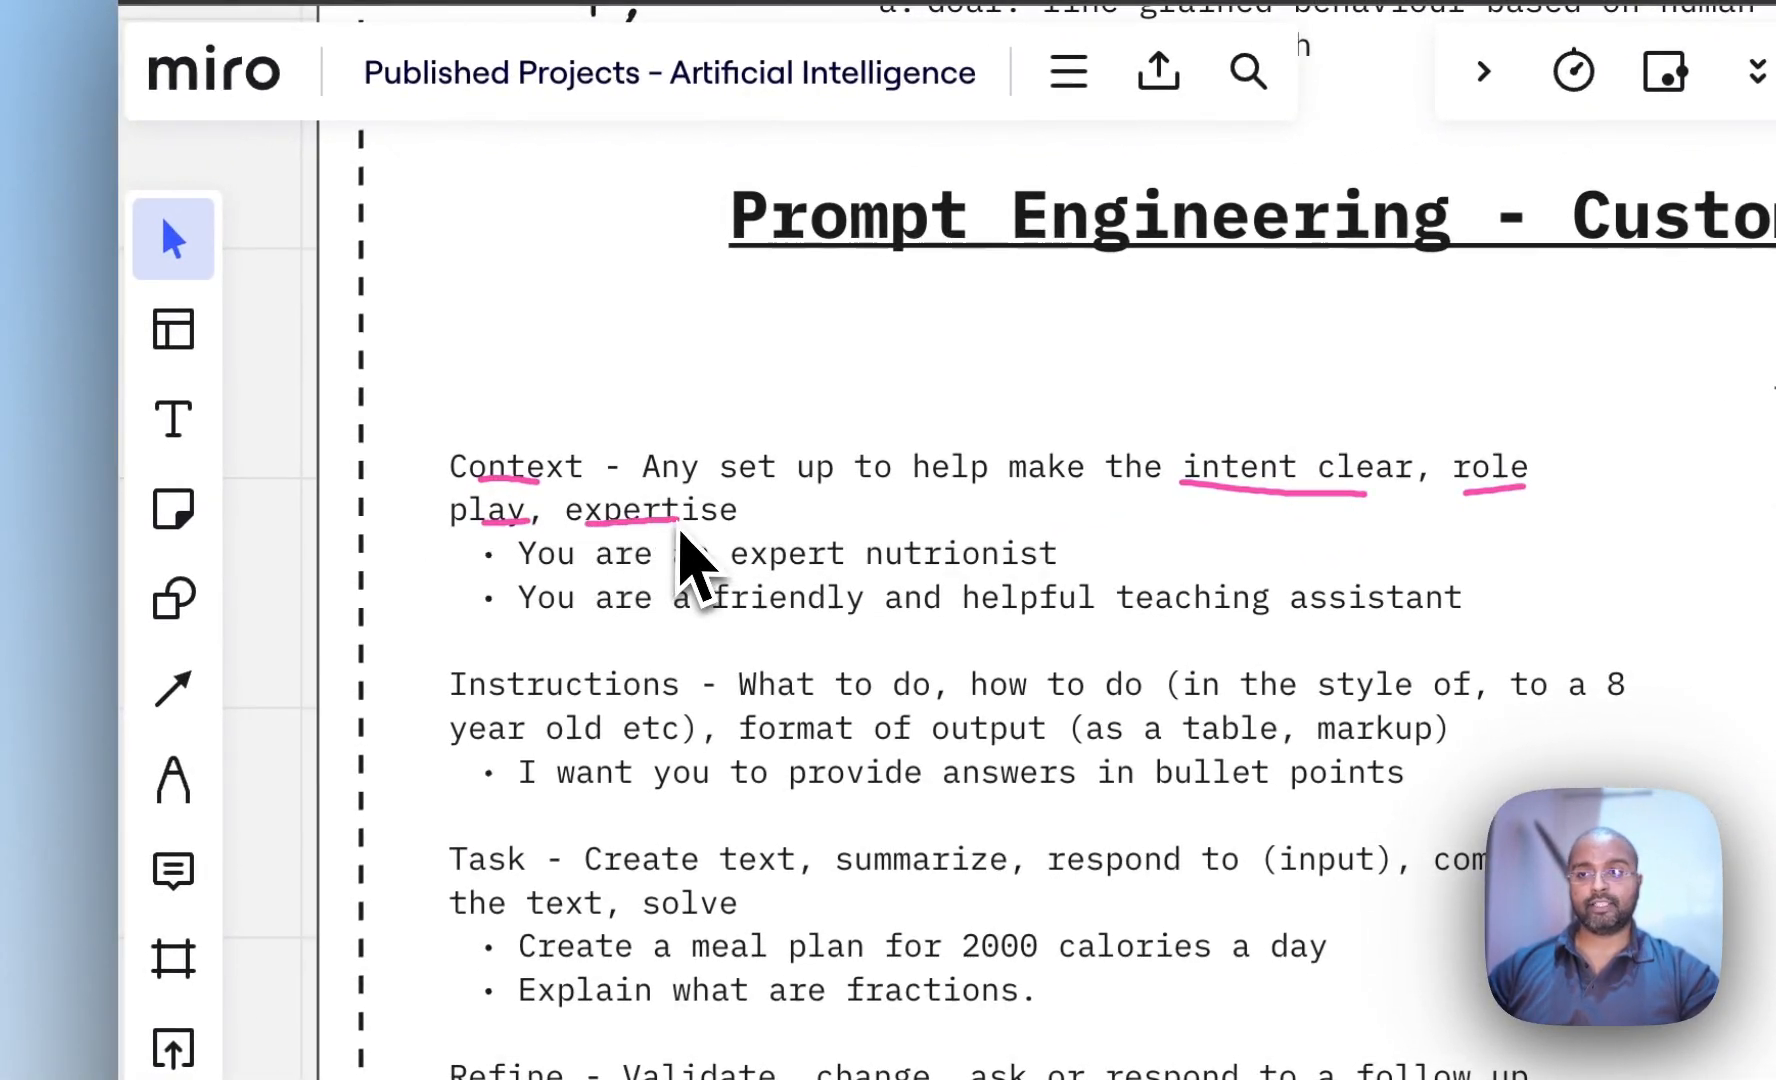
pyautogui.moveTo(578, 611)
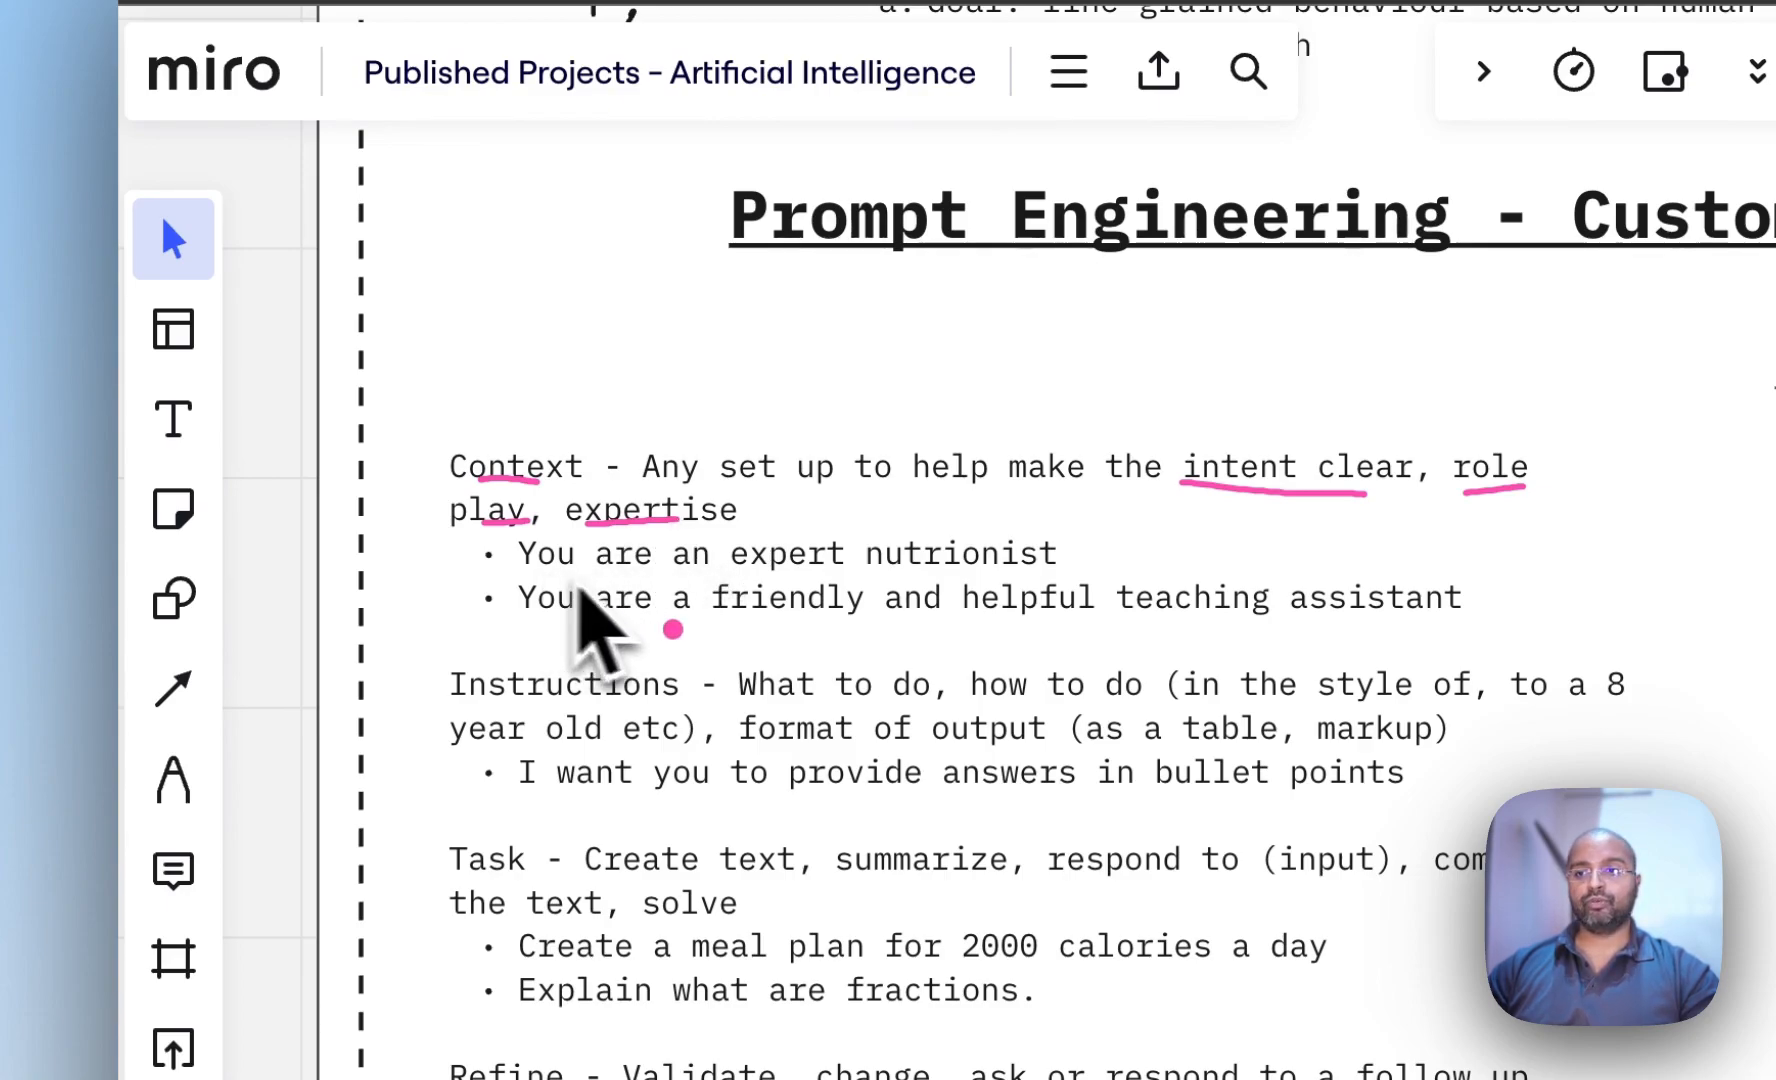
pyautogui.moveTo(872, 577); pyautogui.dragTo(1053, 572)
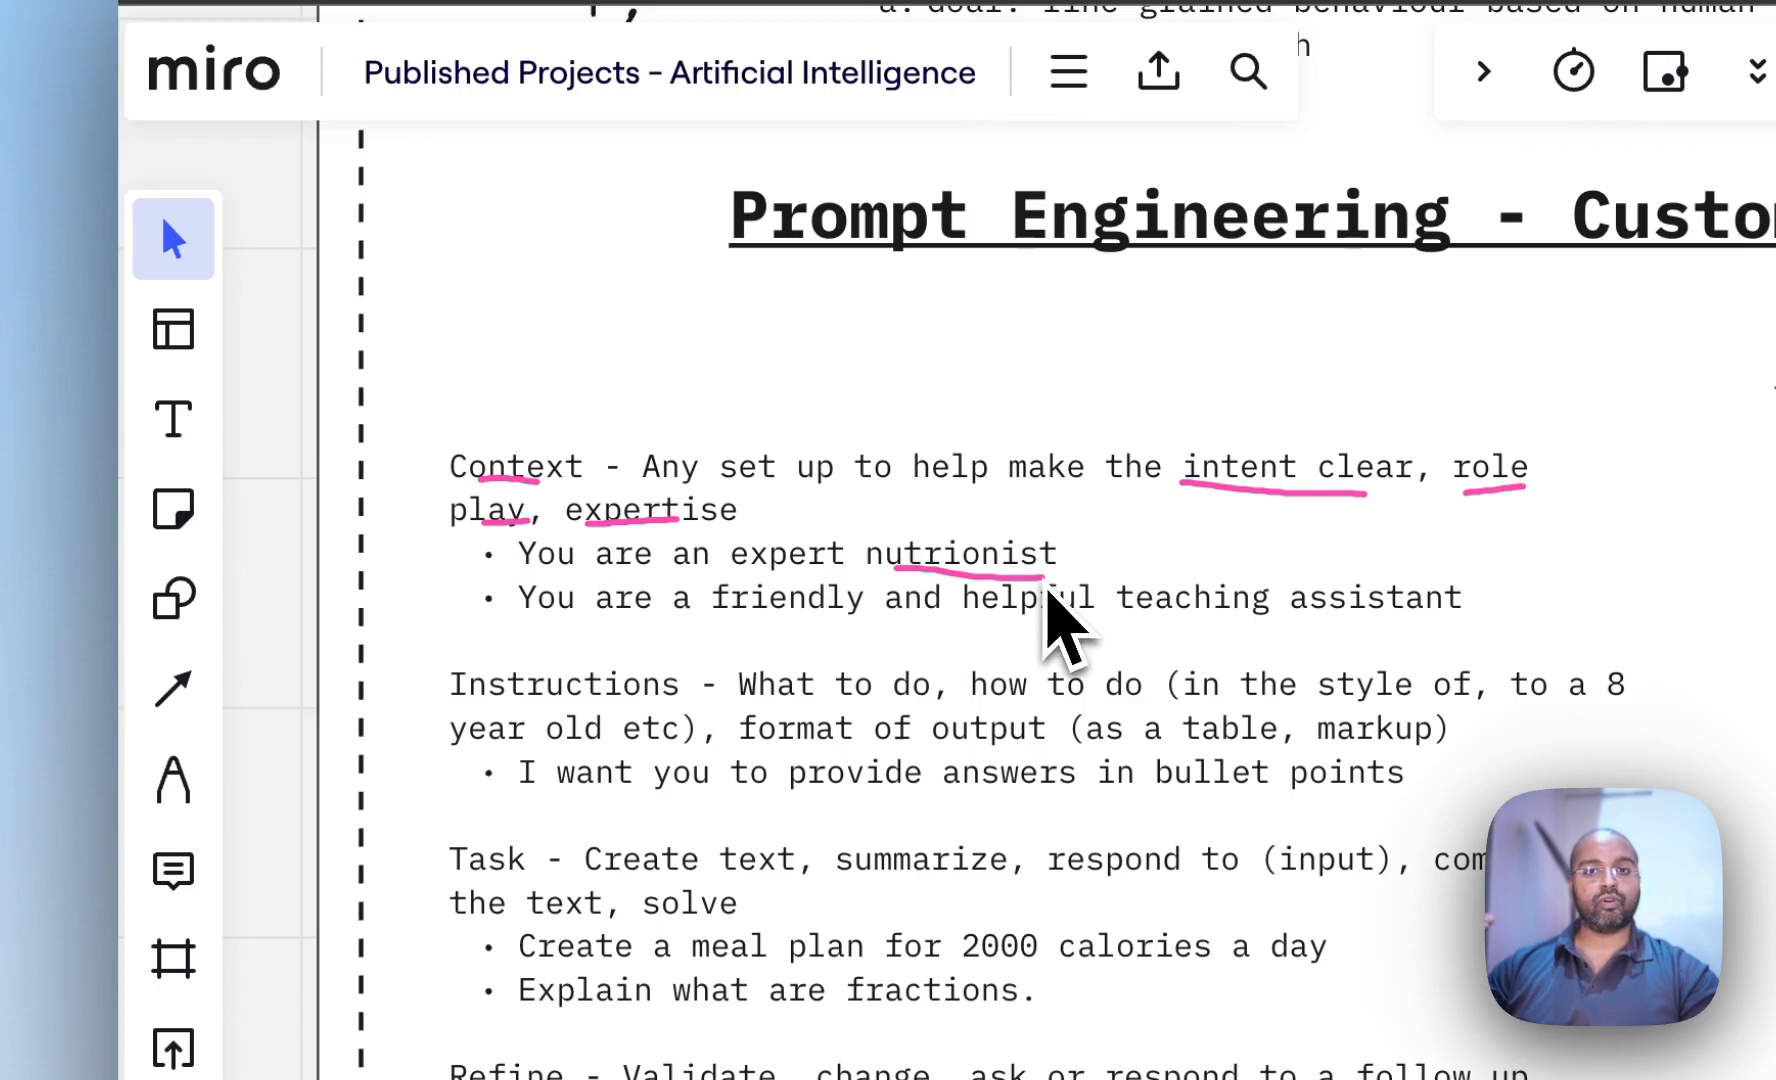
pyautogui.moveTo(1065, 657)
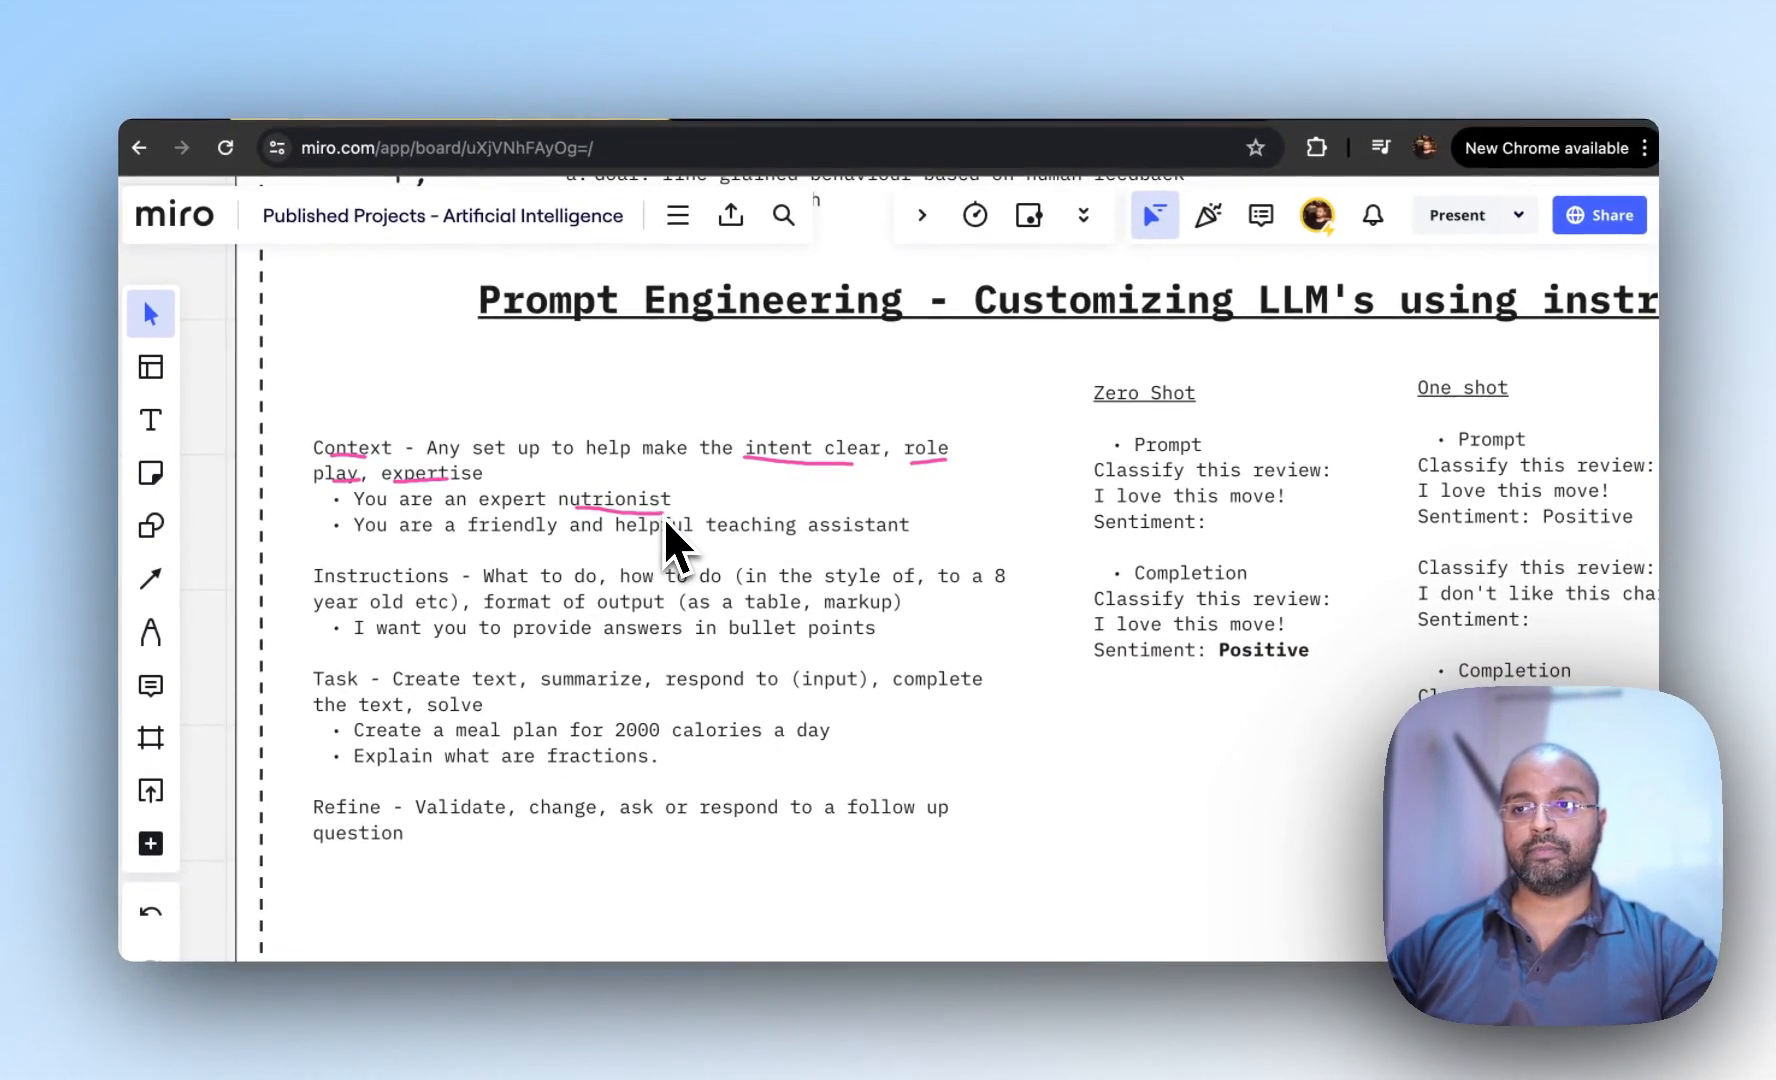
pyautogui.moveTo(396, 577)
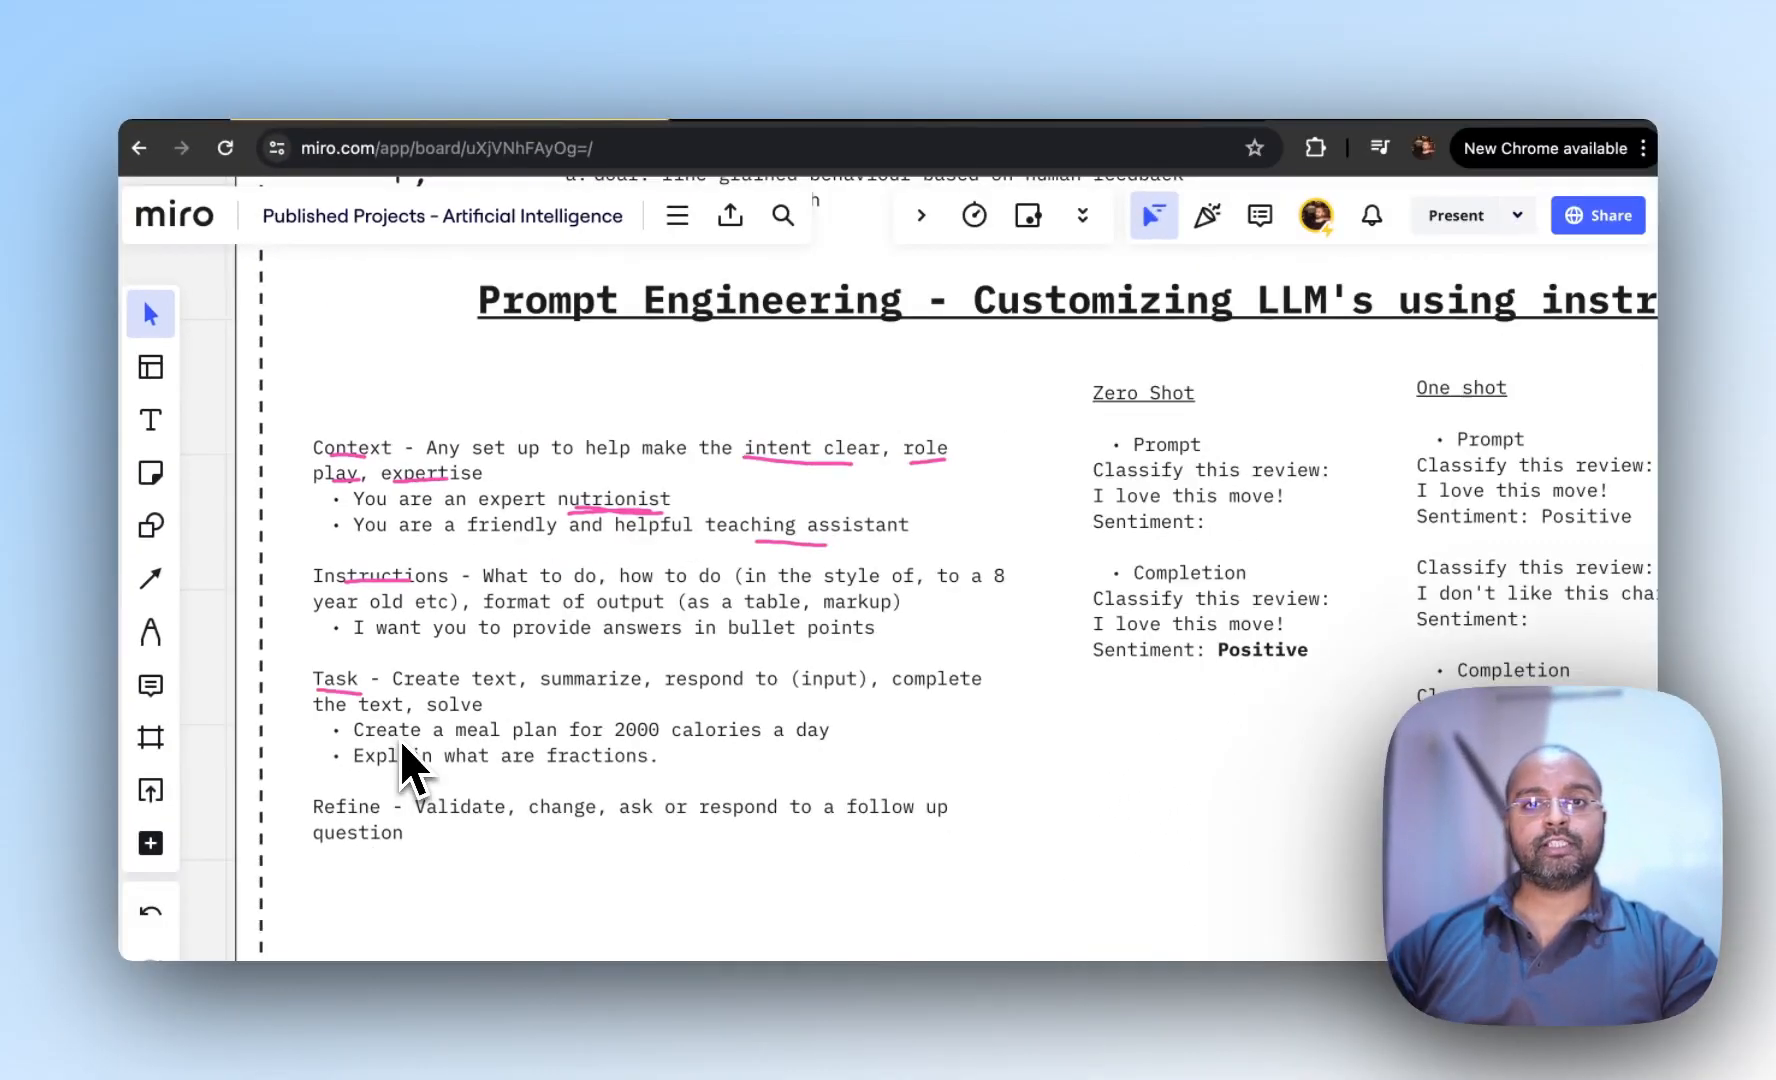
pyautogui.moveTo(362, 532)
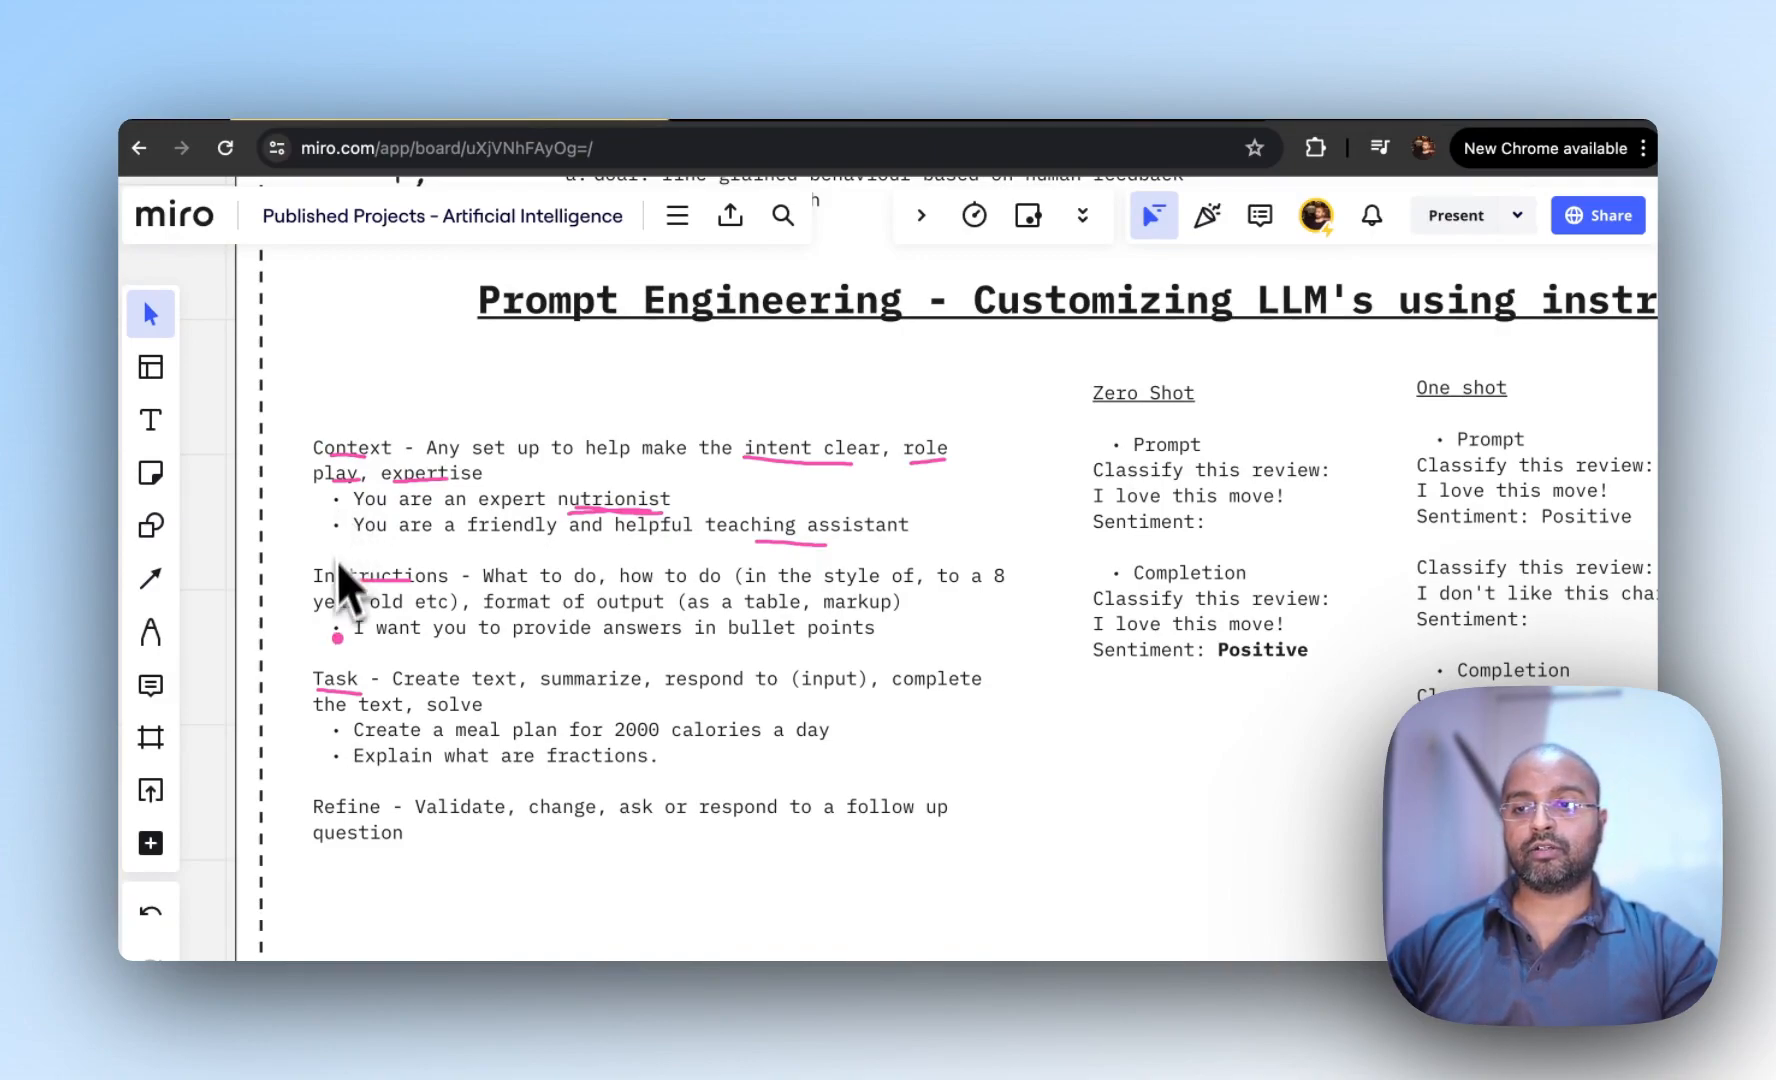
pyautogui.moveTo(442, 713)
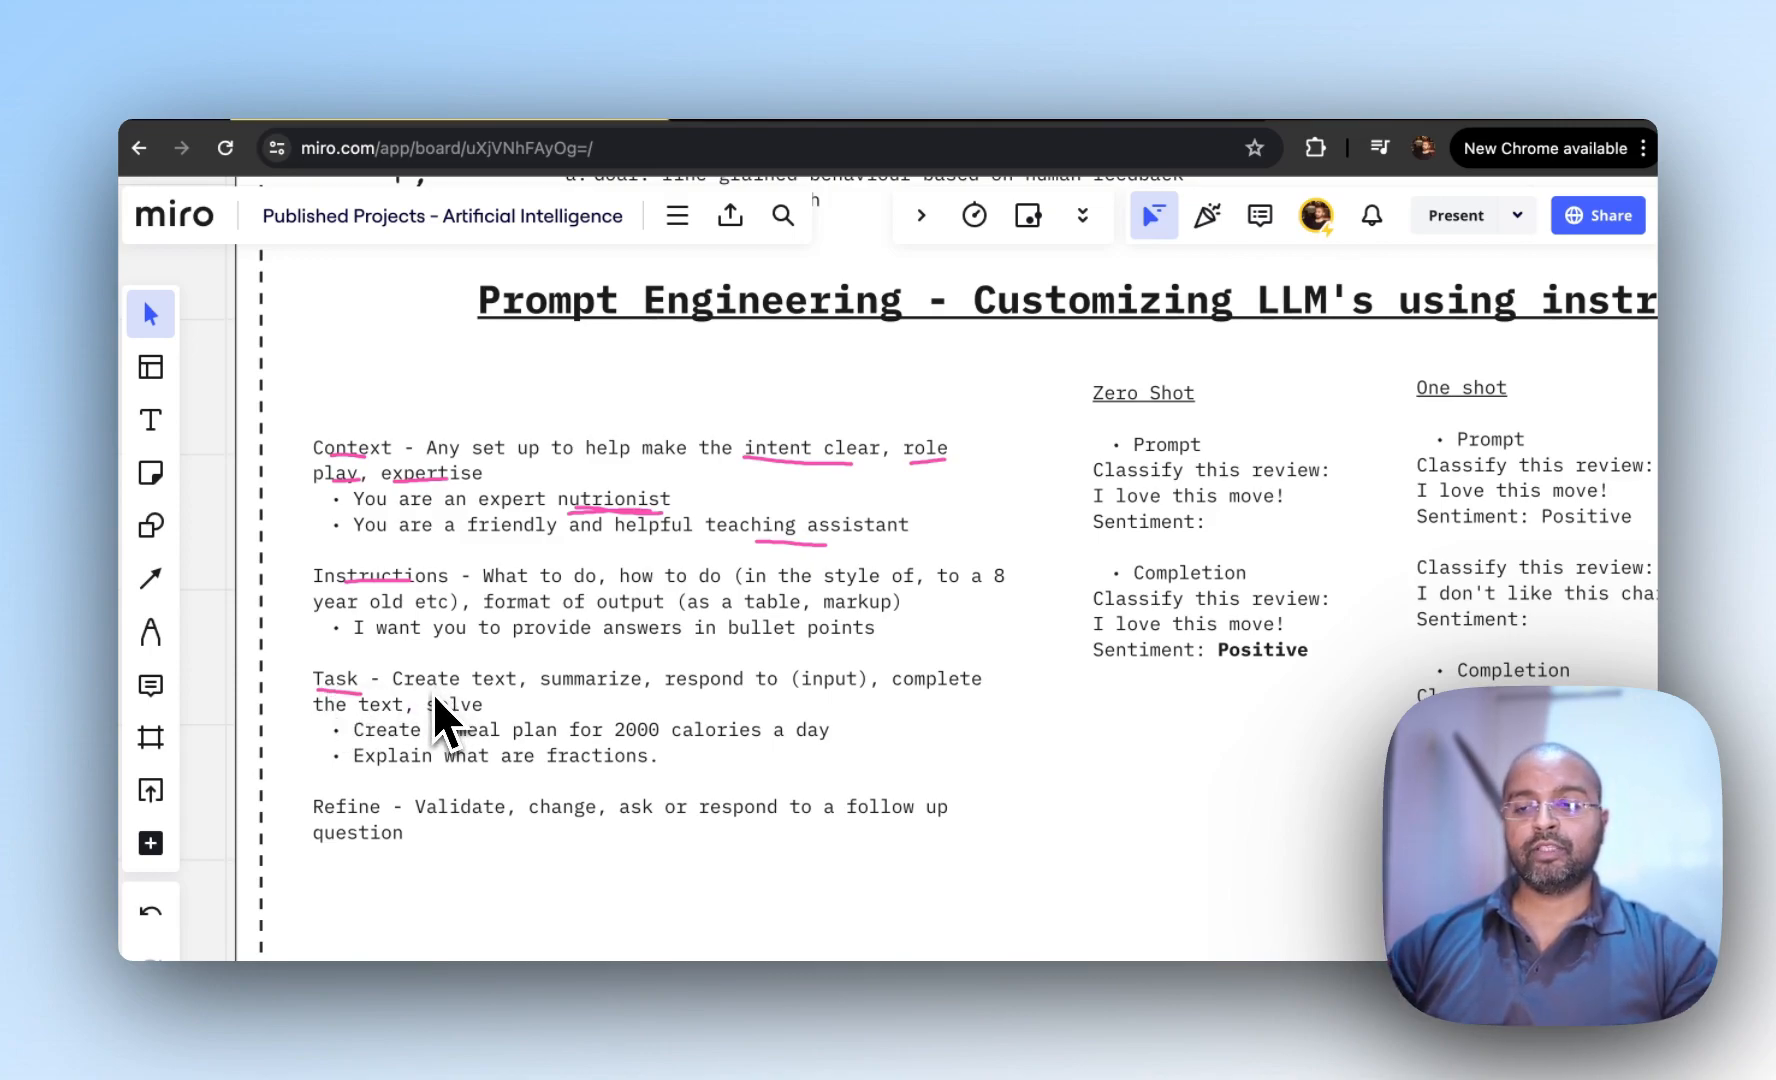
pyautogui.moveTo(629, 775)
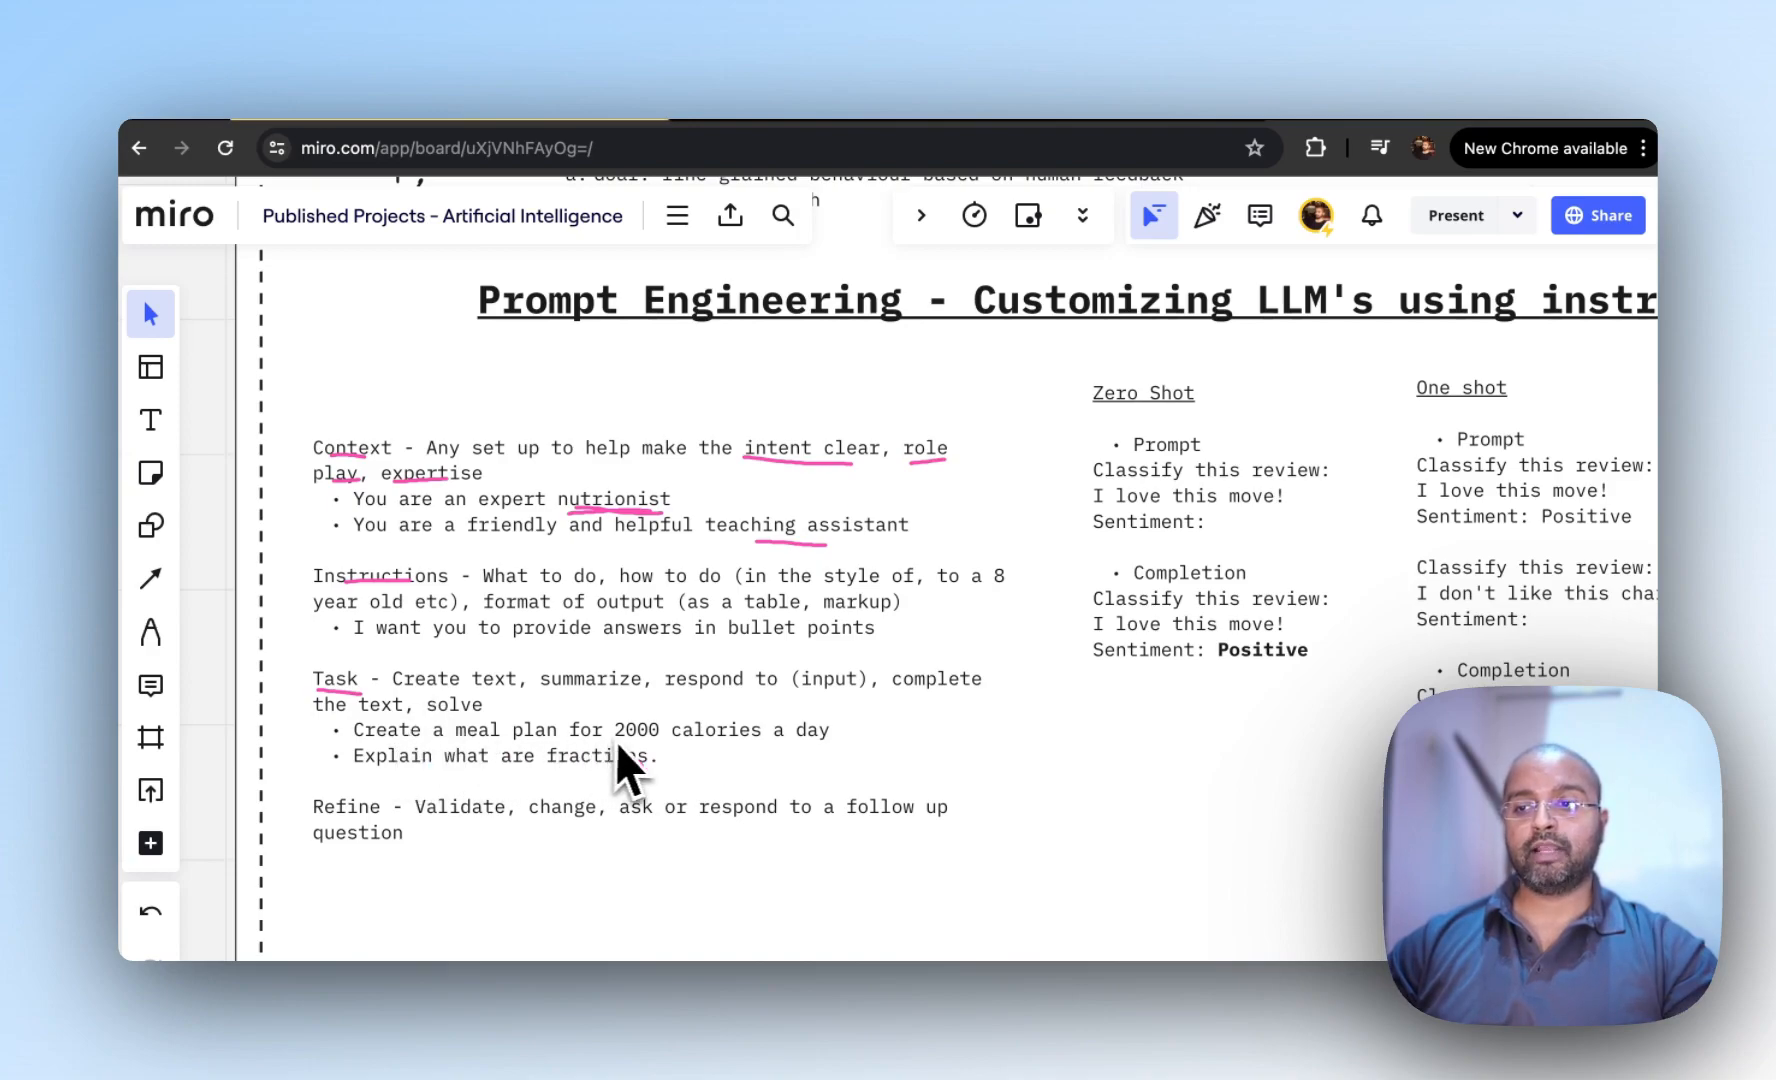
pyautogui.moveTo(637, 772)
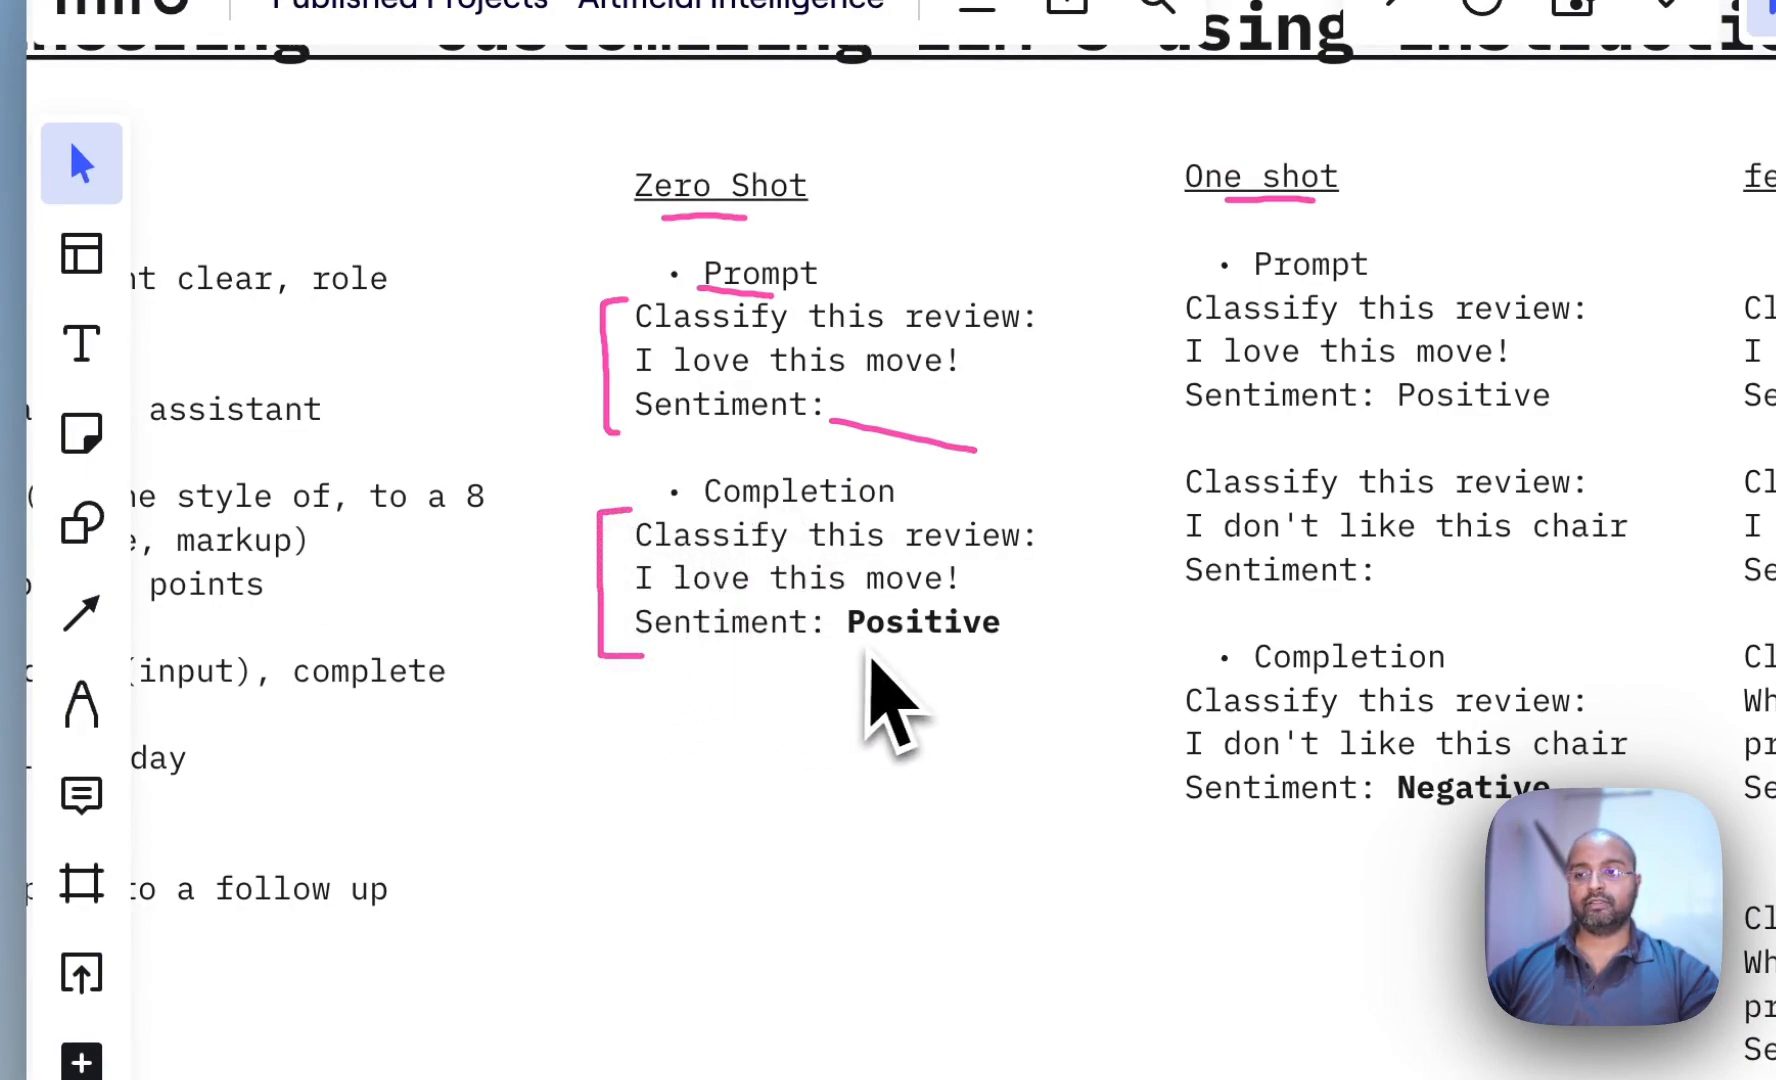
# Underline the zero-shot answer Positive, close the one-shot bracket, and underline its Positive.
pyautogui.moveTo(866, 654); pyautogui.dragTo(1002, 648)
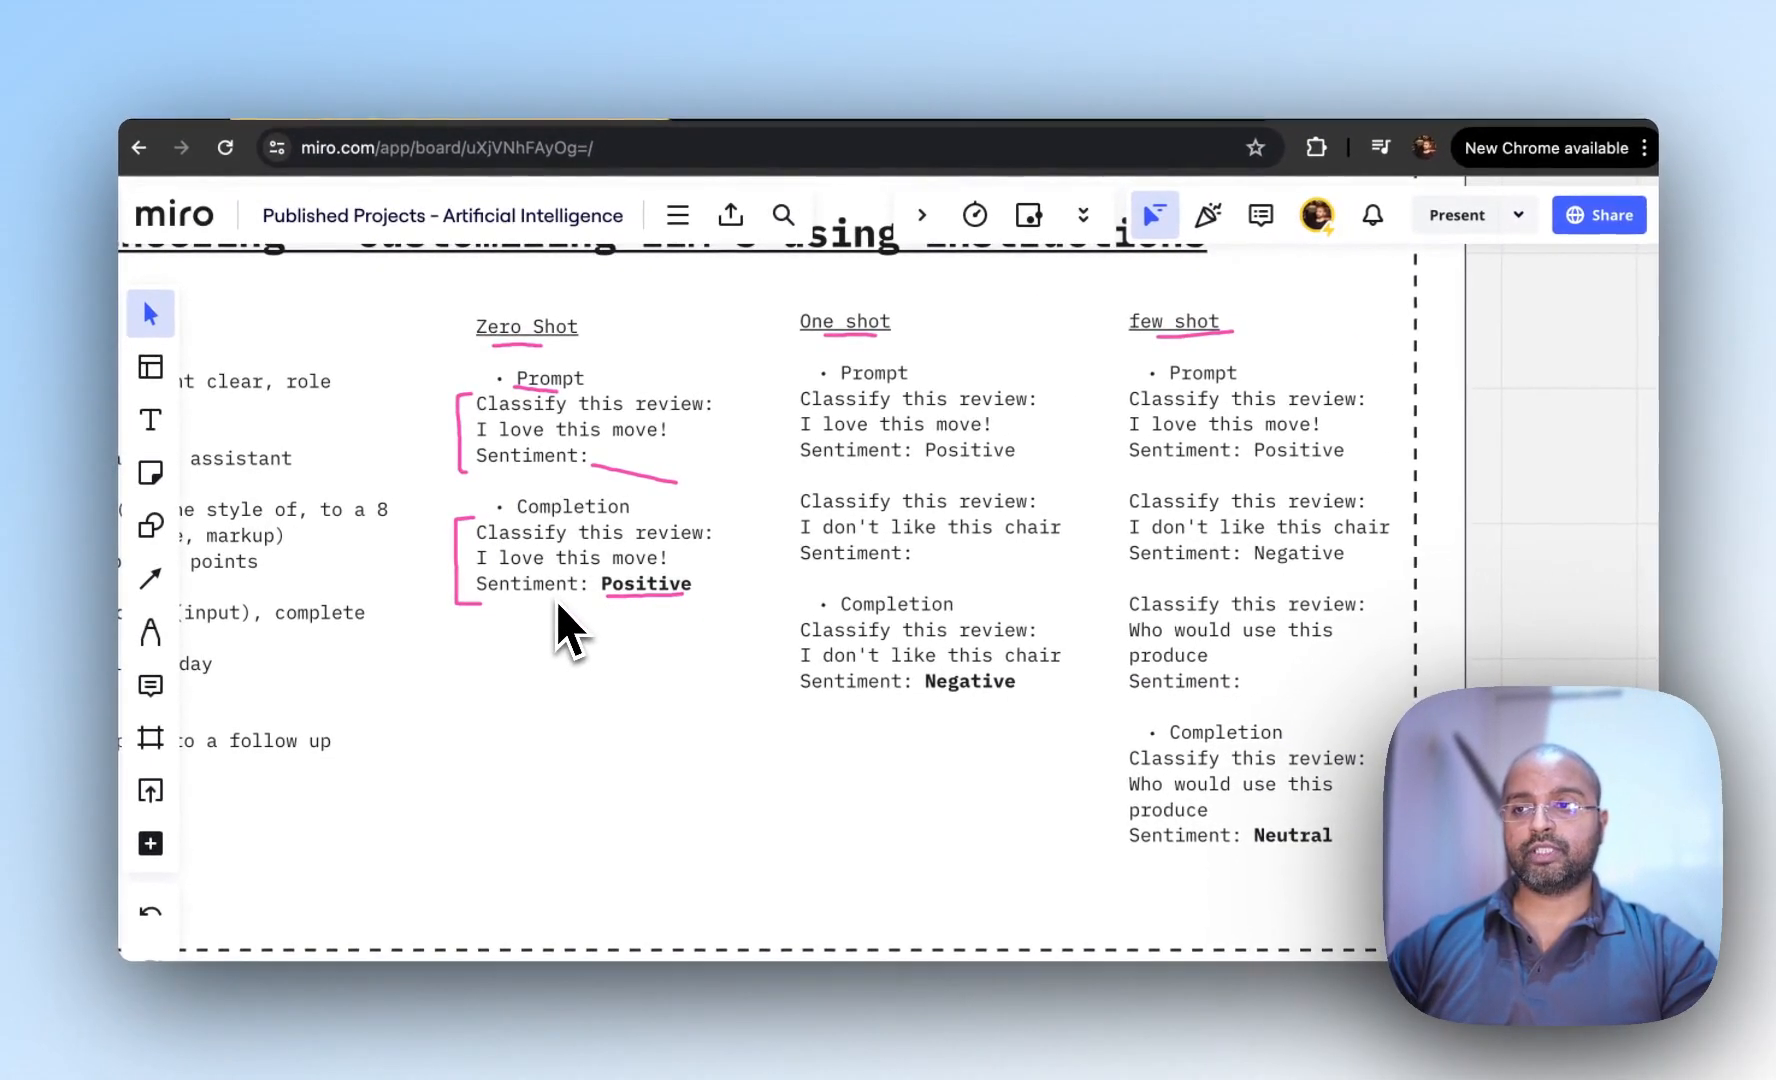
pyautogui.moveTo(470, 425)
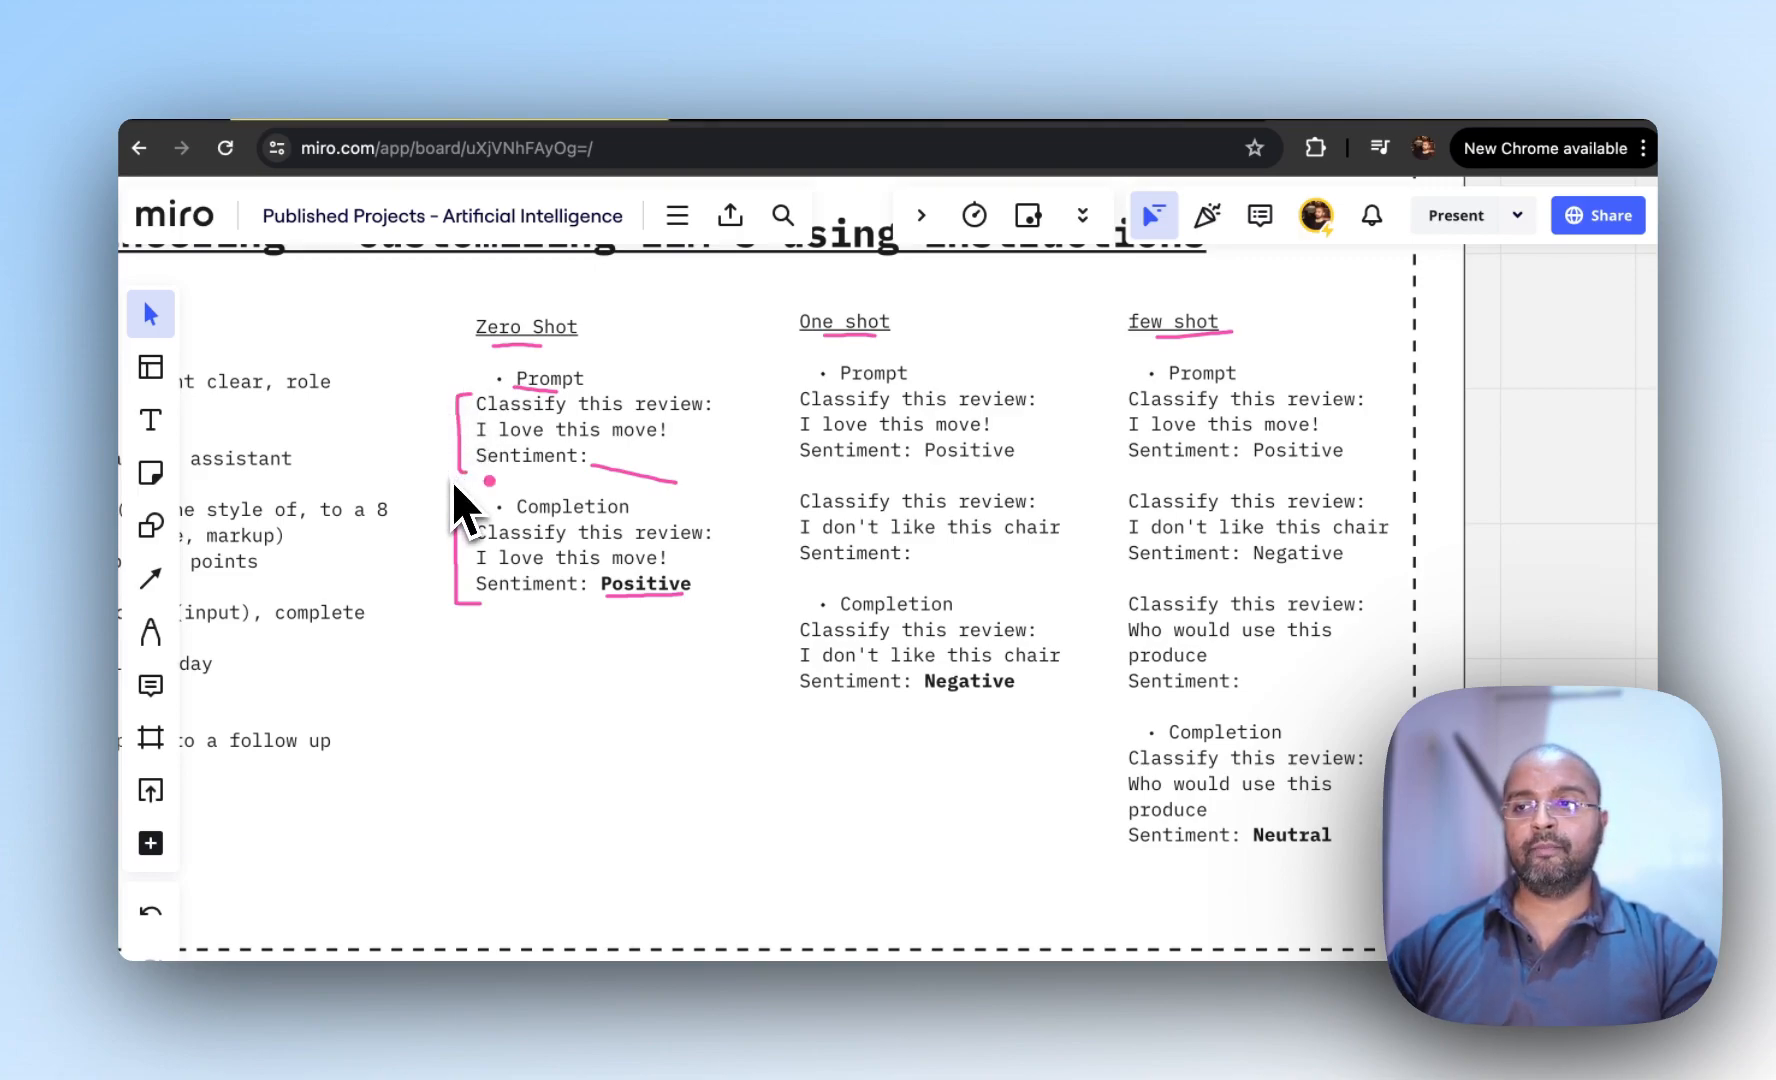
pyautogui.moveTo(861, 362)
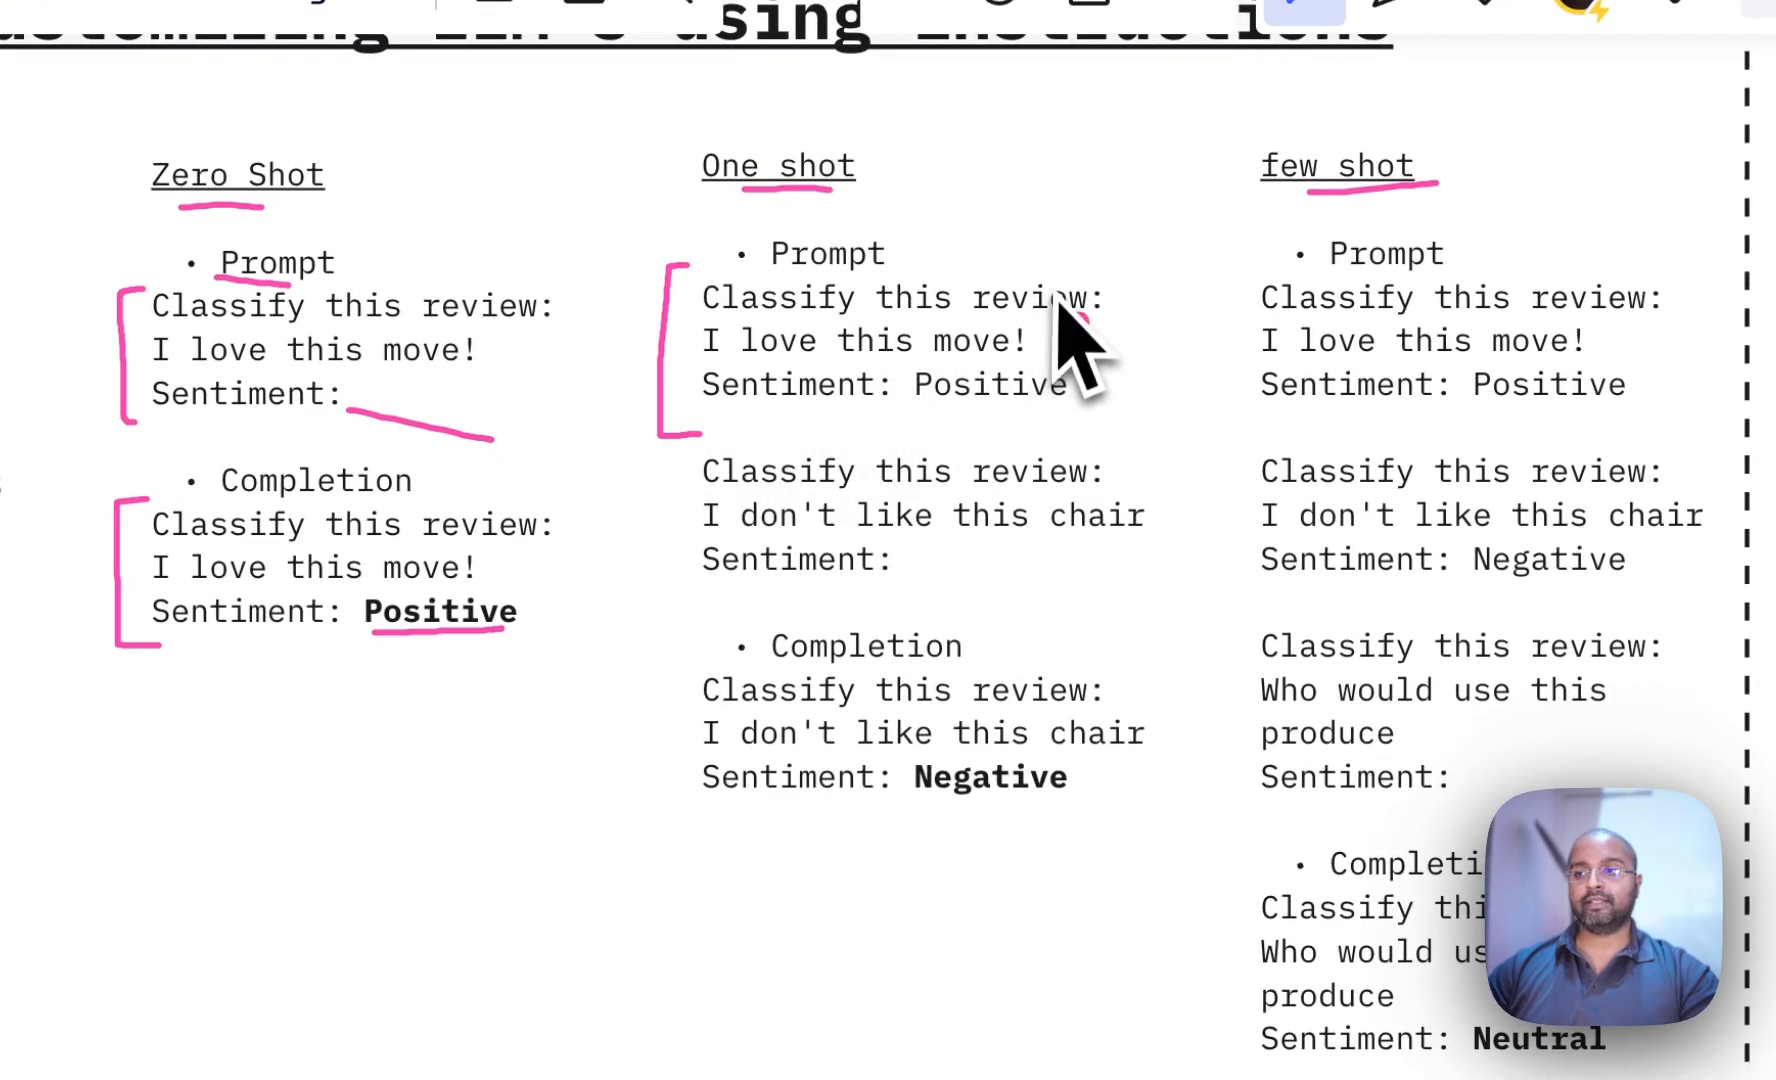
pyautogui.moveTo(1104, 263); pyautogui.dragTo(1104, 436)
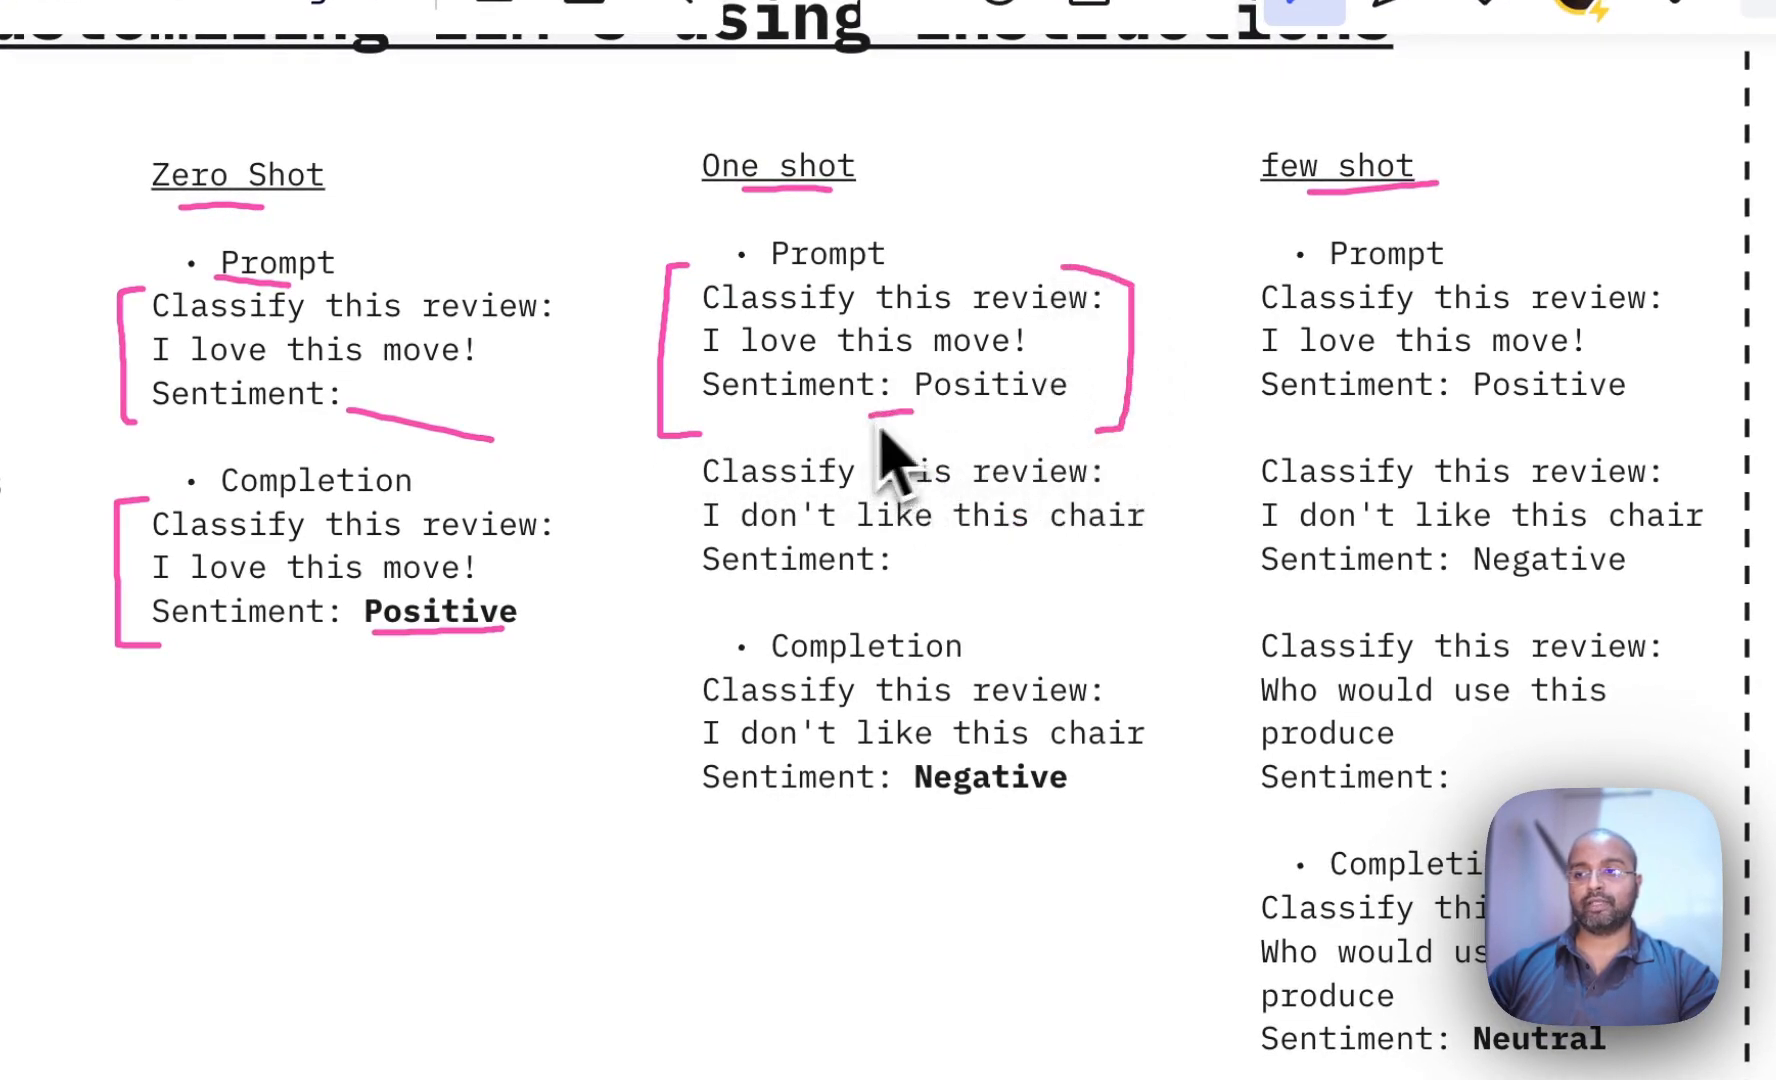
pyautogui.moveTo(895, 442); pyautogui.dragTo(691, 611)
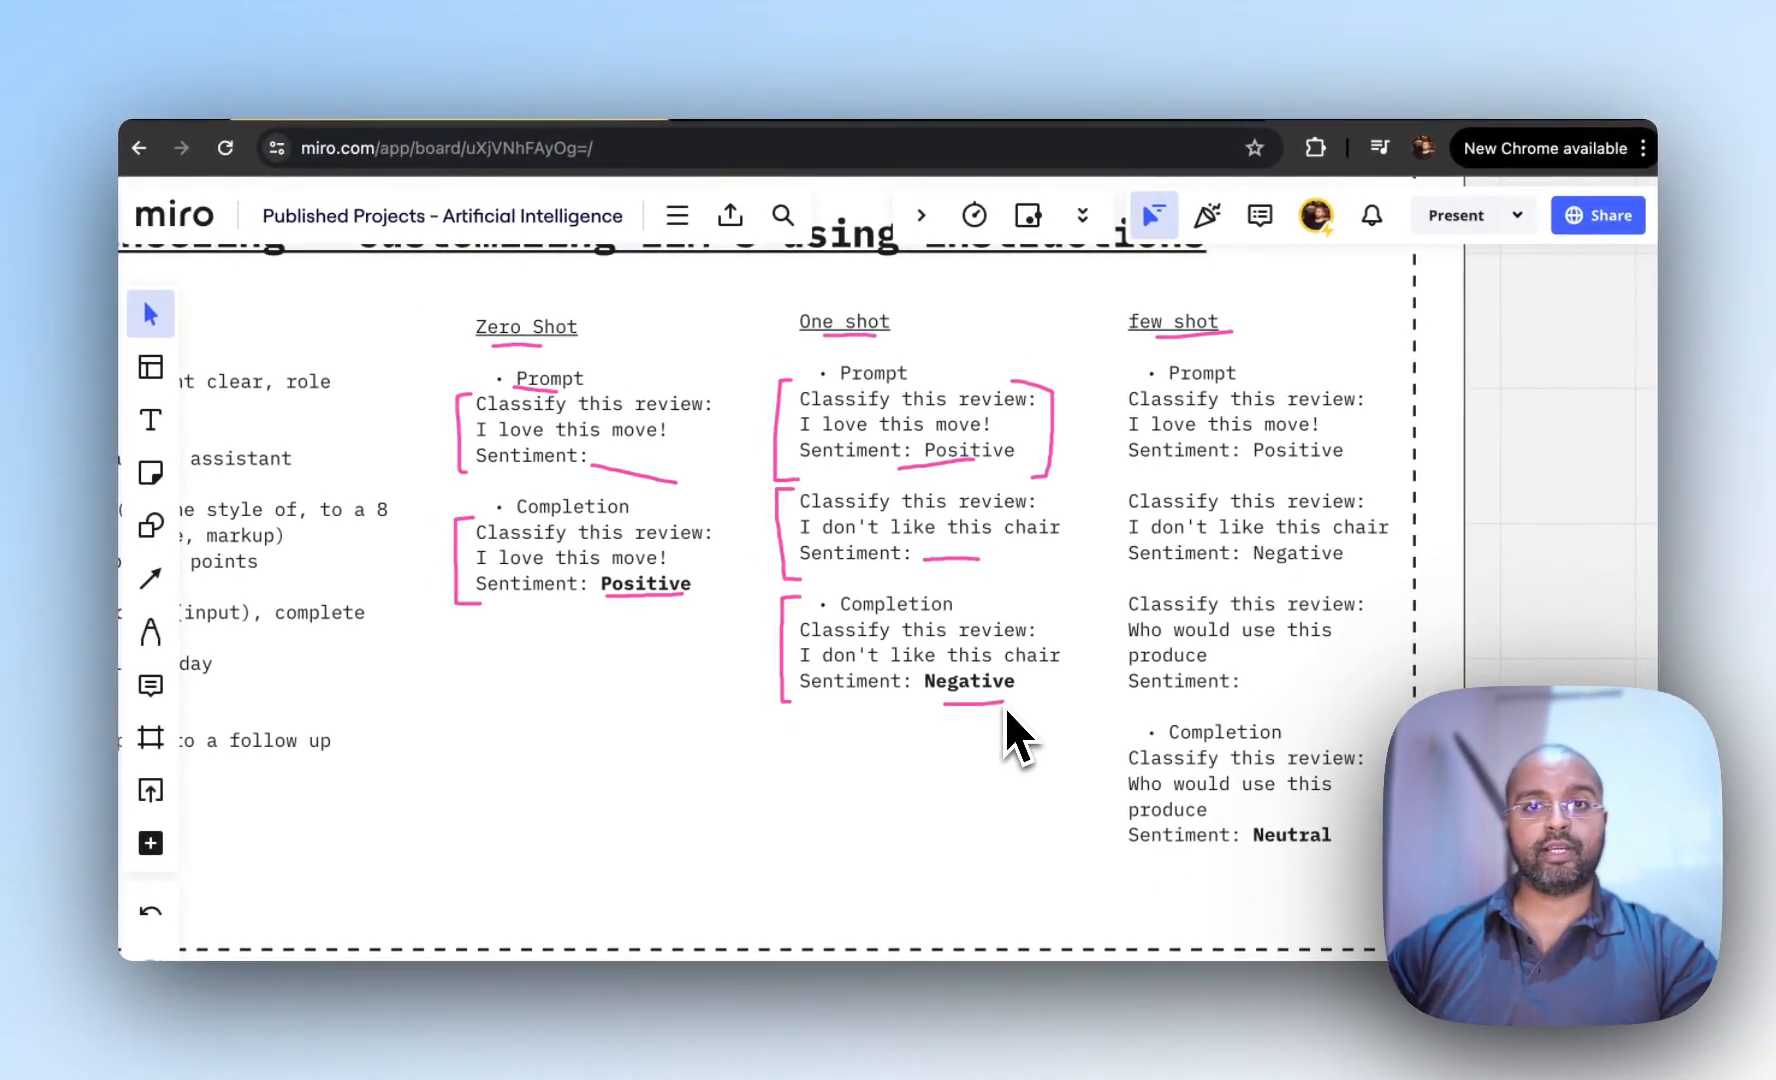
pyautogui.moveTo(1178, 351)
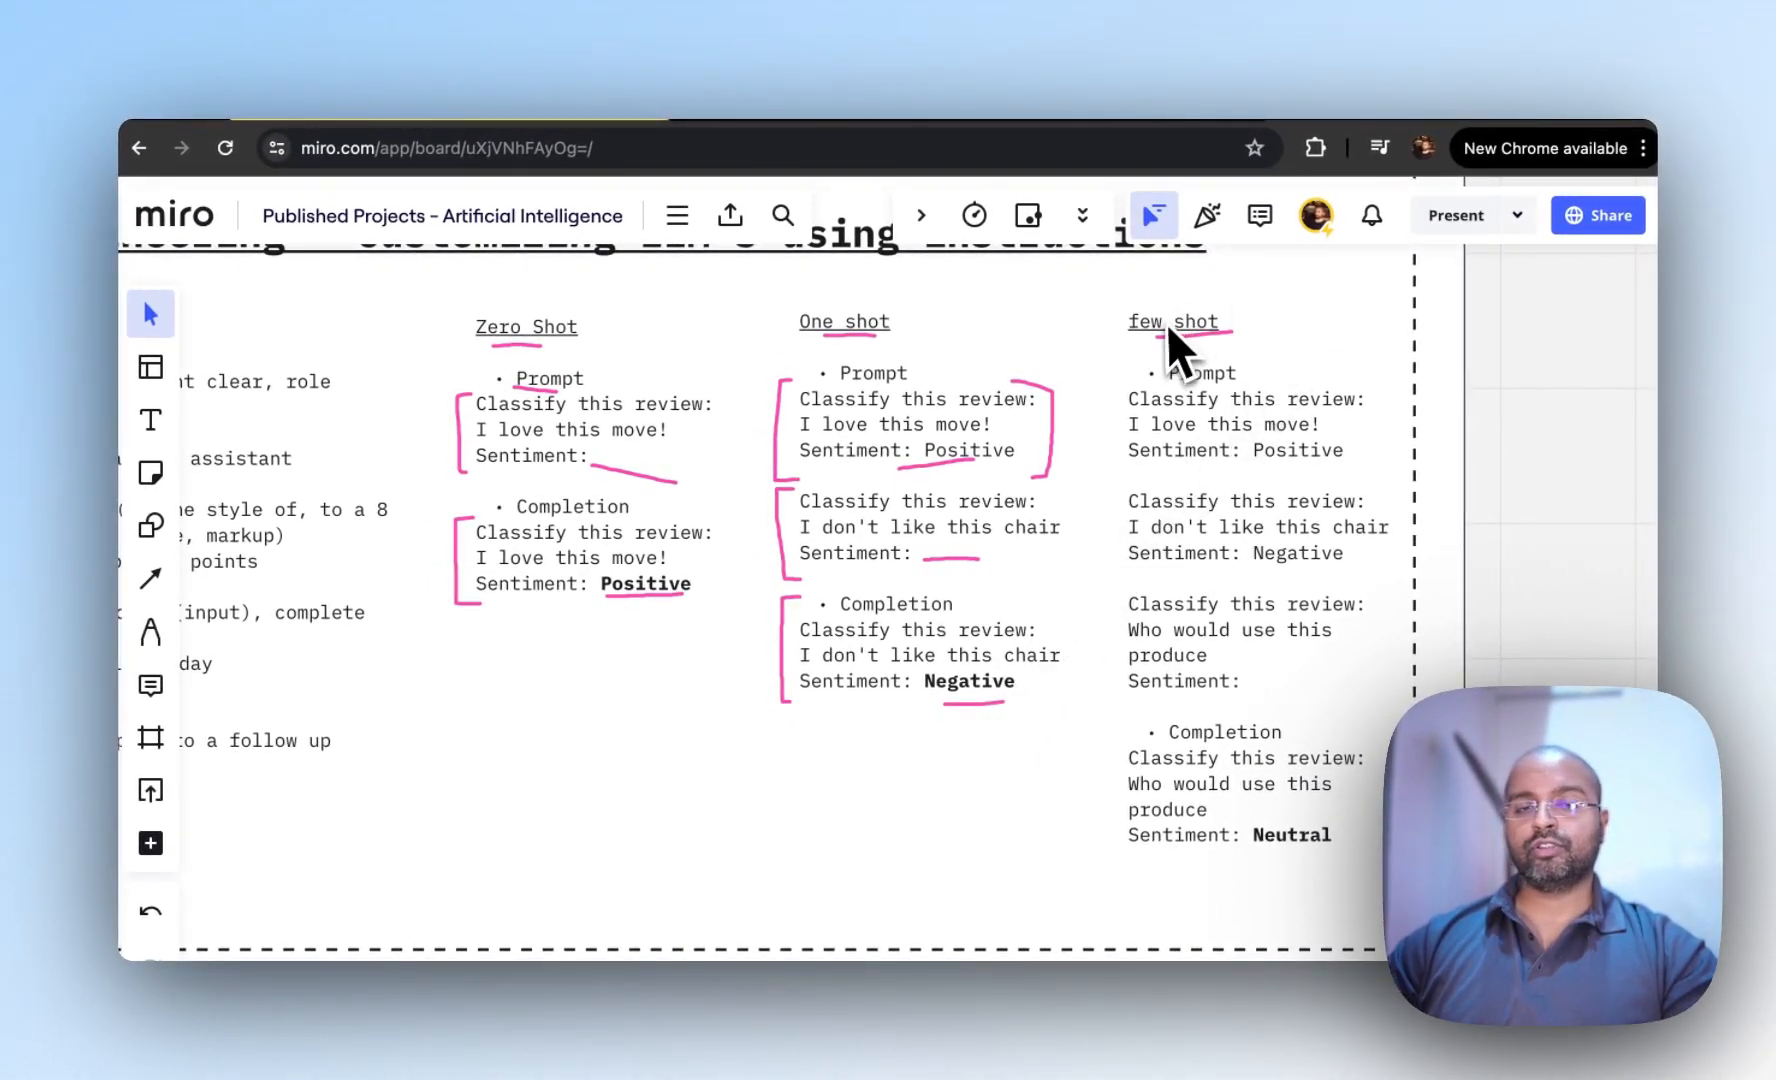